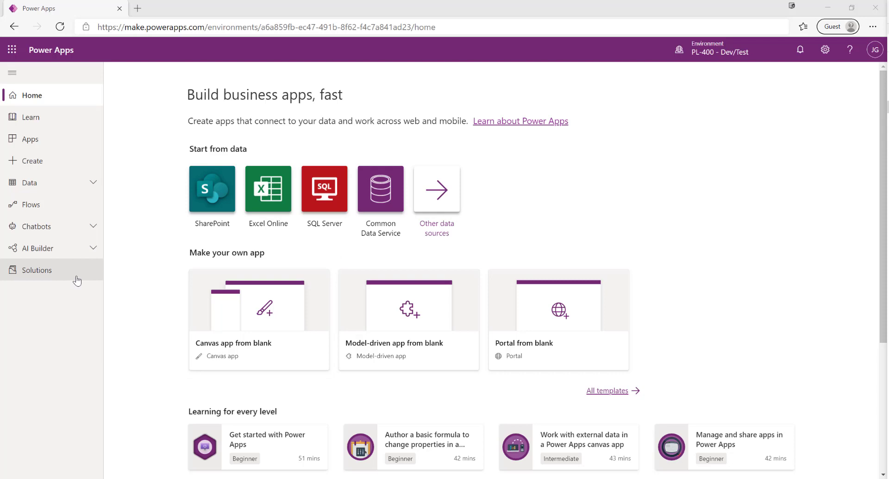
Create a new tablet canvas app inside the PL-400 Demo Solution.
click(38, 270)
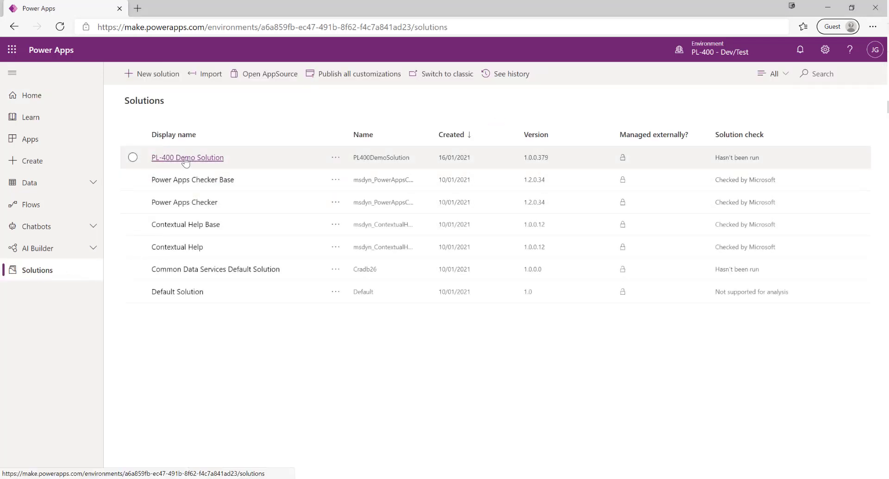
click(187, 157)
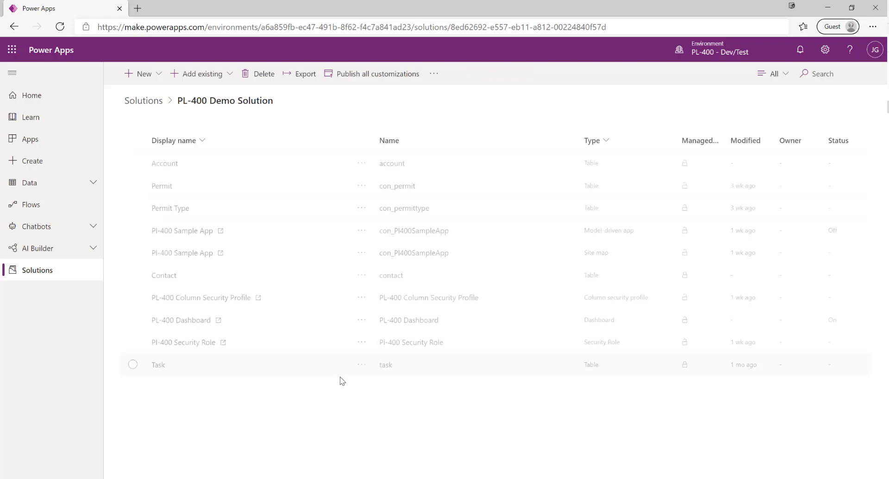
mouse_move(143, 74)
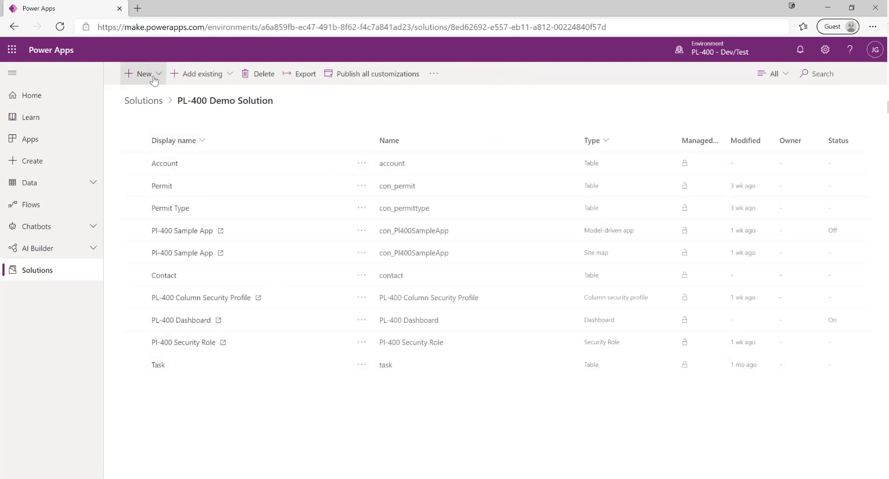
click(143, 73)
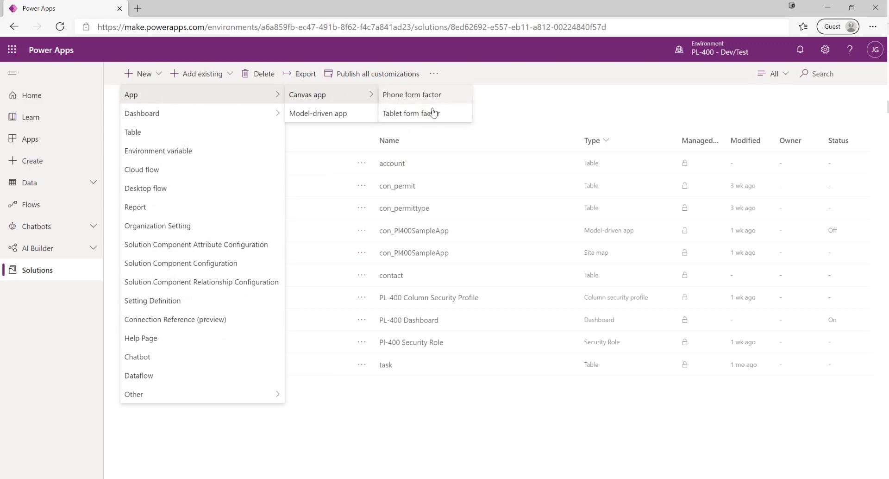
click(409, 113)
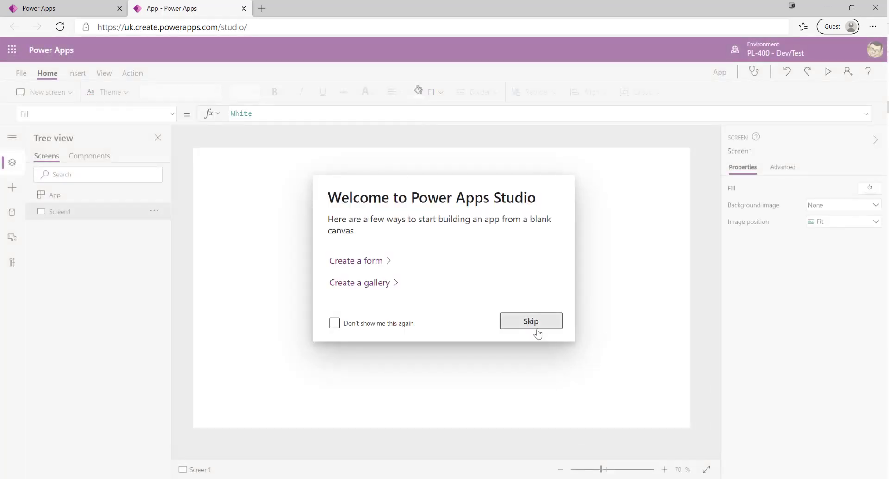
Skip the Welcome to Power Apps Studio dialog.
click(531, 320)
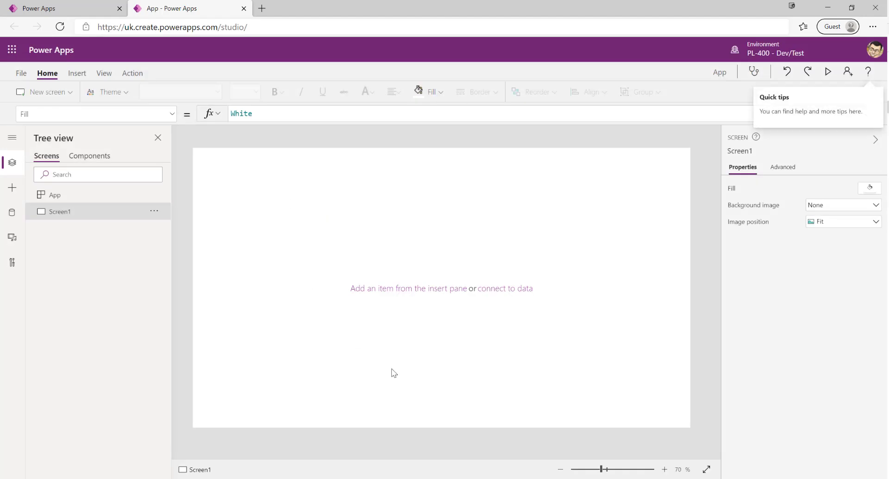
mouse_move(454, 334)
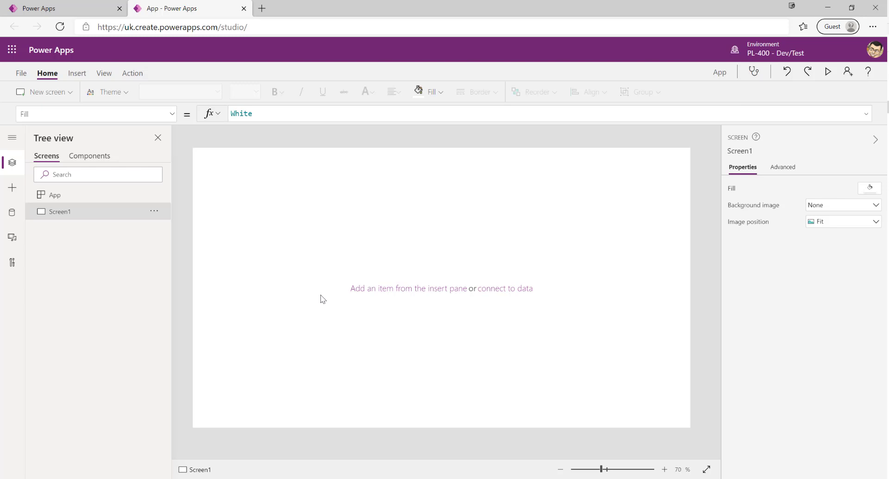
mouse_move(247, 297)
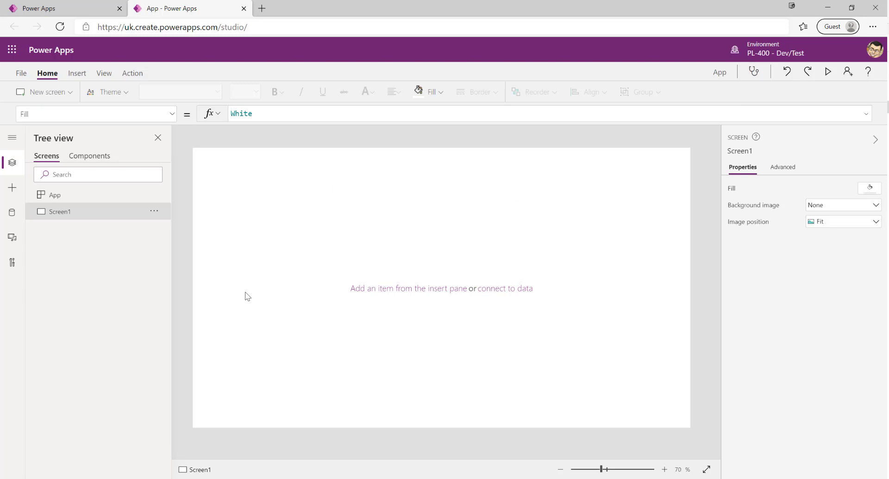
mouse_move(60, 207)
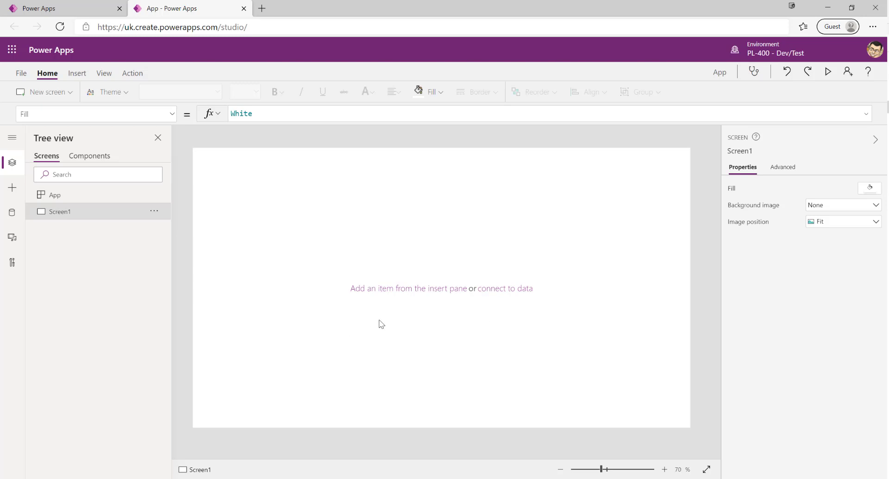
mouse_move(423, 354)
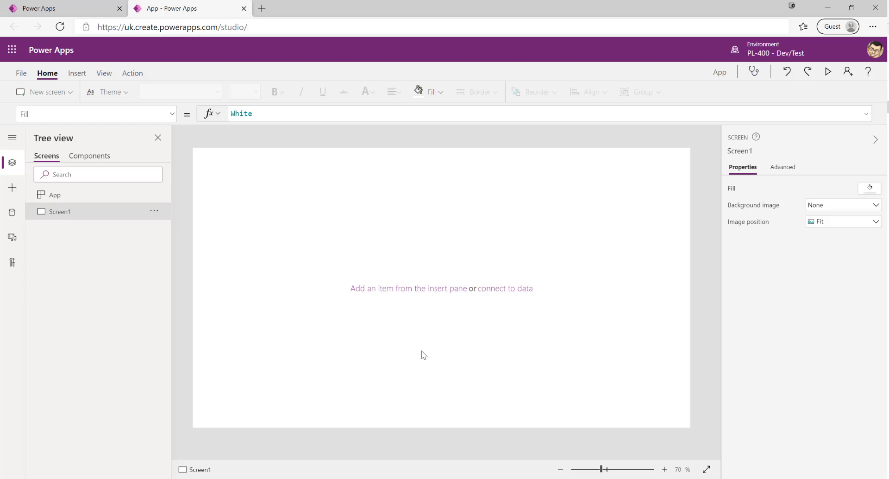
mouse_move(426, 348)
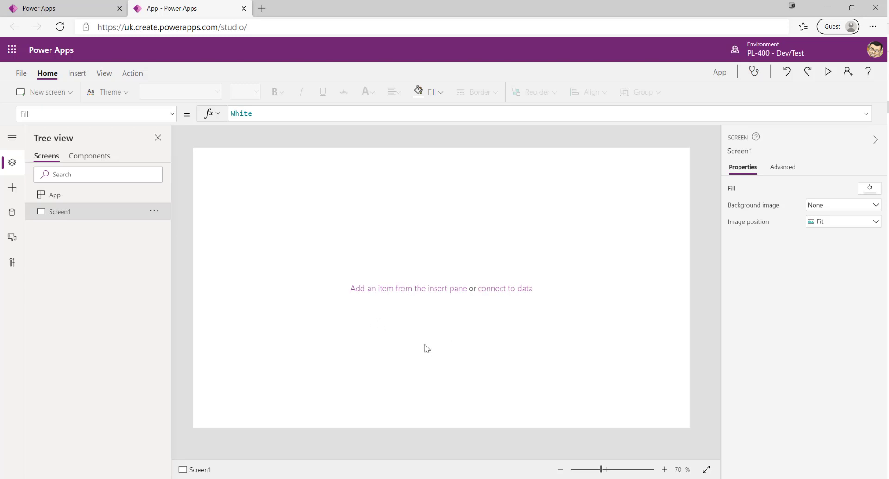
mouse_move(436, 315)
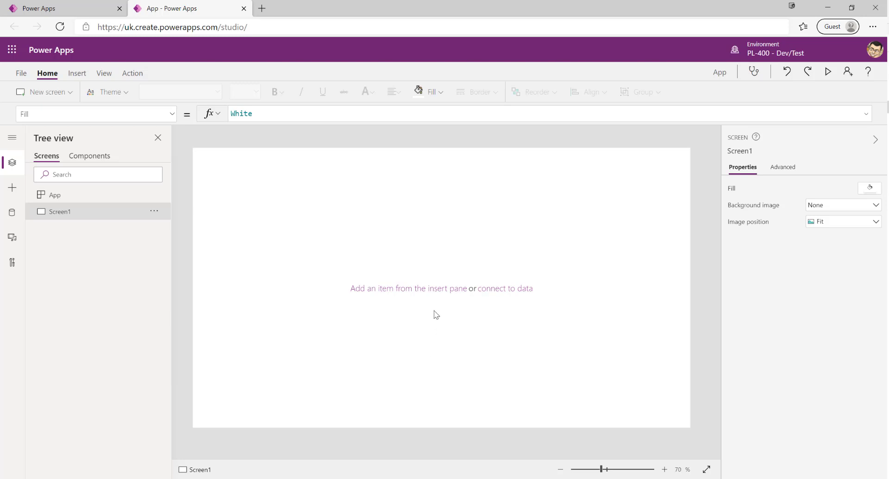
mouse_move(166, 172)
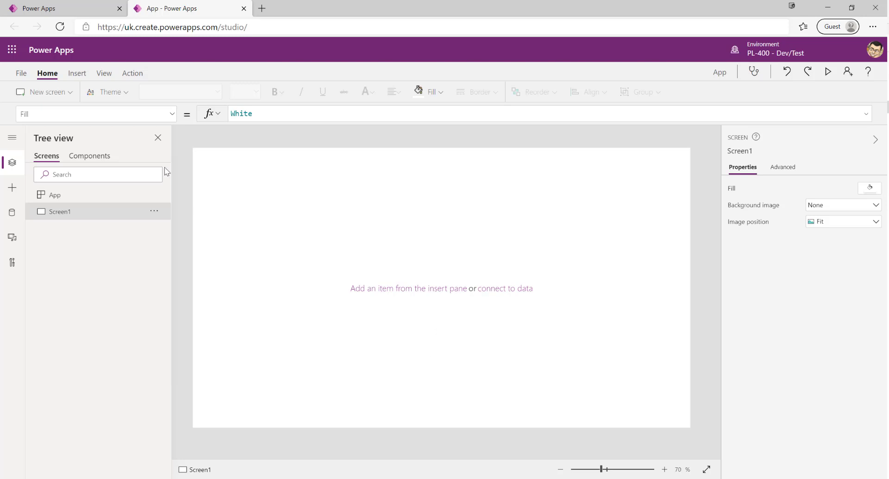
Build a Common Data Service phone app from the Contacts table, saving the blank app first.
click(21, 73)
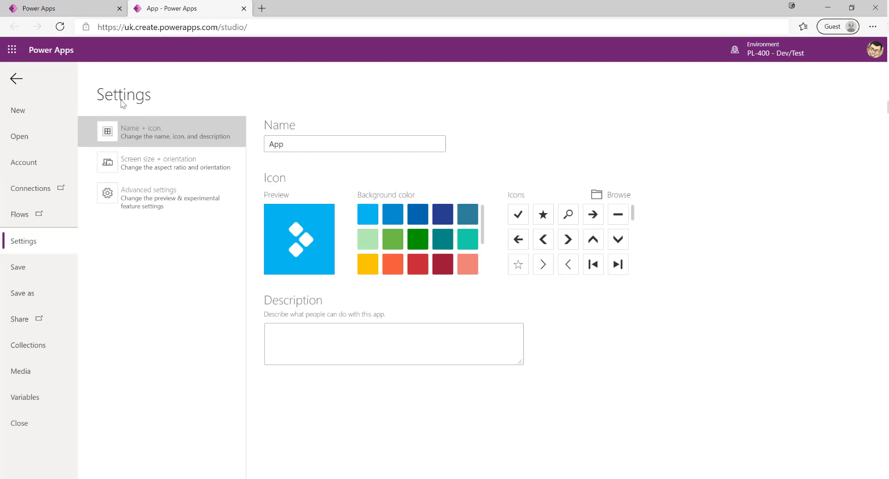
click(17, 110)
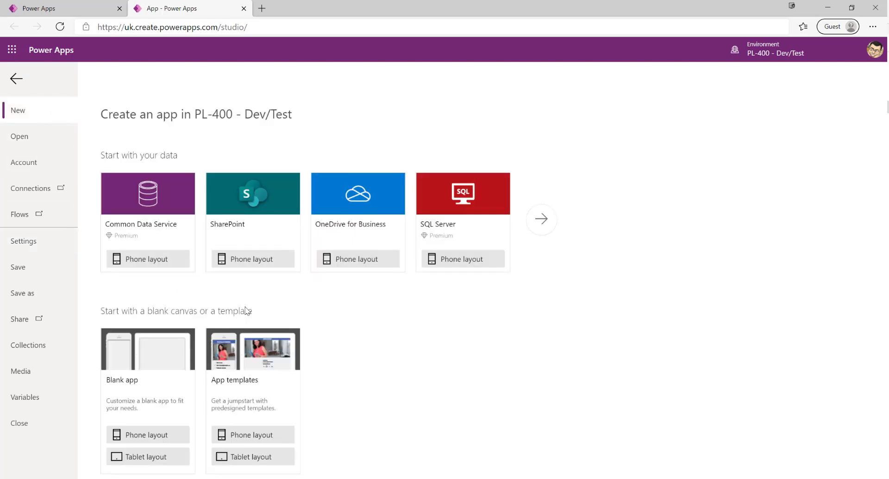
mouse_move(146, 259)
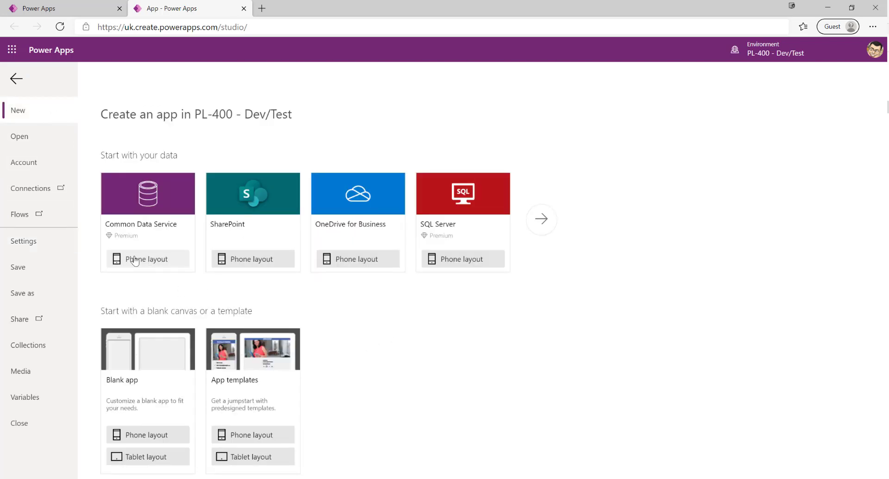
mouse_move(231, 370)
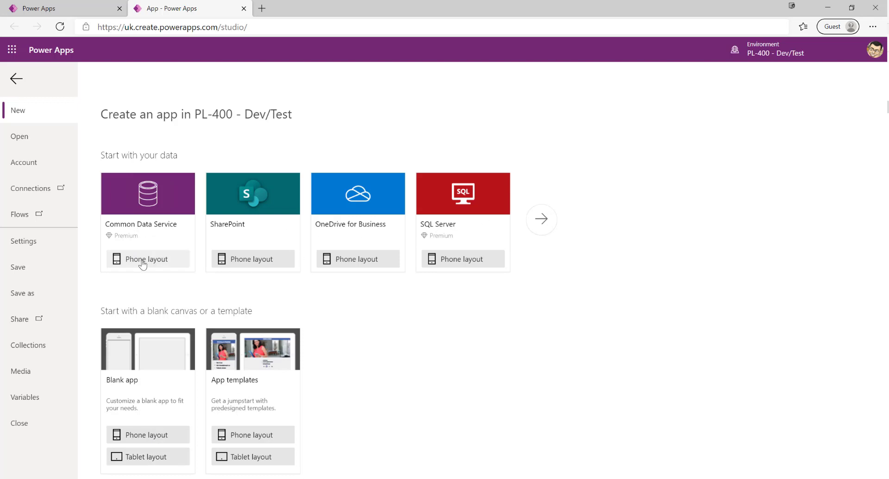
click(146, 259)
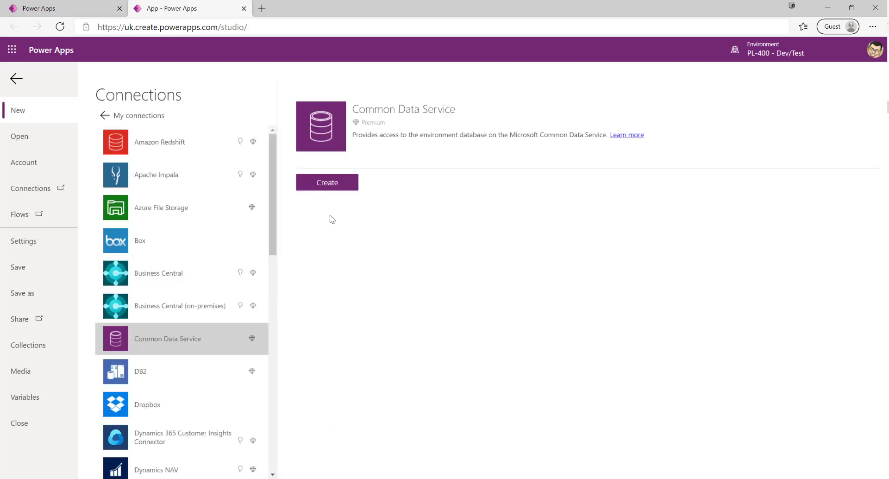
click(326, 182)
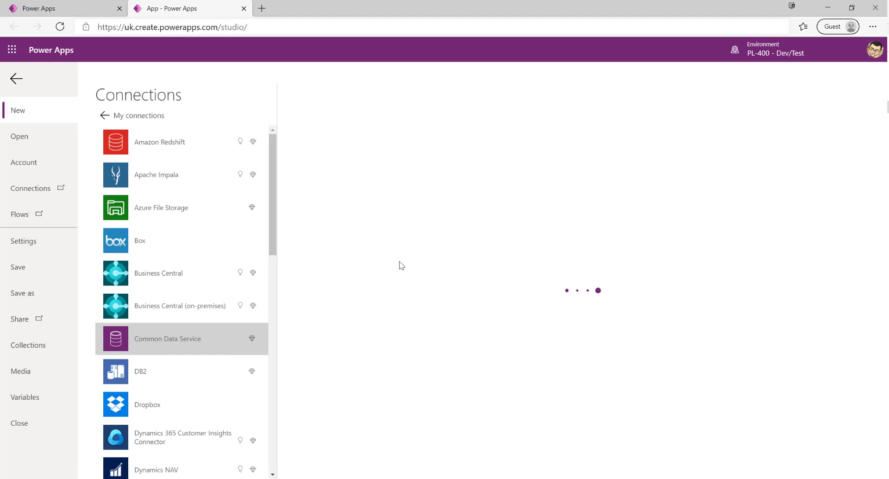
click(167, 338)
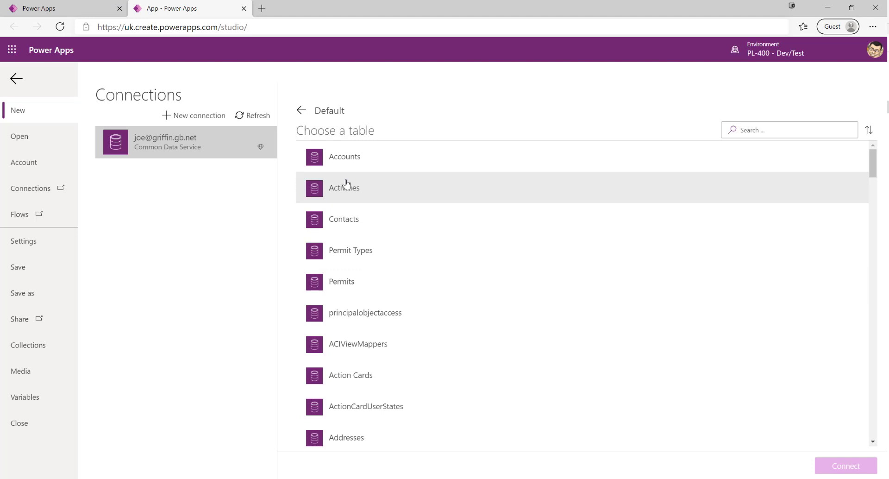
click(344, 219)
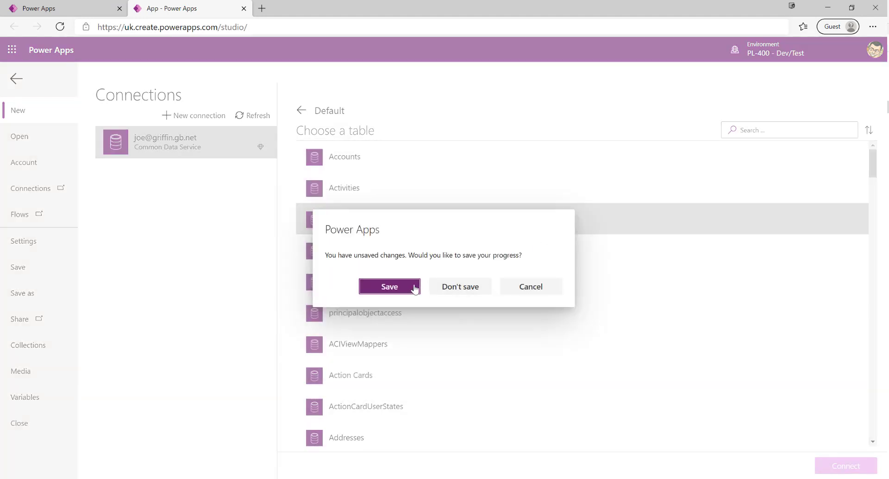
click(389, 286)
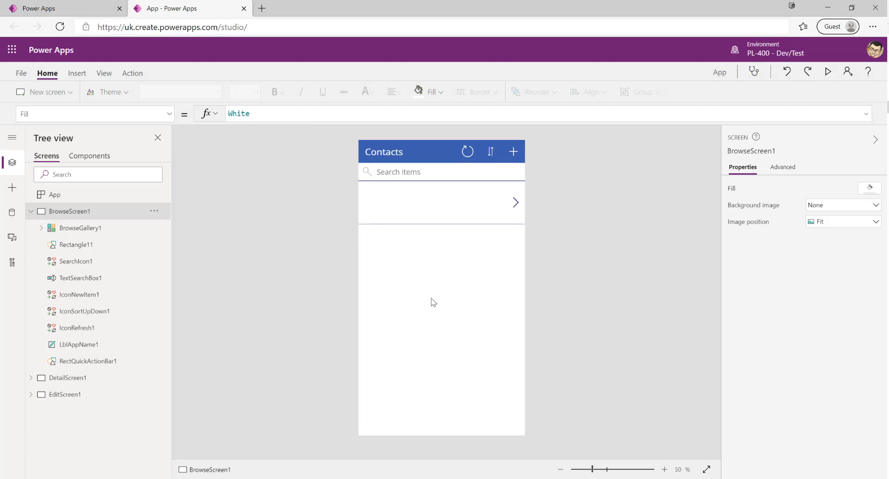
mouse_move(332, 332)
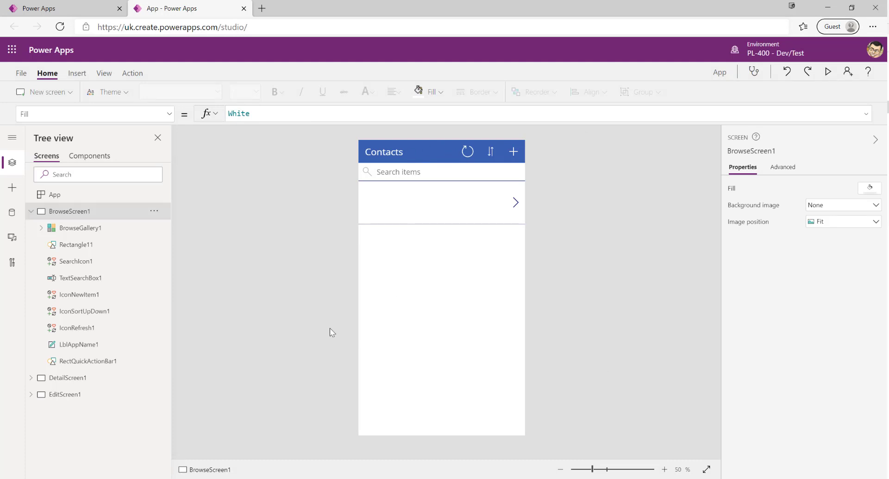
mouse_move(649, 202)
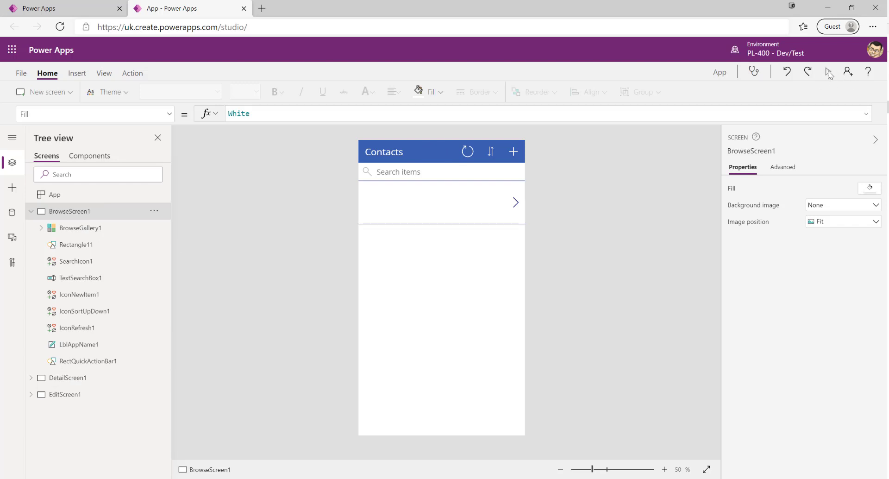
click(828, 72)
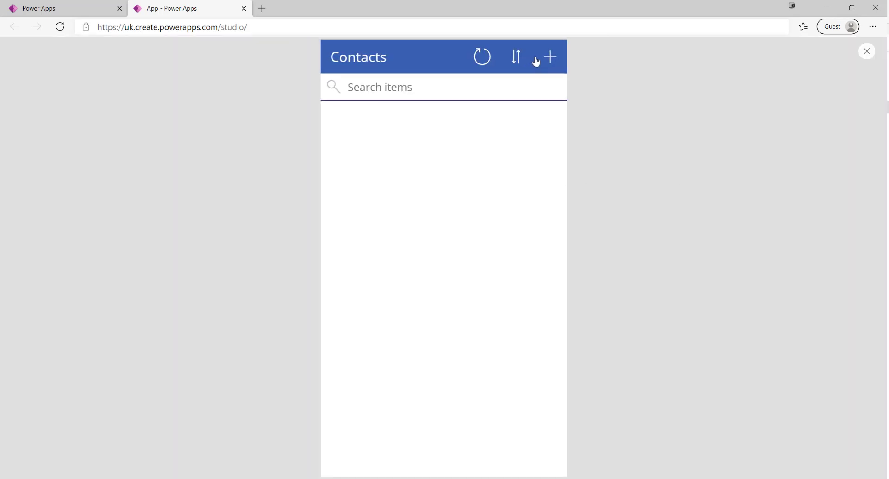
click(548, 57)
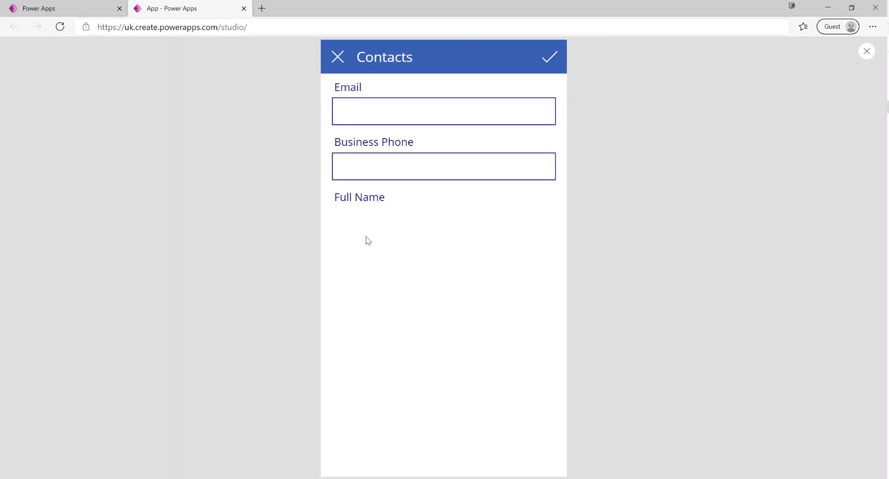
click(444, 111)
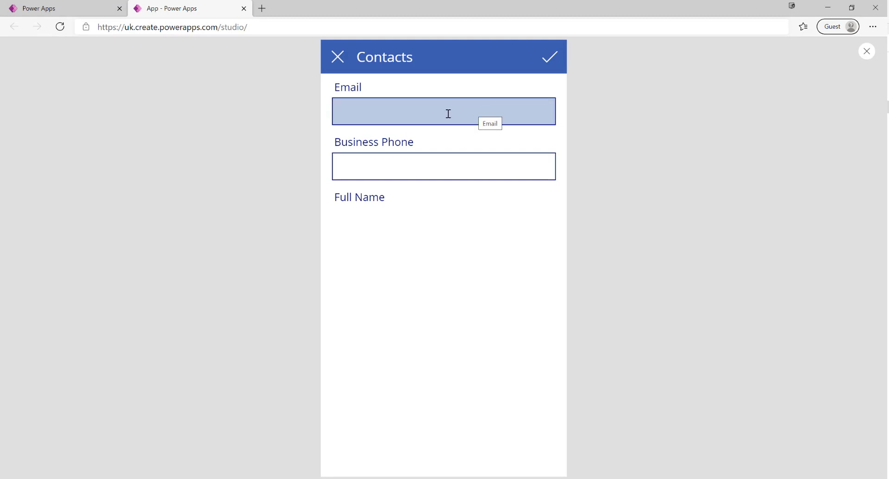
text(john)
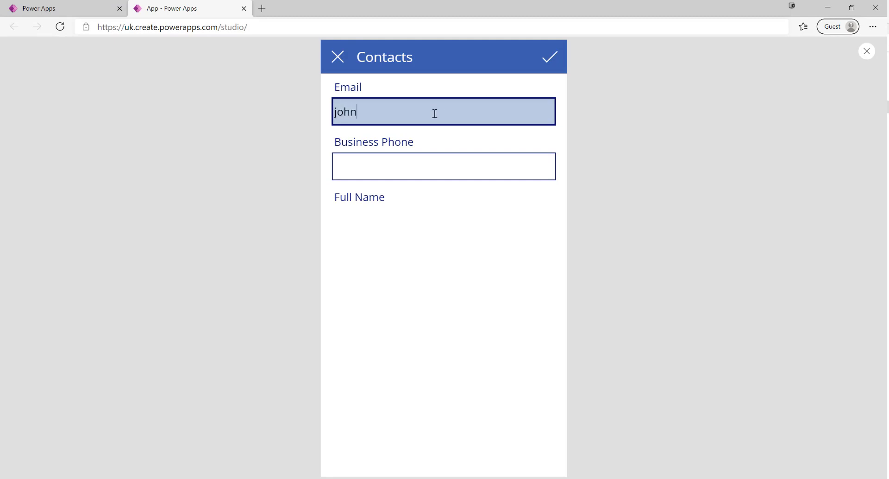
text(")
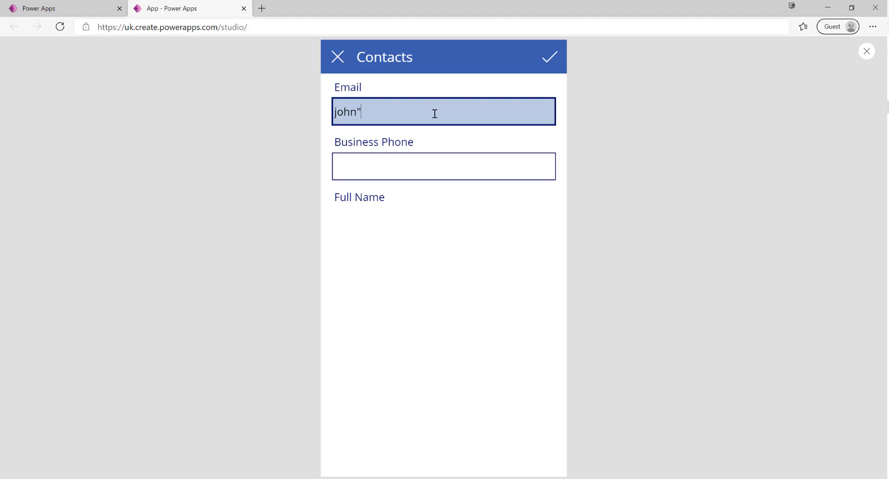
text(@domain)
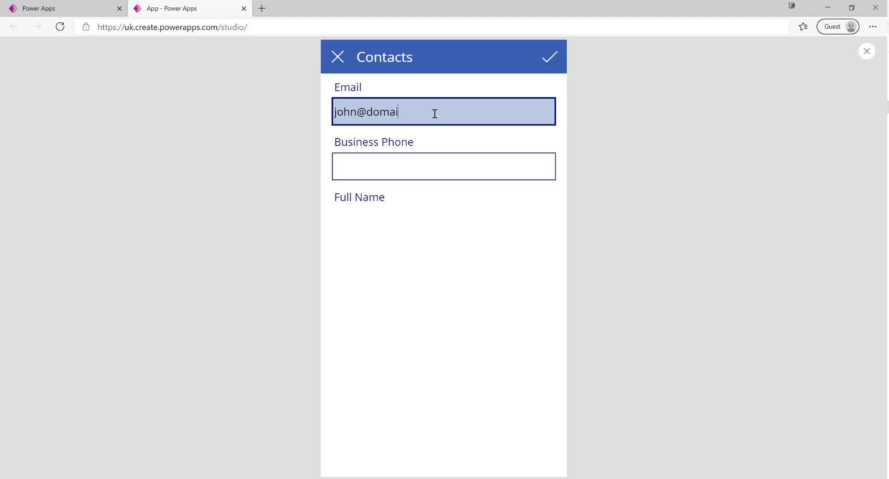
text(01)
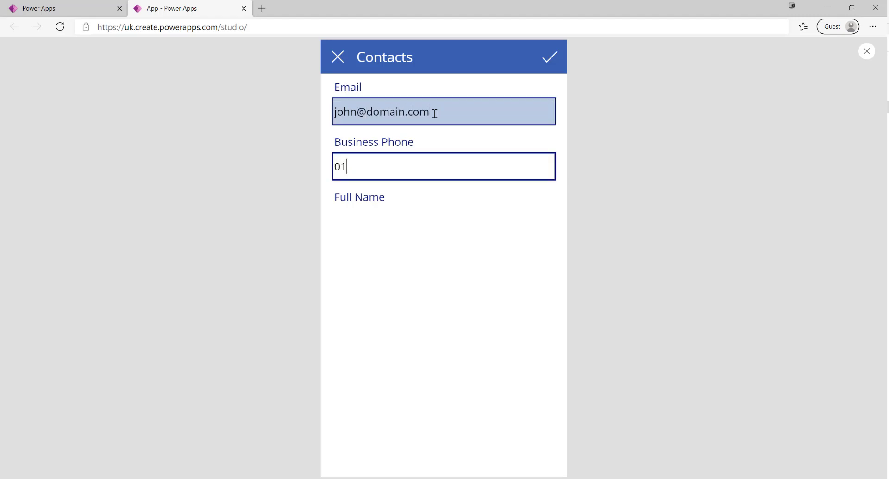
click(548, 56)
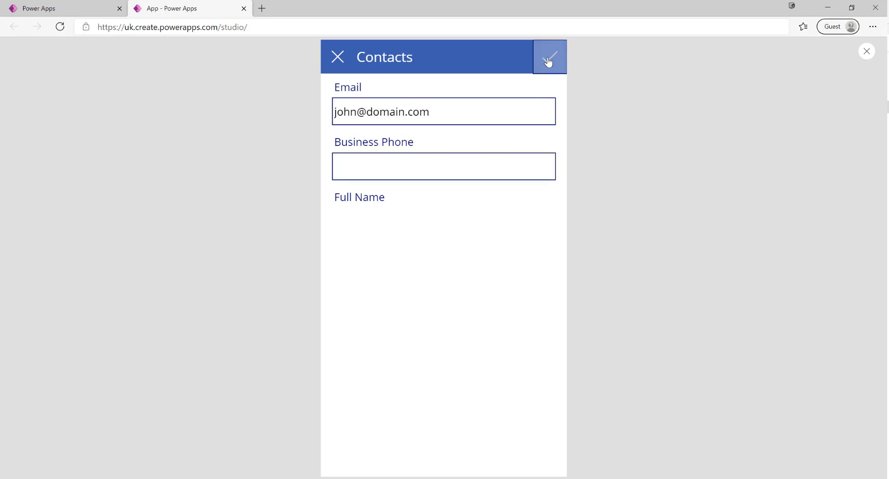
click(548, 57)
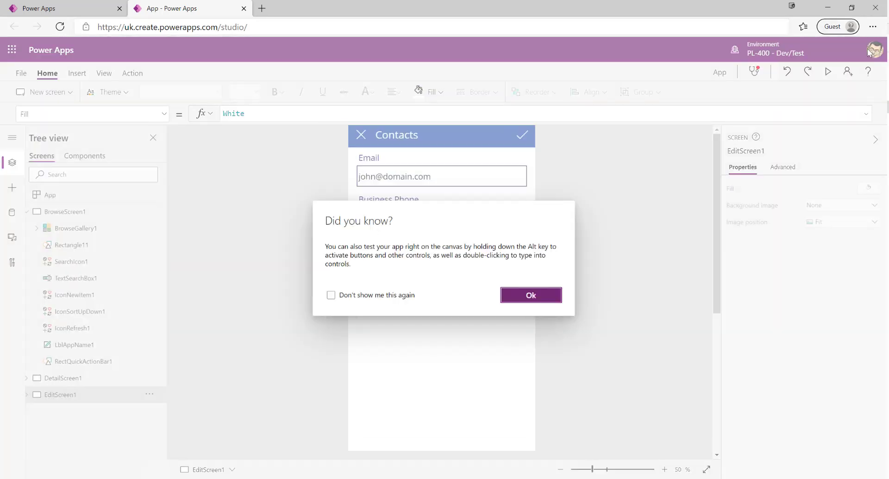
Dismiss the tip, view the save error's formula, and select EditForm1.
click(530, 295)
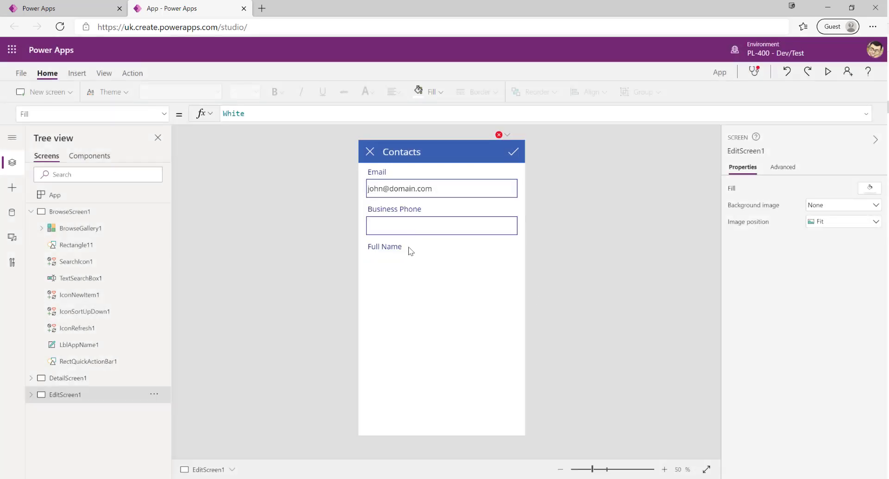
click(506, 135)
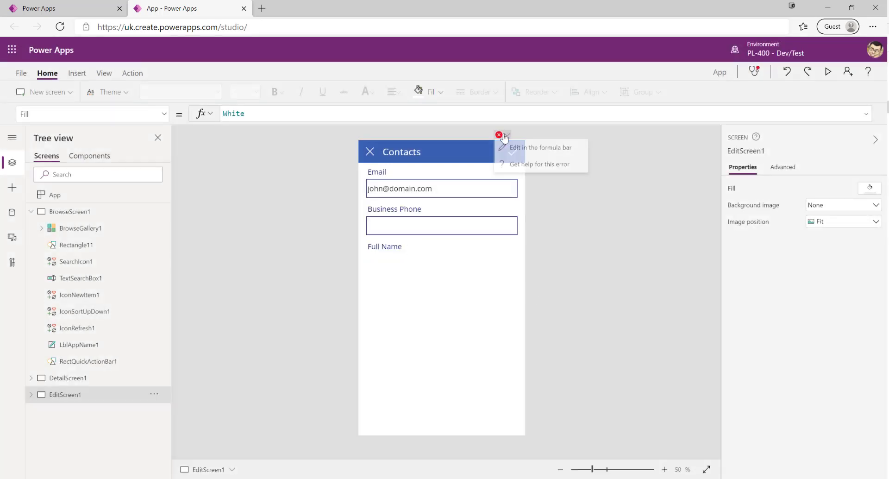
click(514, 151)
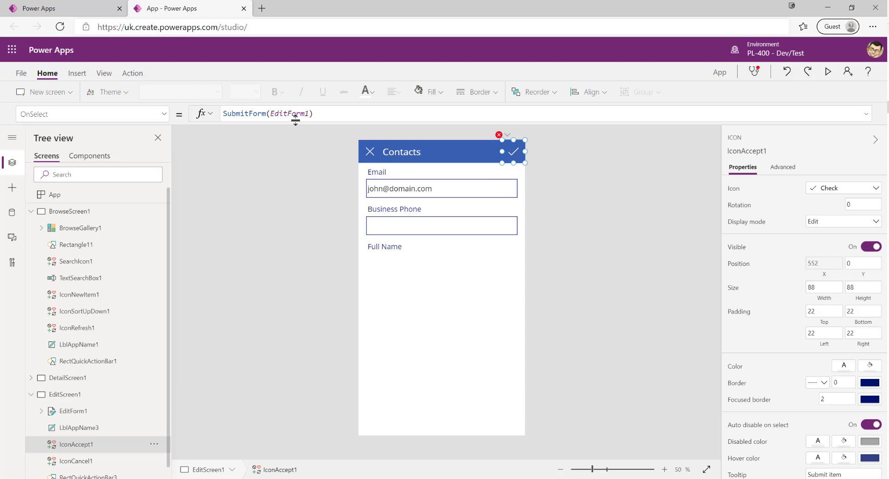
mouse_move(431, 262)
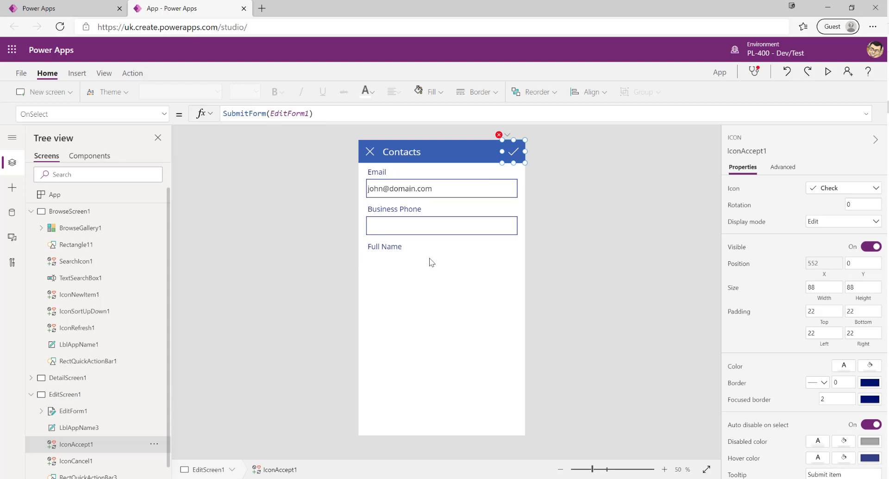
mouse_move(444, 244)
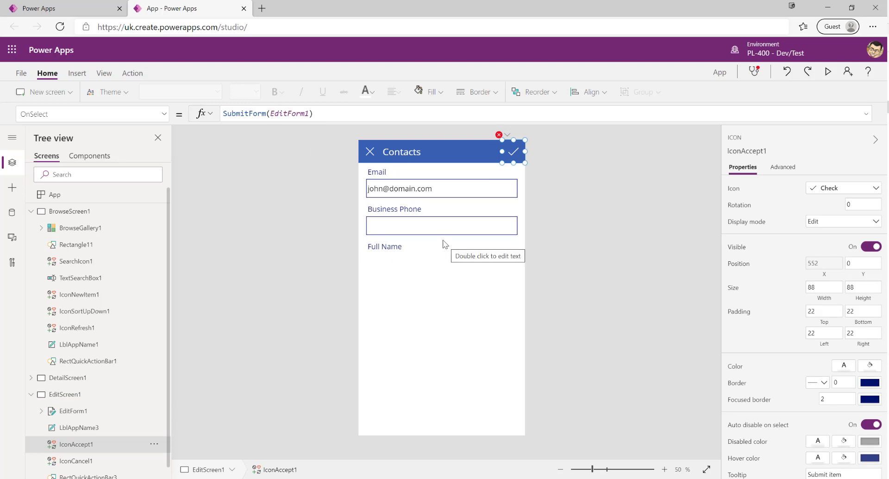
scroll(down, 3)
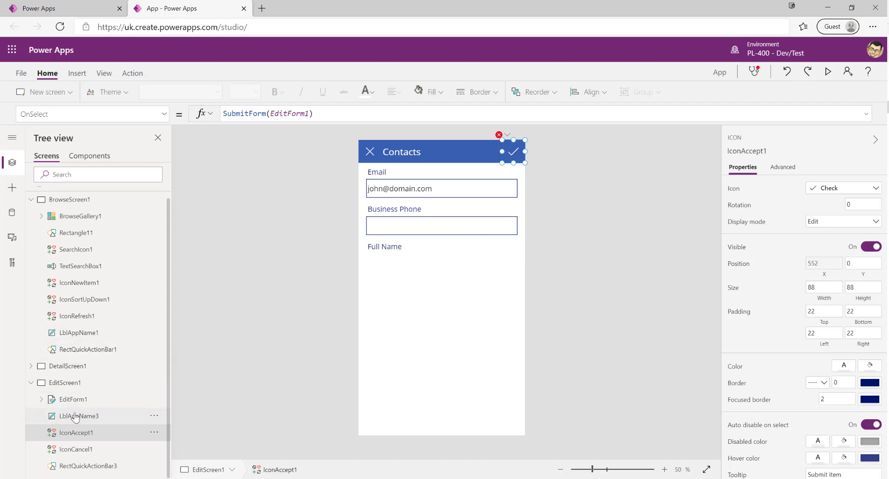
click(72, 399)
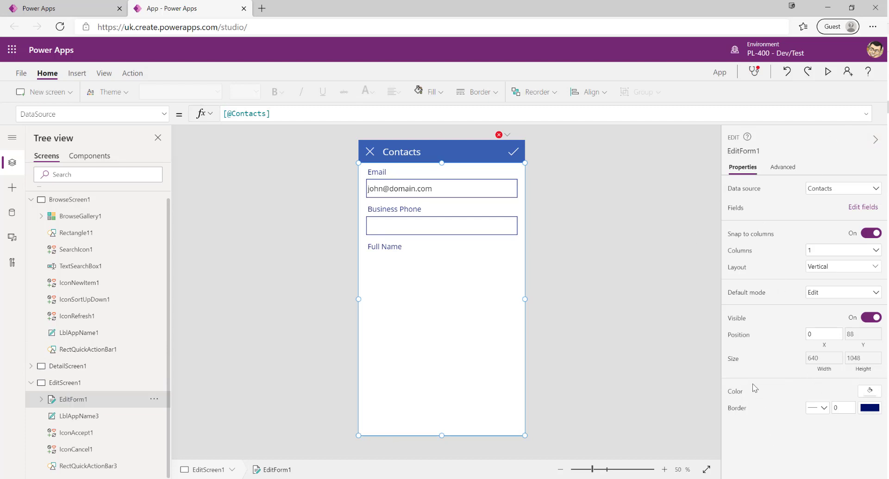
mouse_move(853, 427)
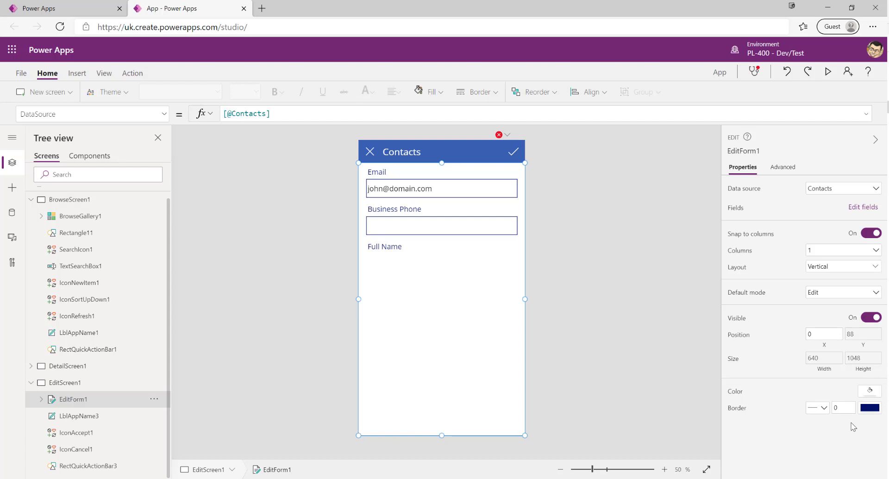
mouse_move(728, 171)
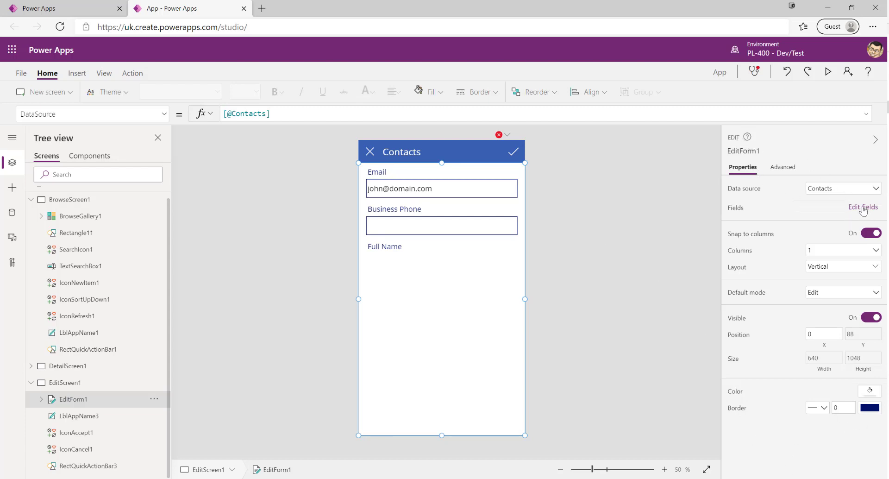
Add the Last Name field to EditForm1.
click(861, 207)
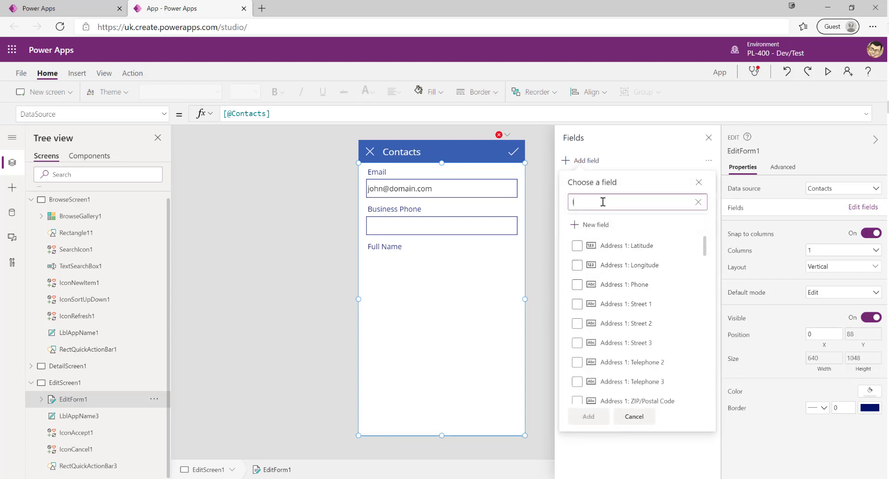
text(ast)
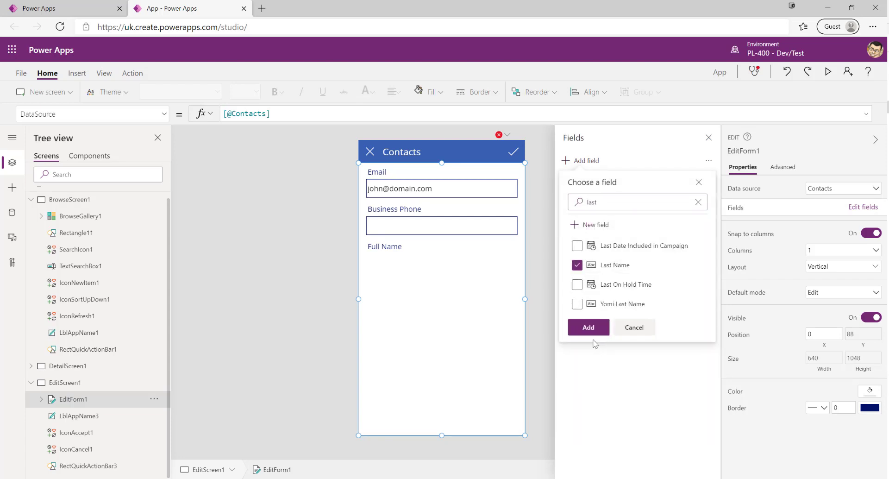
click(587, 327)
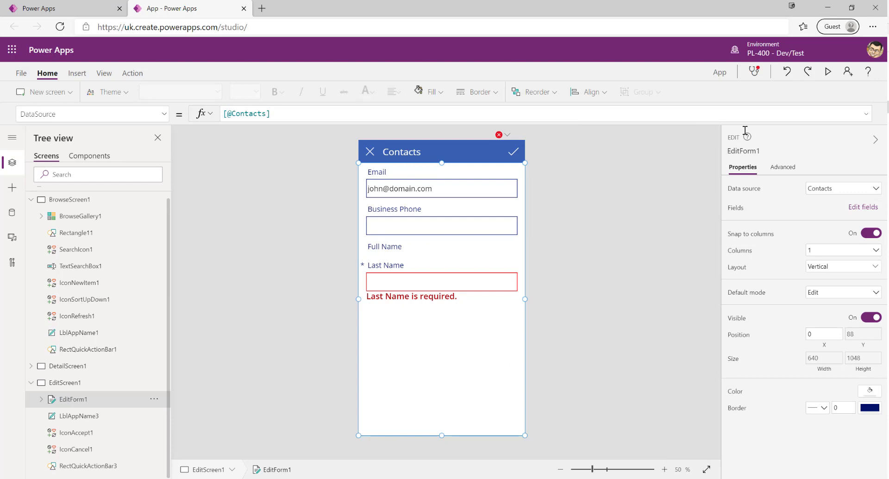
In preview, save contact Smith, set its phone to 123-456, then delete it.
click(828, 71)
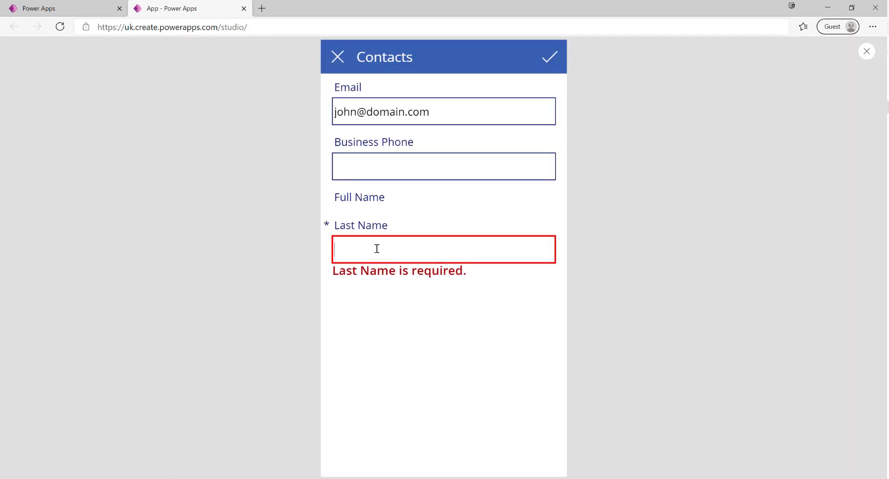
text(Smith)
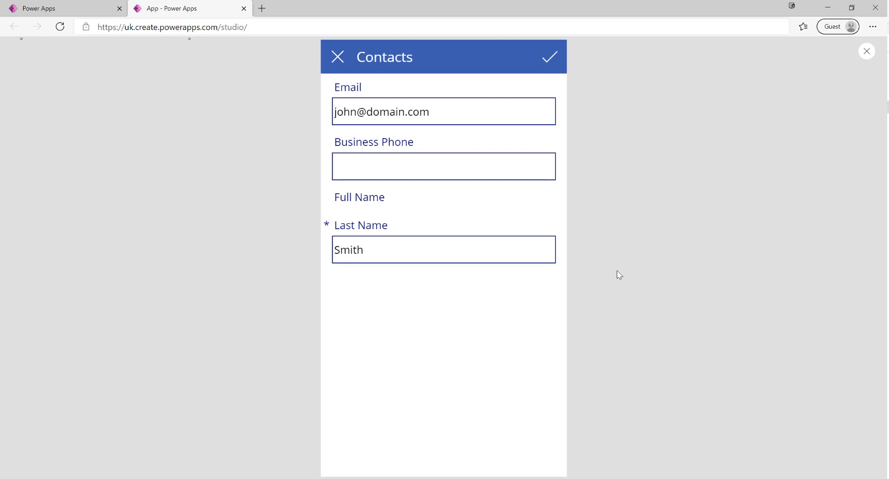
click(549, 57)
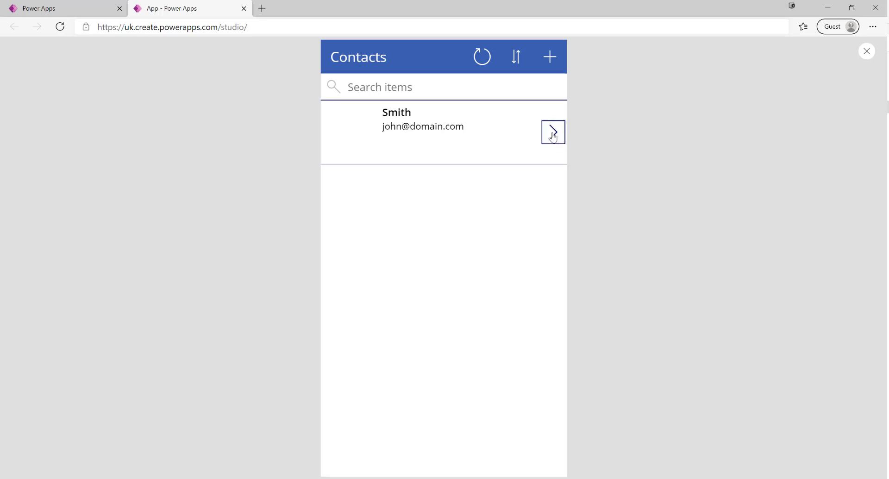
click(551, 132)
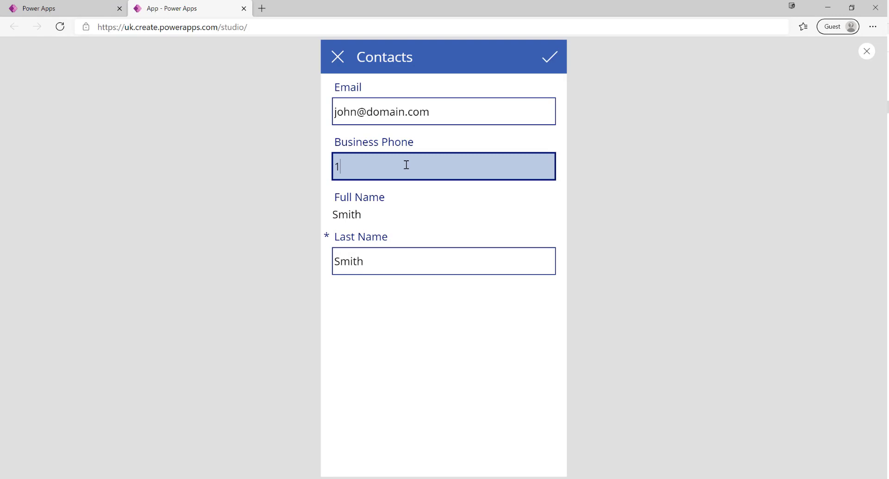
text(23-456)
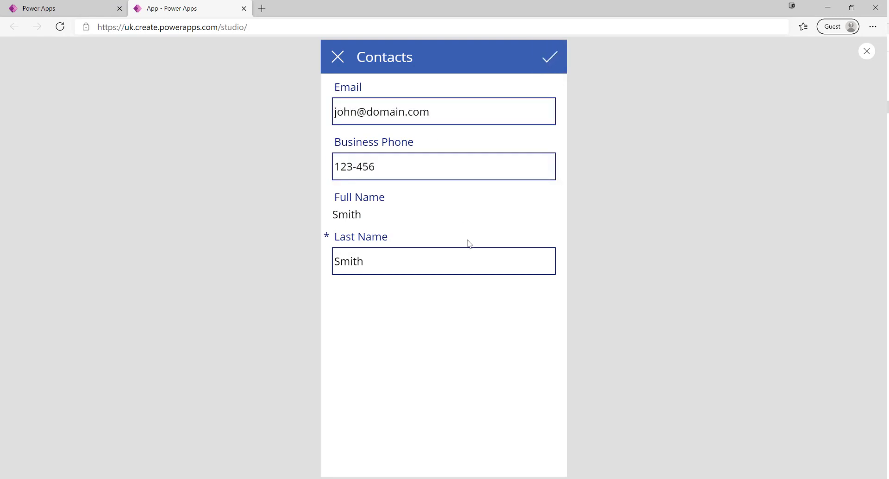
click(548, 57)
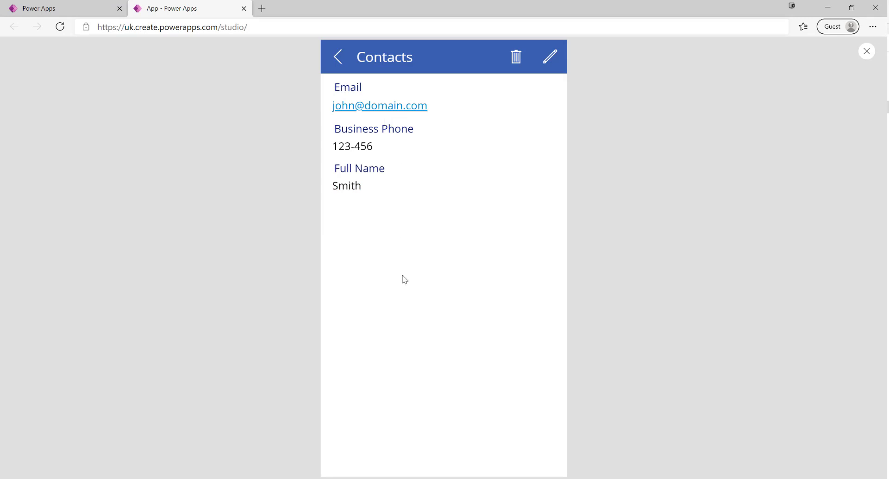
mouse_move(515, 57)
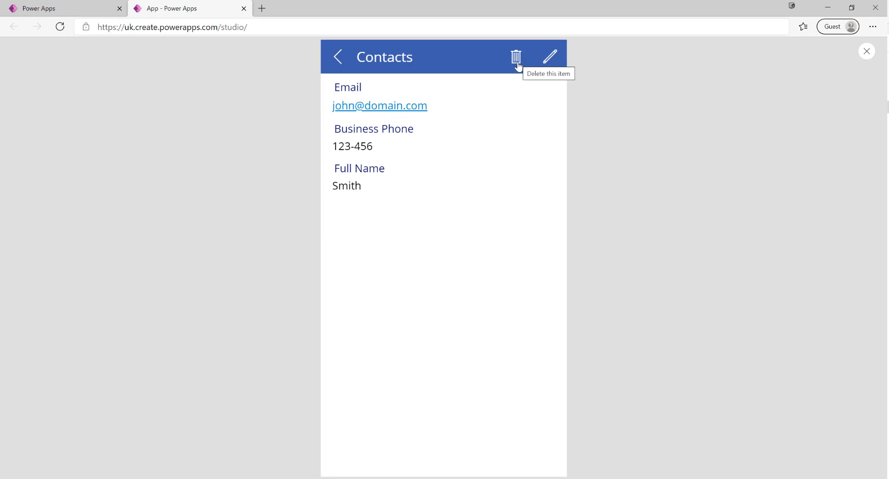
mouse_move(524, 204)
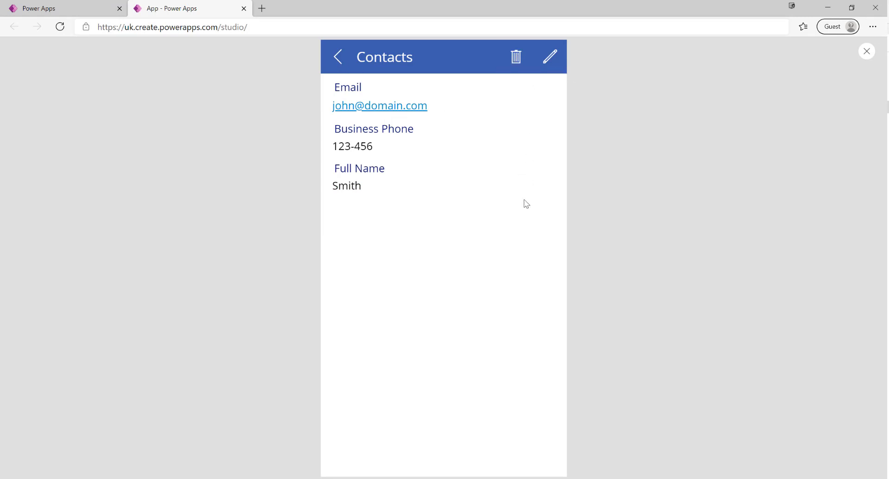
click(337, 57)
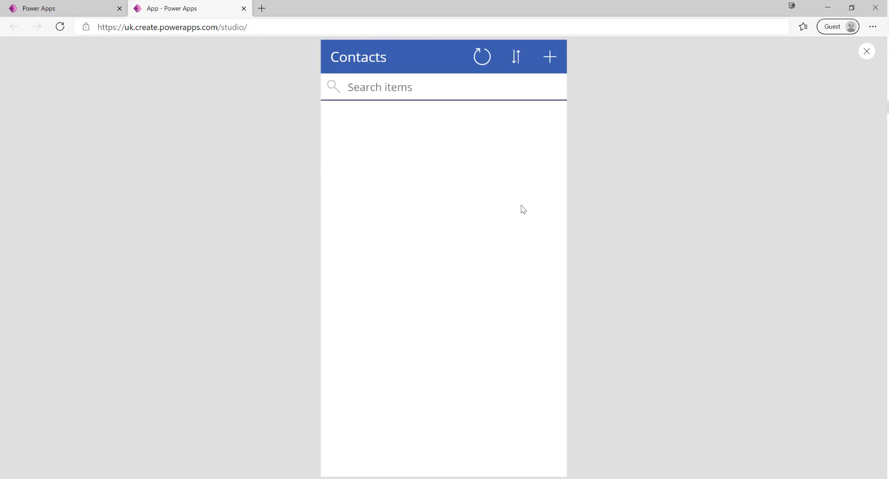
mouse_move(480, 174)
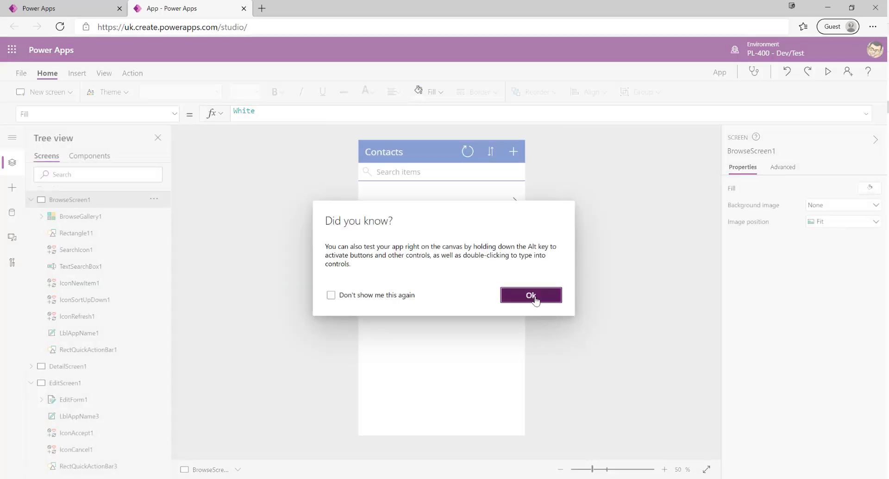
click(531, 295)
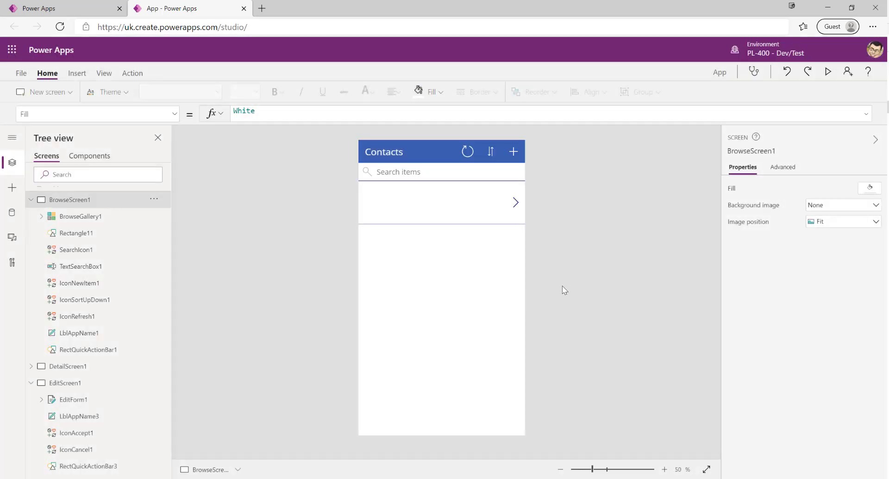
mouse_move(560, 288)
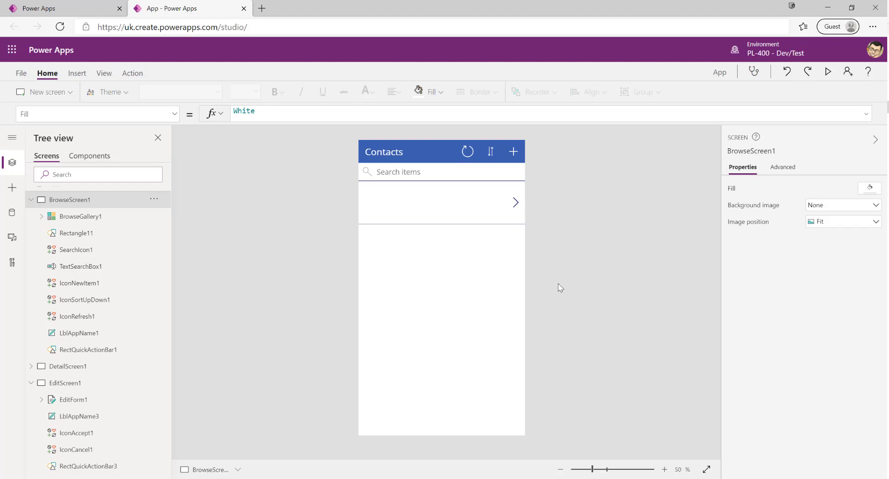
mouse_move(530, 257)
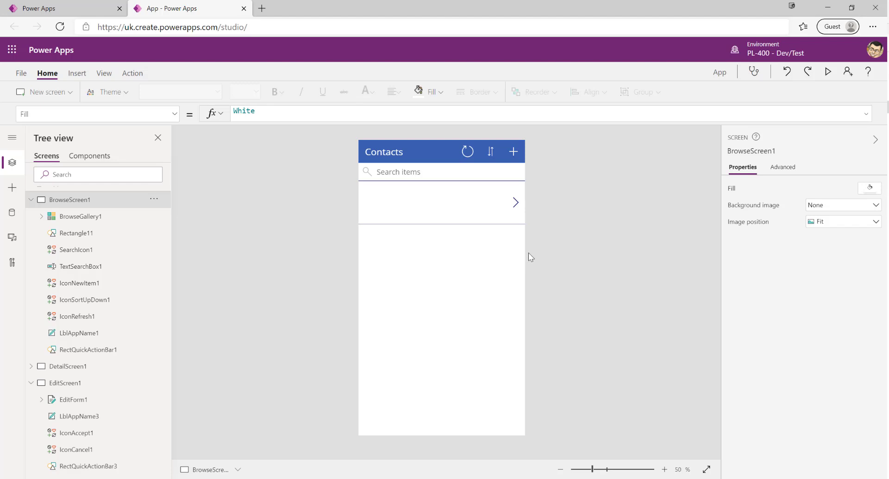
mouse_move(512, 254)
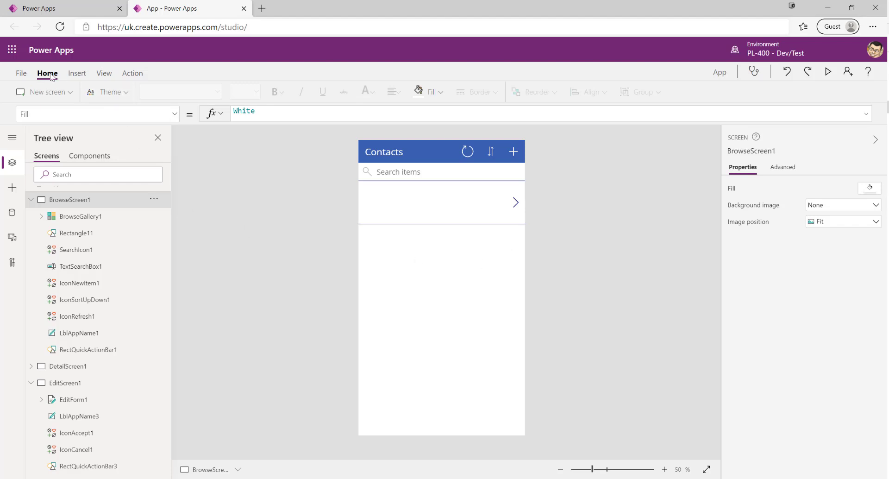
mouse_move(99, 86)
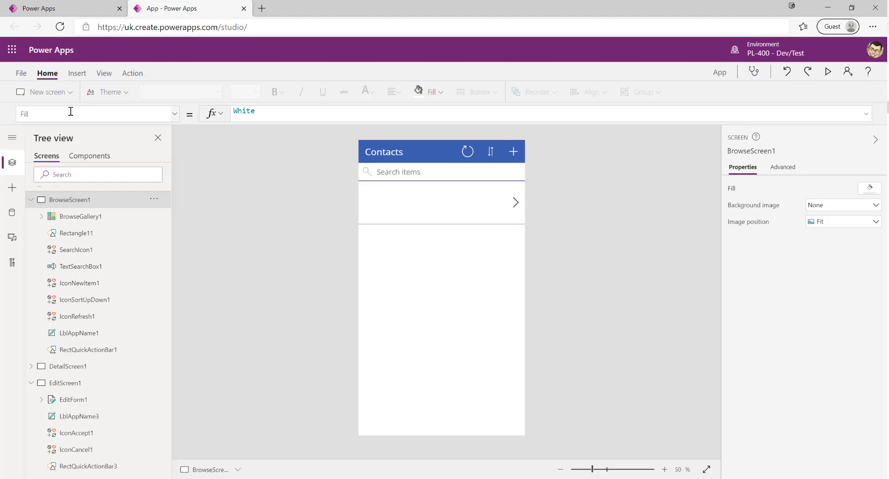
click(43, 91)
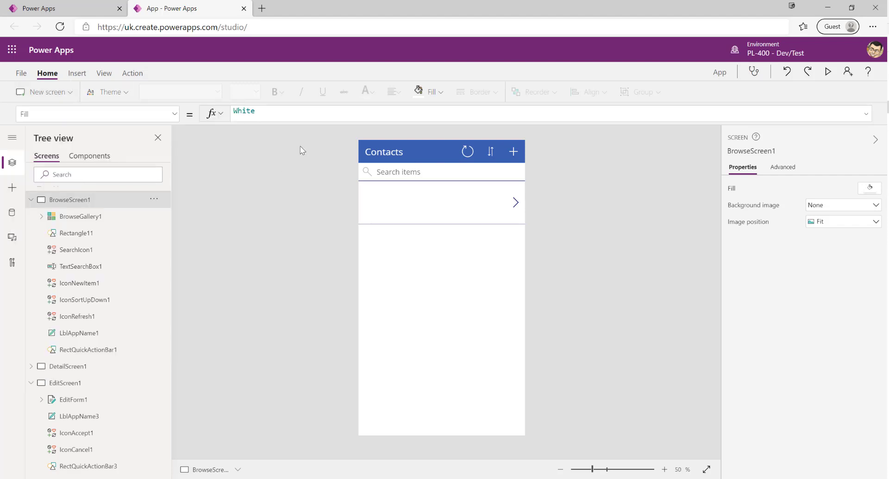
click(107, 92)
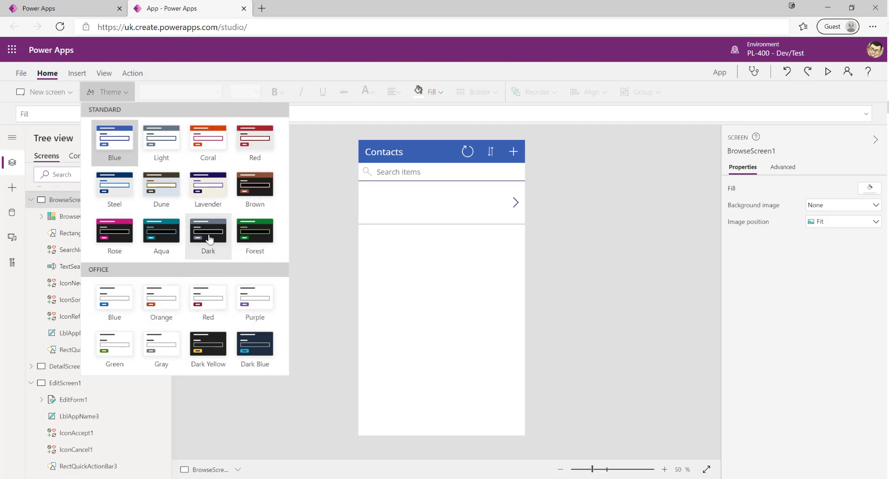
Apply the Dark theme to the app.
click(208, 234)
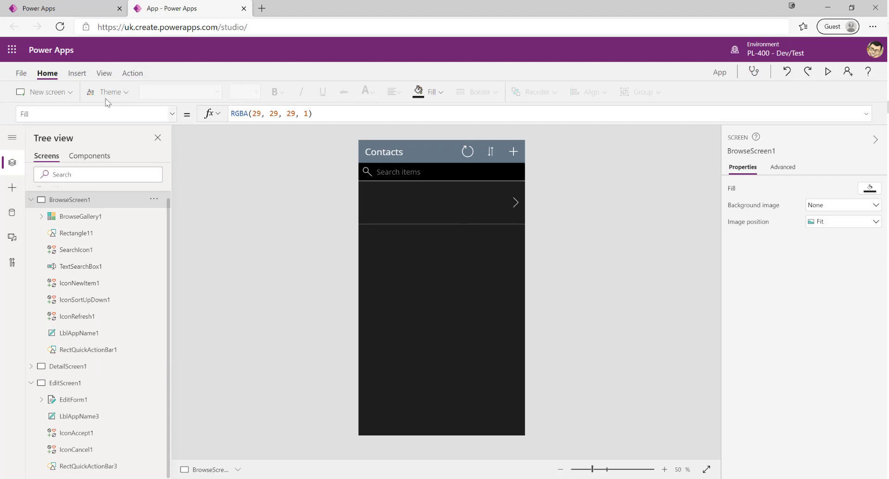
click(77, 73)
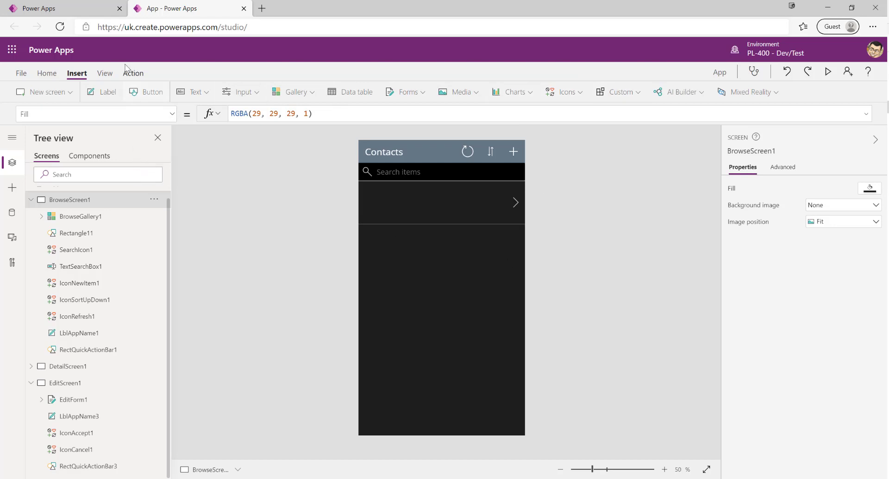
Browse the View commands, ending on the Action commands.
click(104, 73)
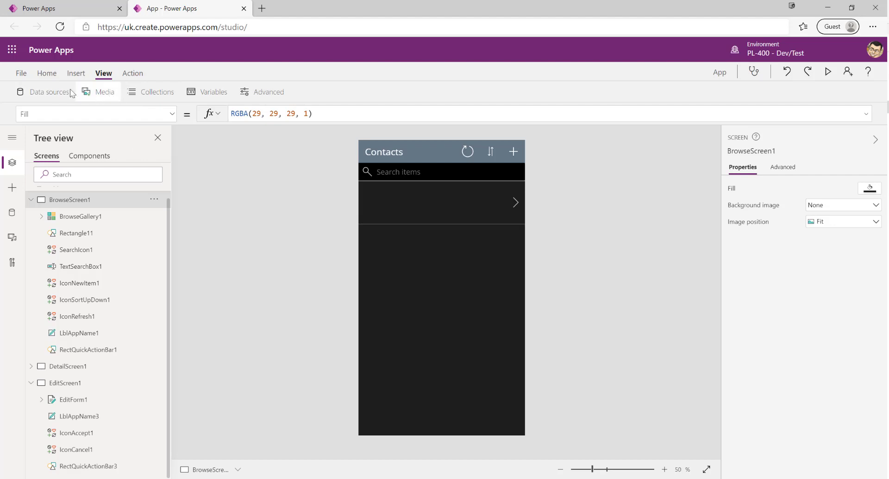
mouse_move(157, 91)
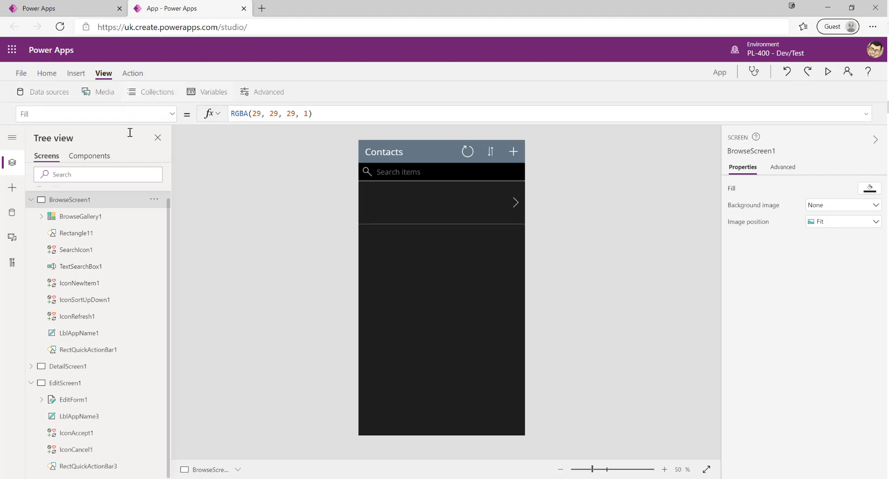
mouse_move(225, 292)
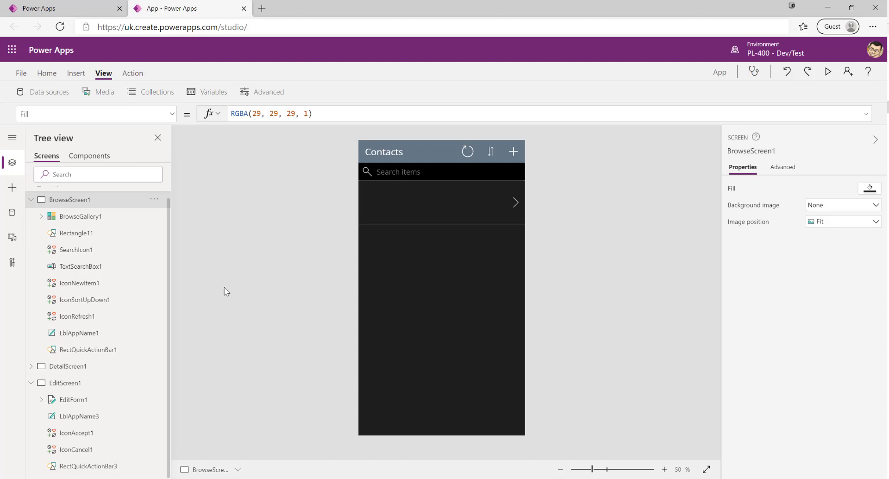
mouse_move(256, 278)
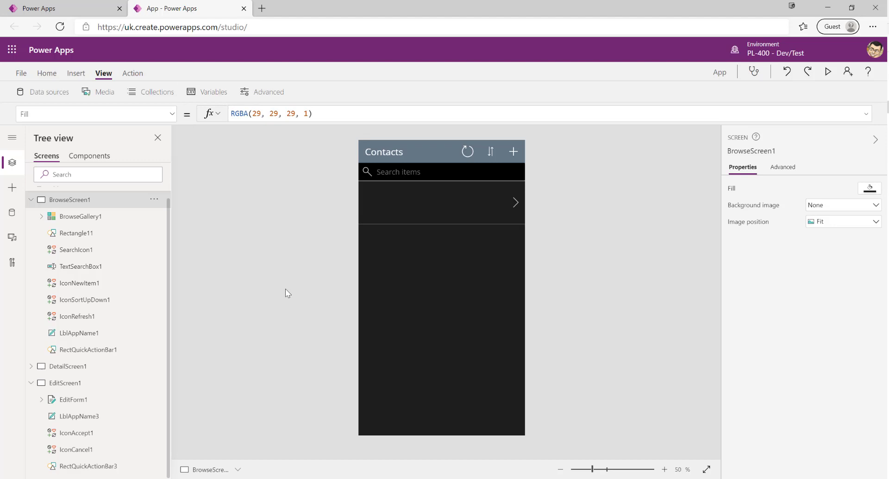
mouse_move(323, 228)
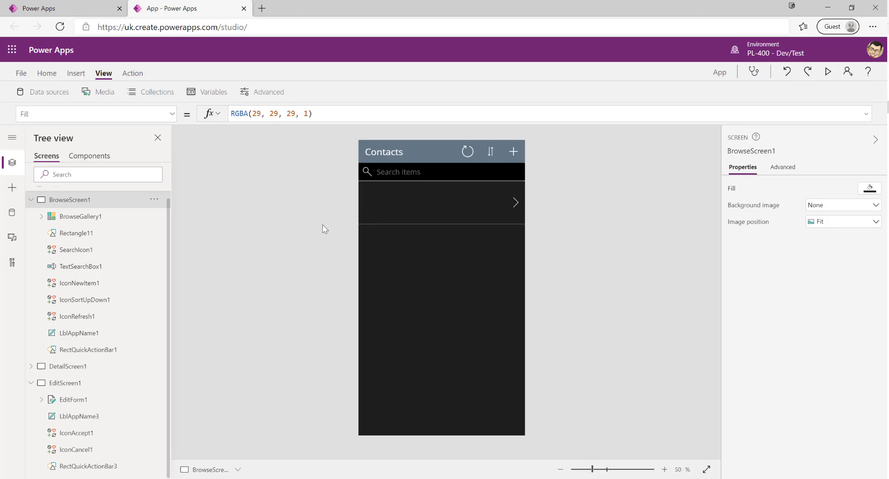
click(133, 73)
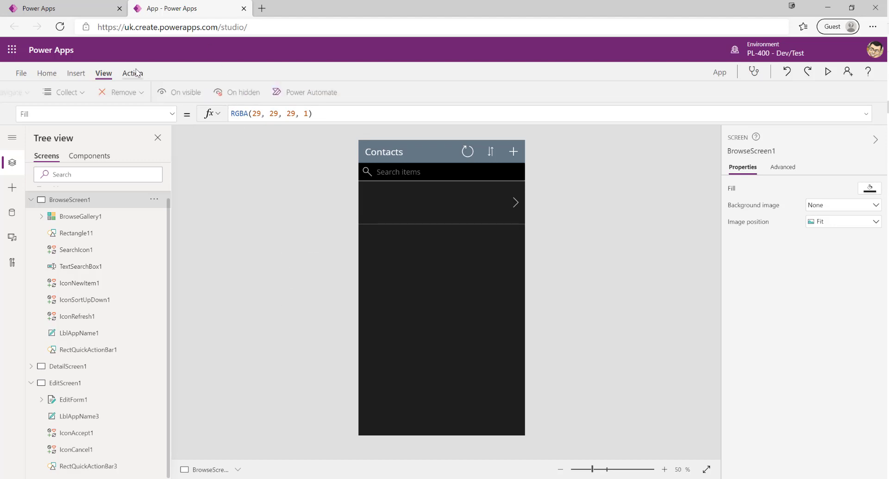
click(131, 73)
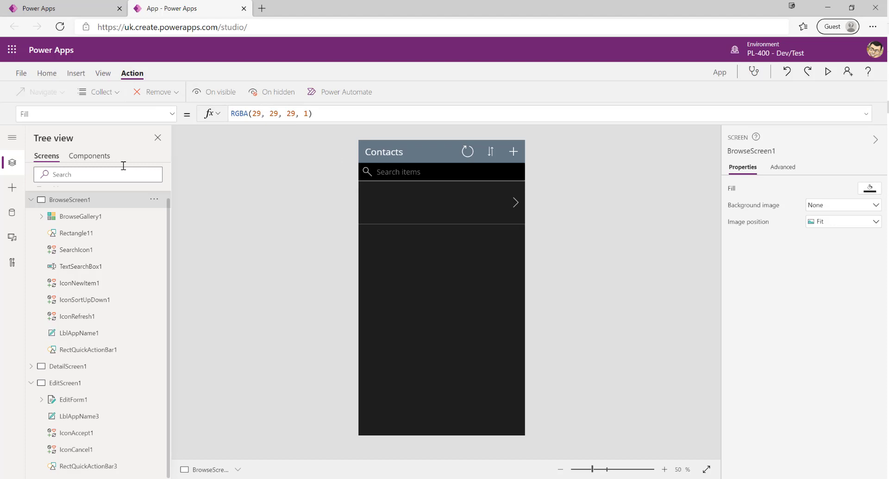
Restore the Blue theme and select the header's sort icon.
click(107, 92)
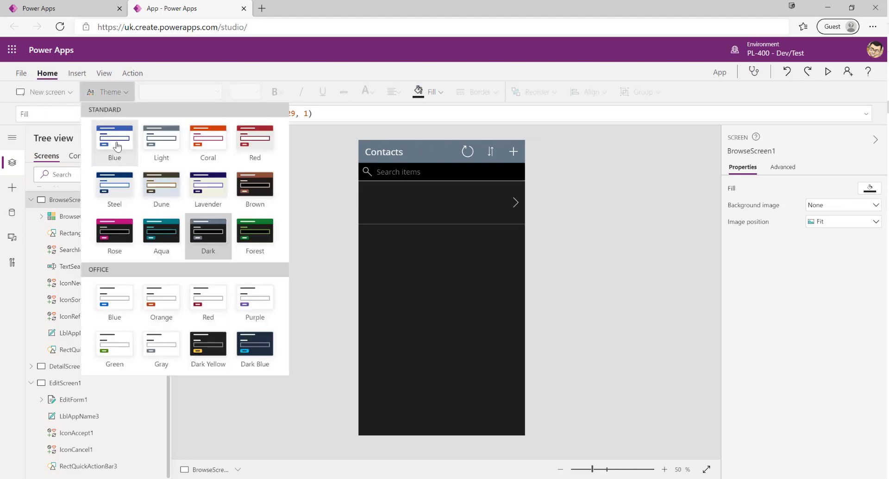
click(114, 139)
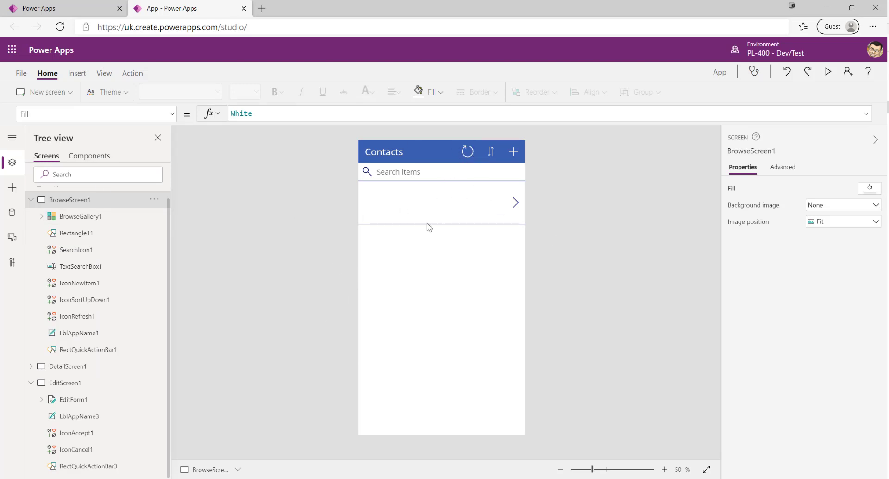
click(468, 151)
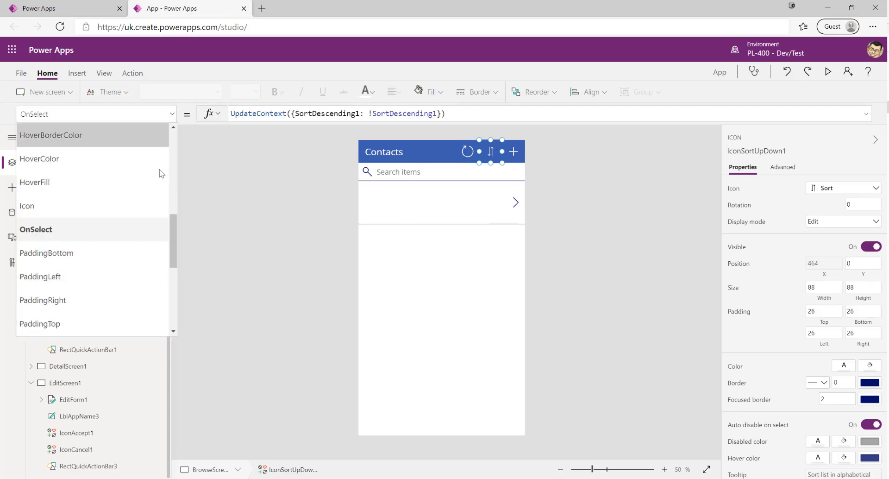
mouse_move(113, 182)
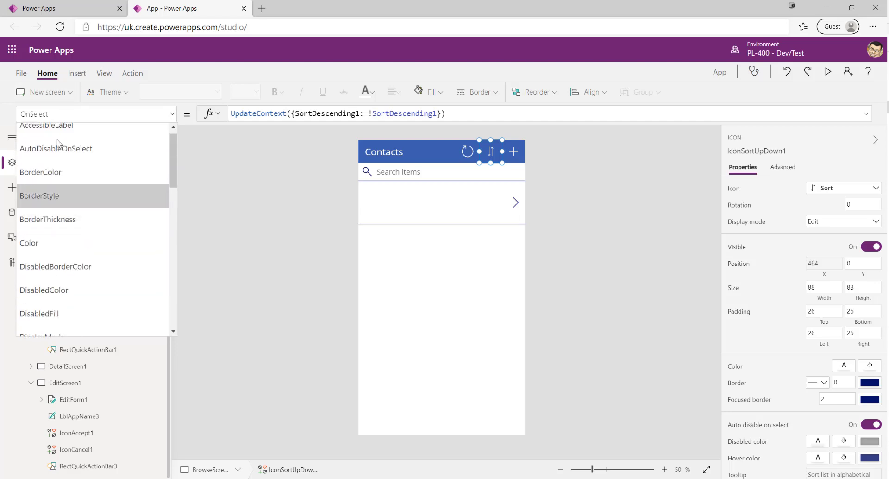
Select the Contacts header title label (LblAppName1) so its Text formula shows.
scroll(down, 3)
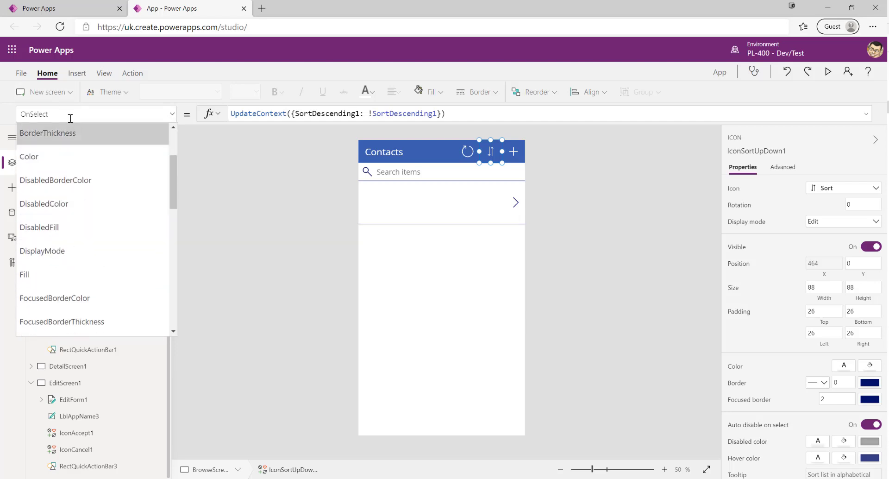
click(384, 151)
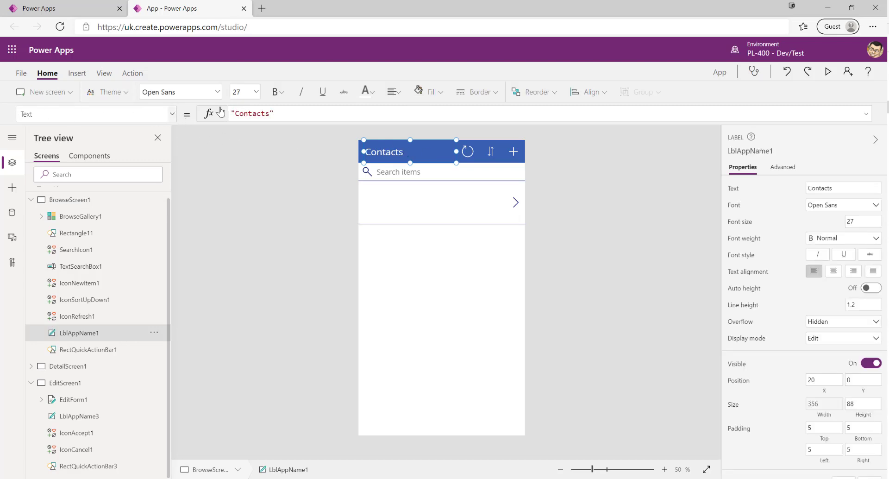
mouse_move(268, 130)
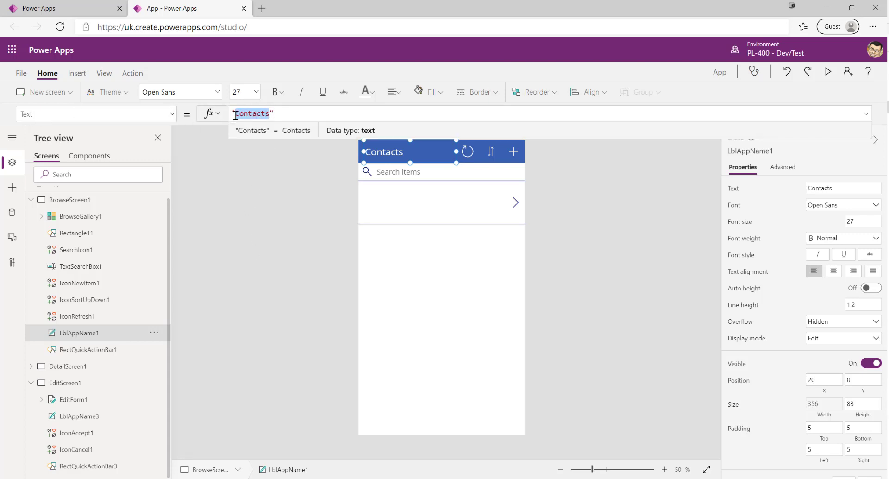
Replace the title's Text formula "Contacts" with "People".
text(People")
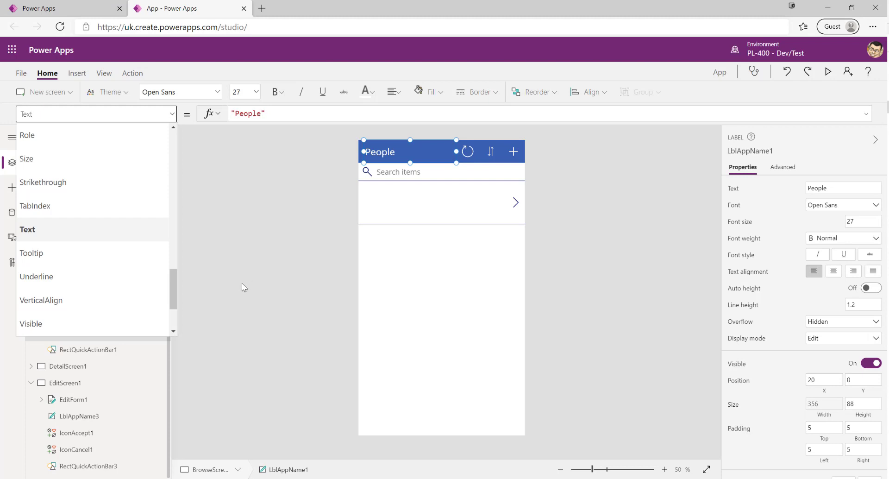
click(91, 113)
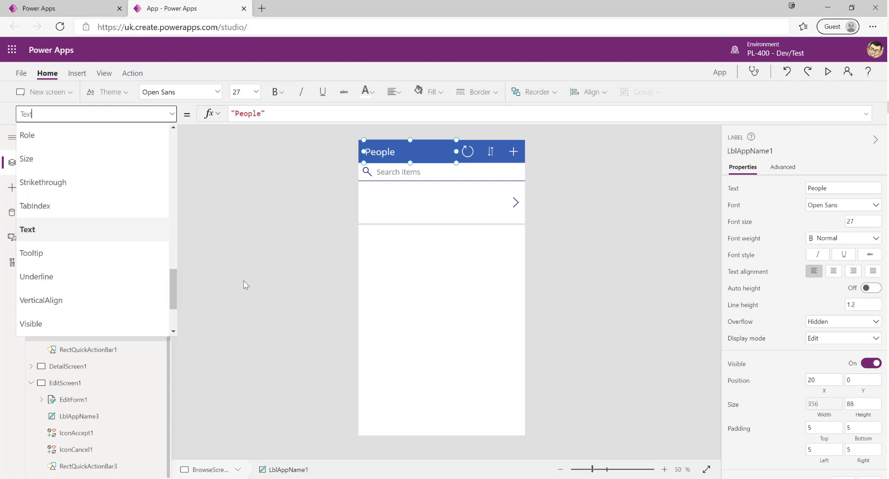
mouse_move(250, 277)
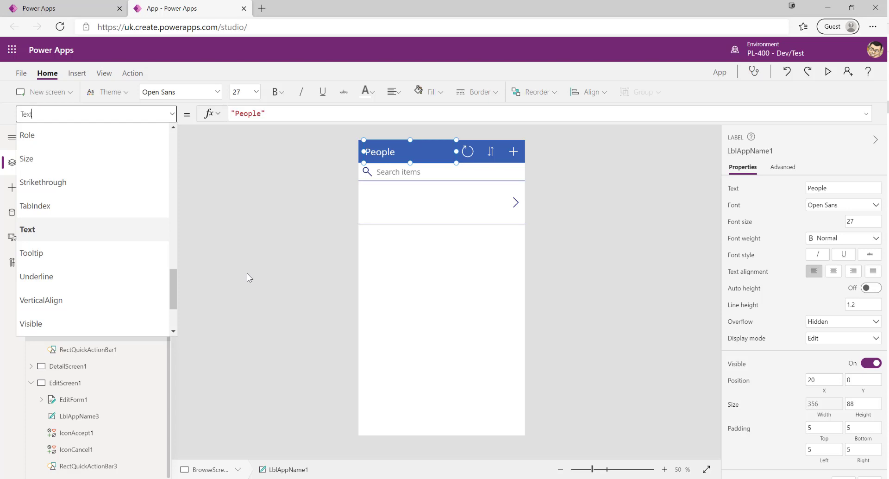
mouse_move(129, 310)
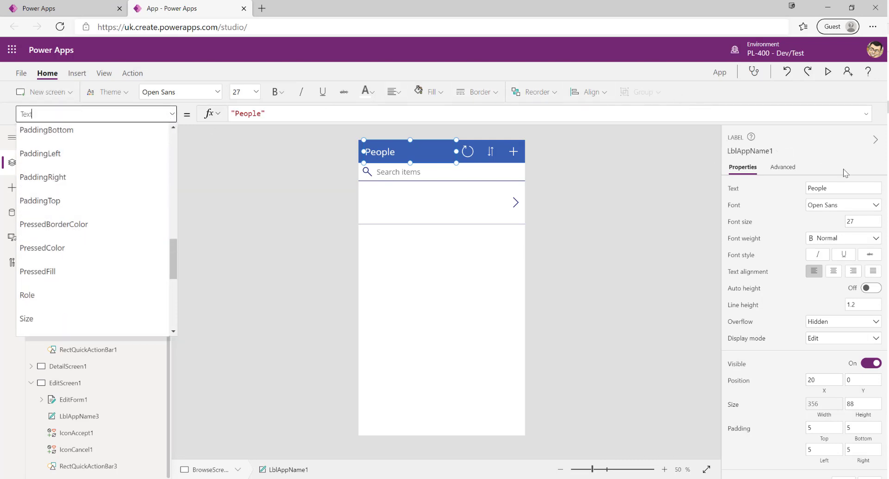
Collapse the properties pane and set the People title's font weight to Bold.
click(782, 167)
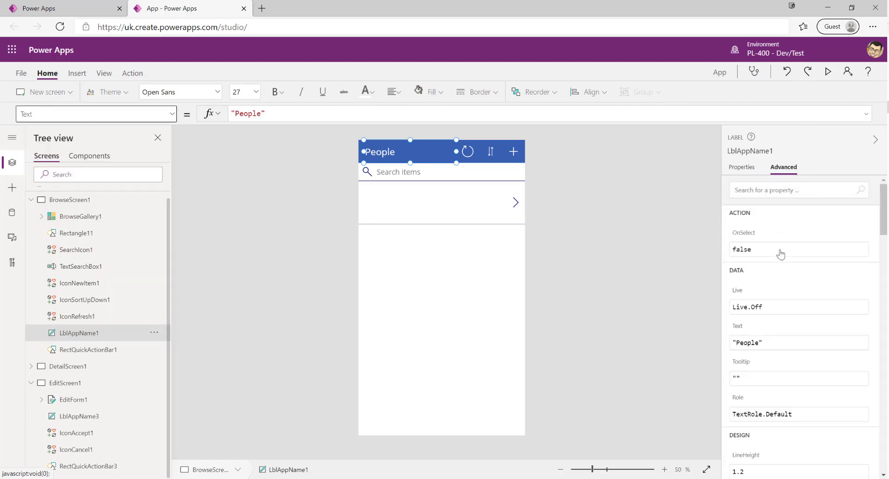
mouse_move(792, 298)
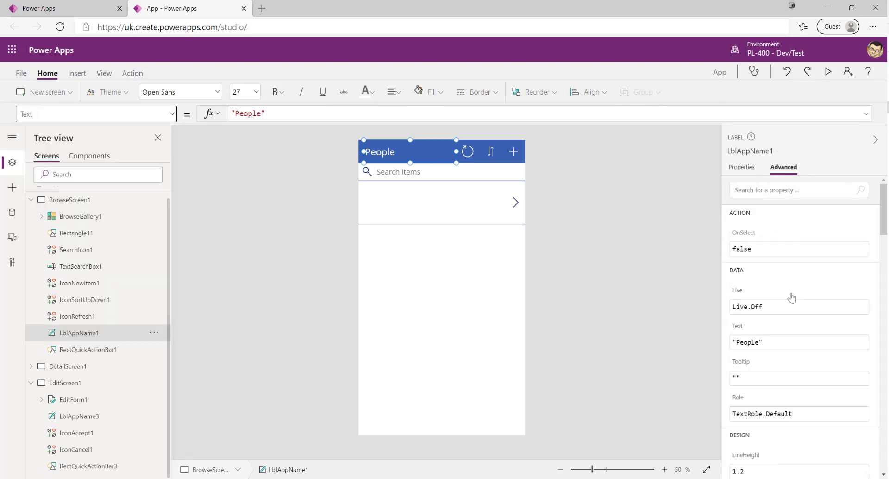
scroll(down, 3)
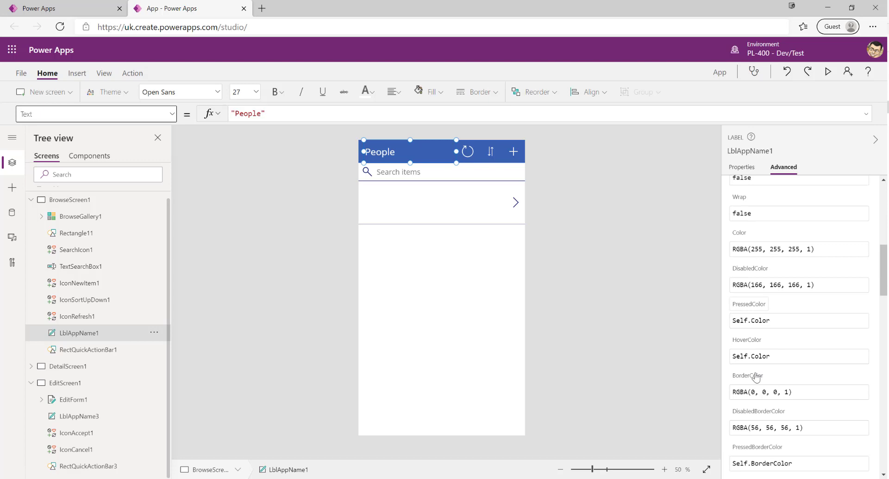
click(96, 114)
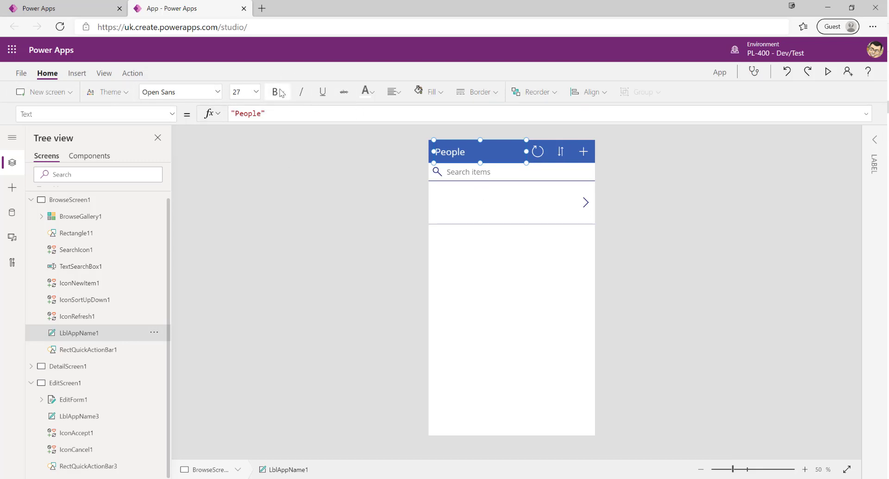
click(277, 92)
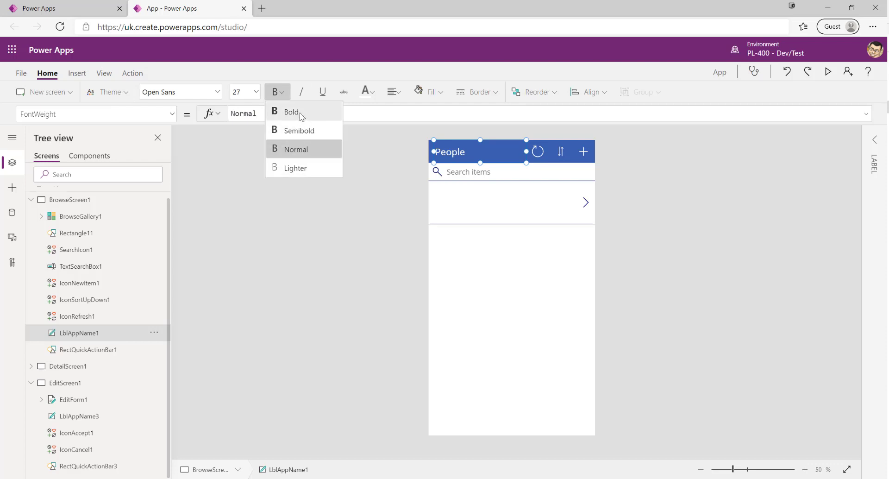
click(291, 112)
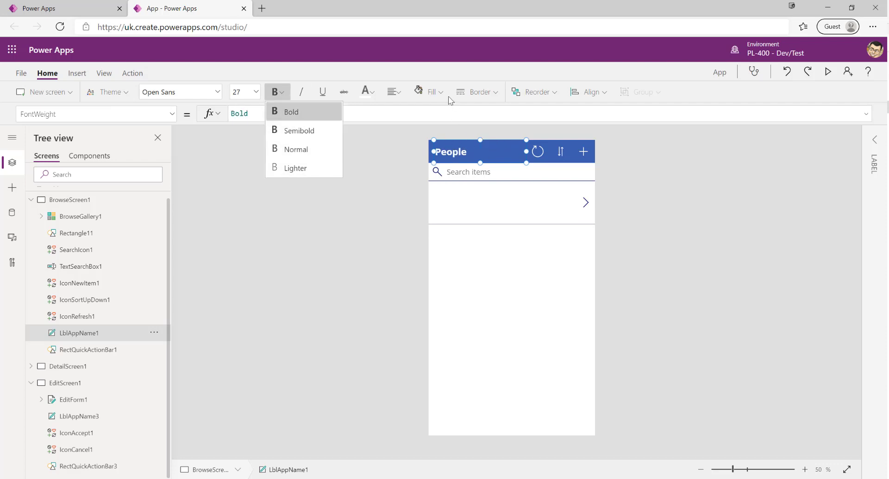
mouse_move(498, 211)
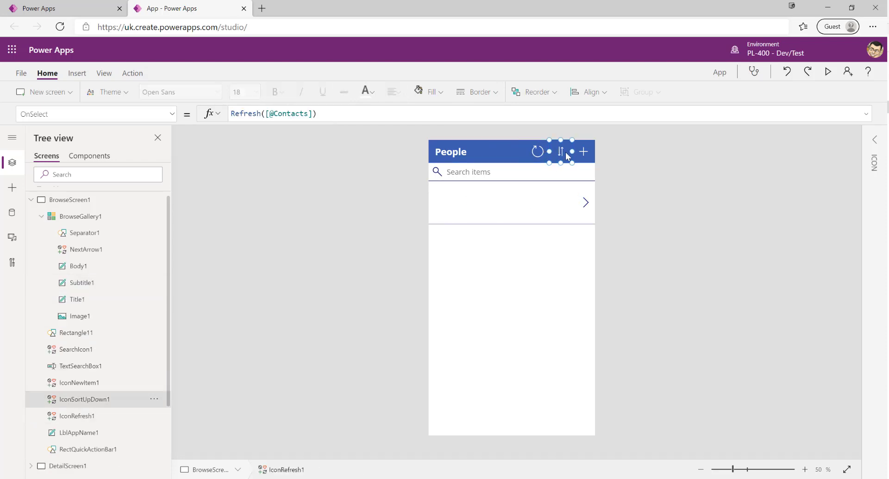
click(583, 152)
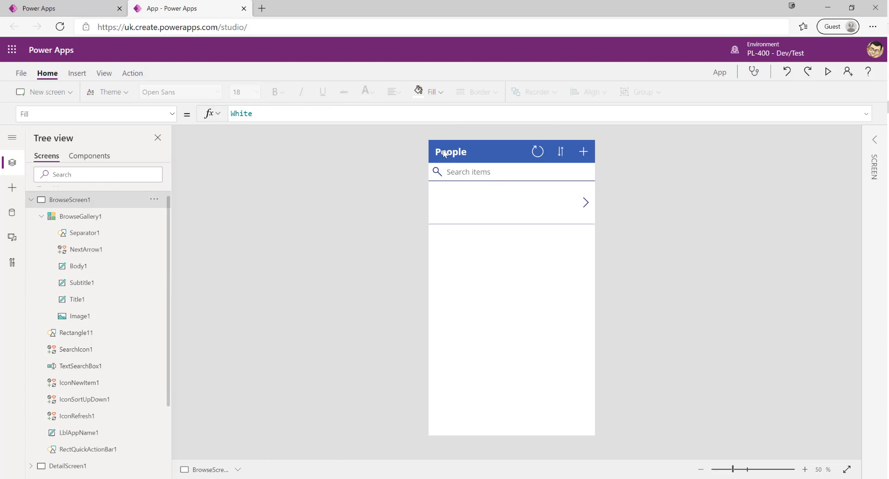
mouse_move(494, 266)
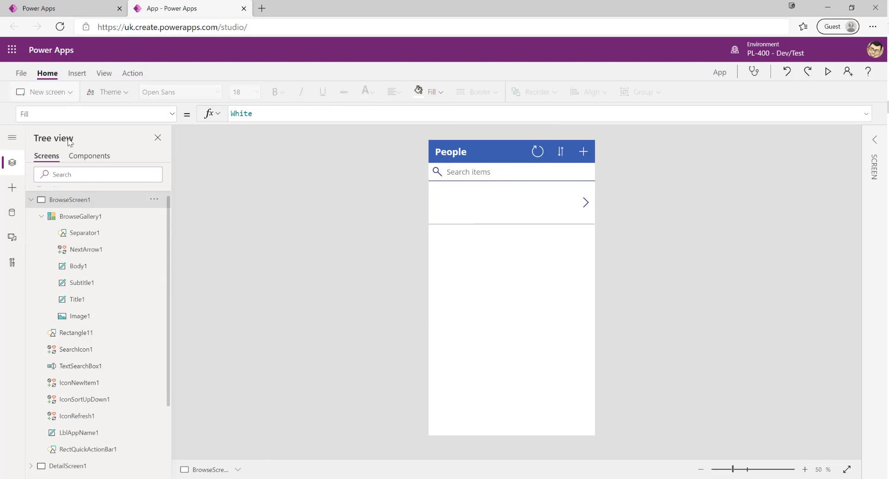
mouse_move(32, 199)
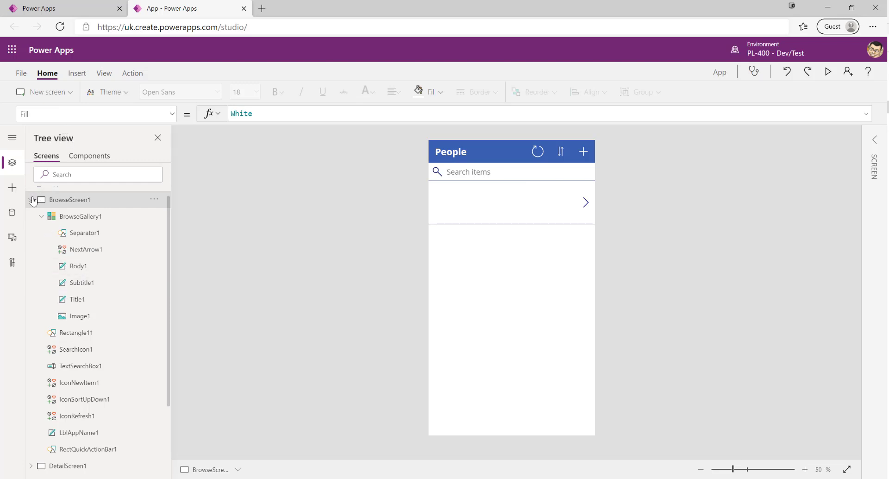
click(33, 200)
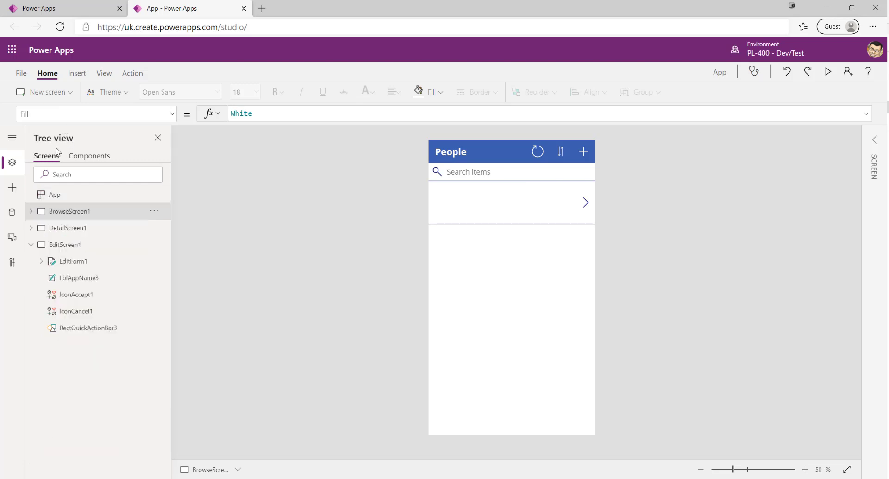
click(79, 278)
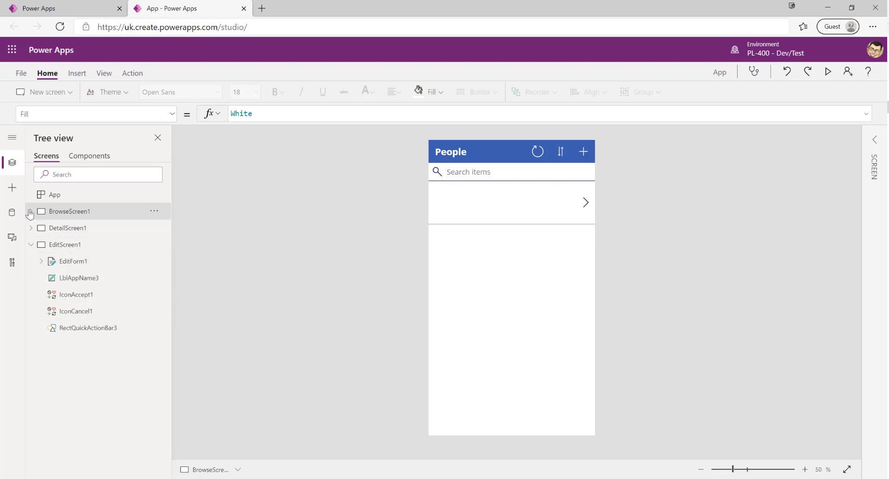
click(31, 212)
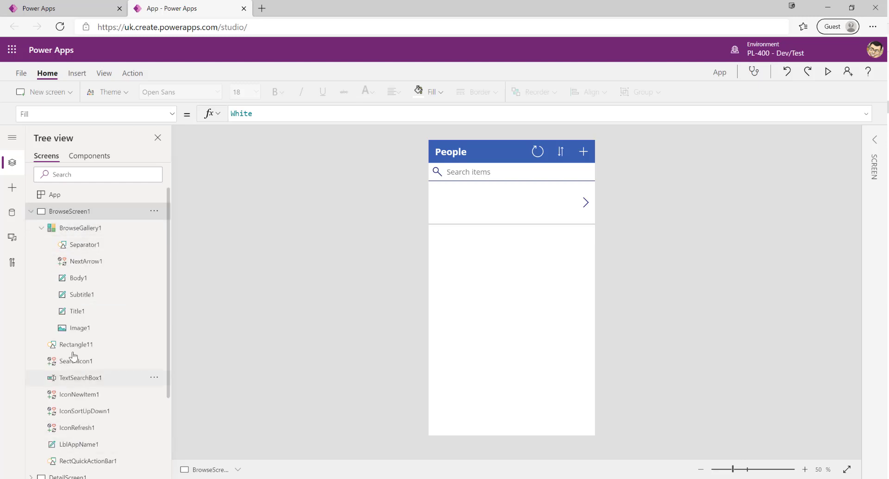
click(79, 361)
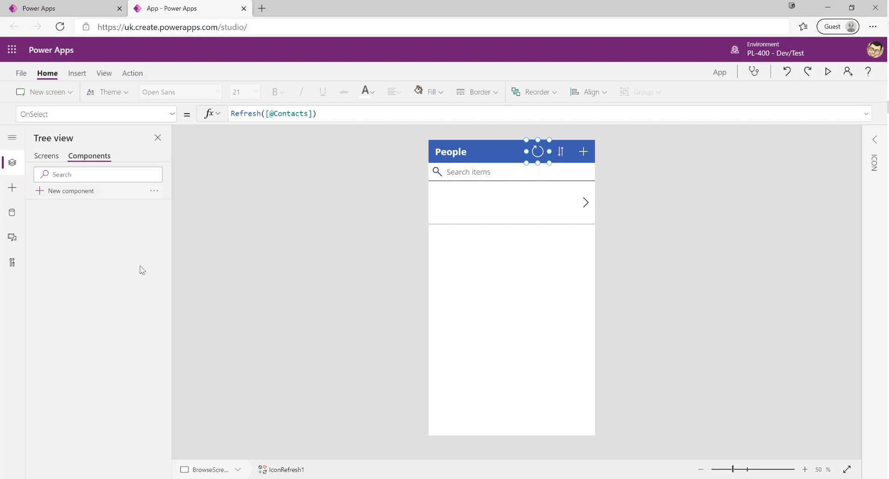
mouse_move(116, 284)
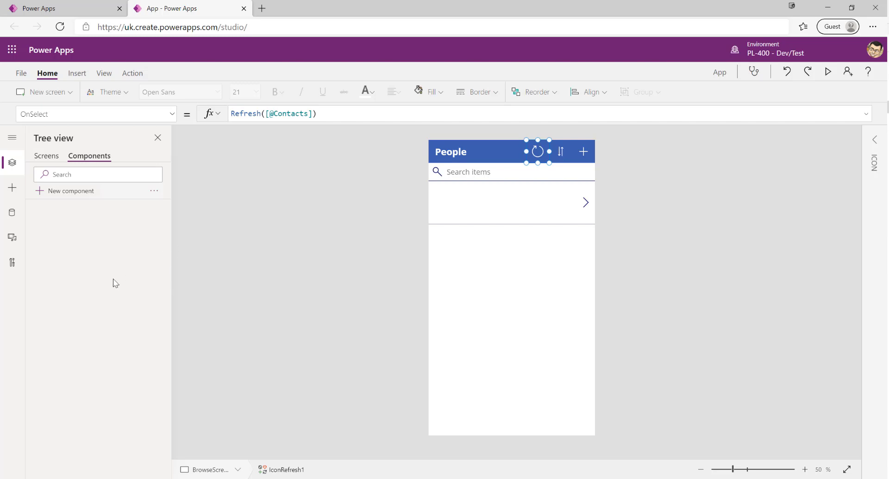
mouse_move(106, 267)
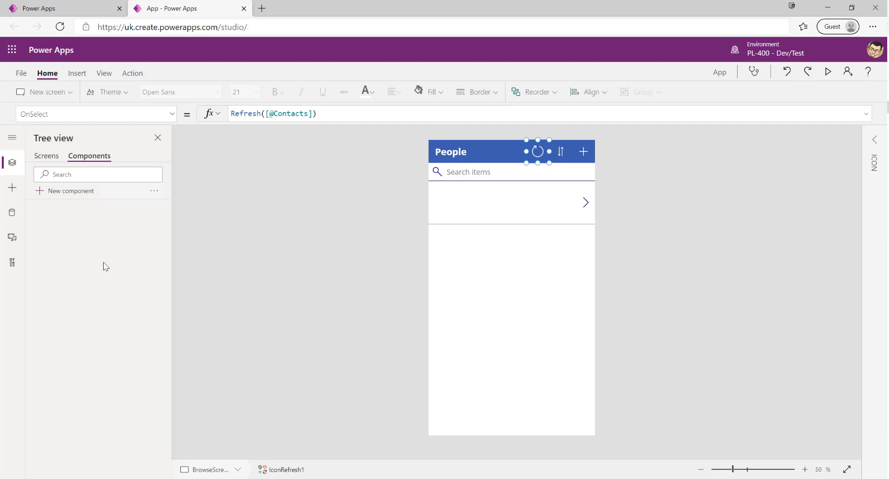
mouse_move(96, 247)
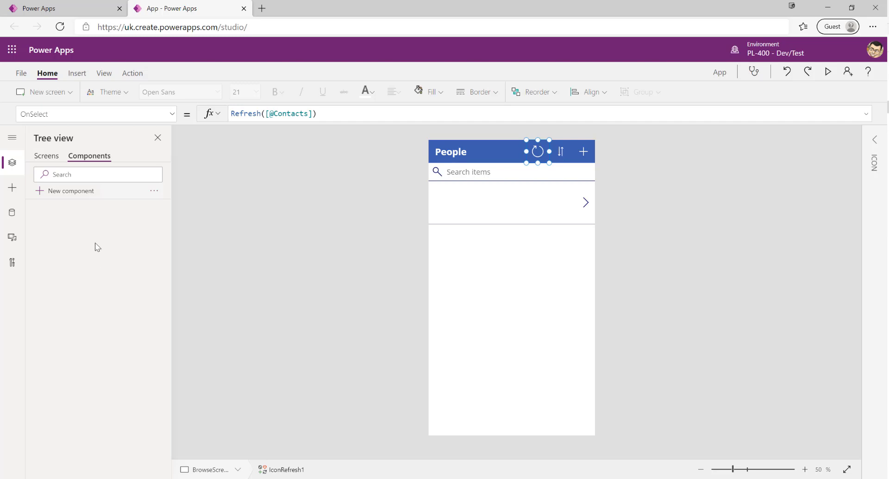
mouse_move(95, 234)
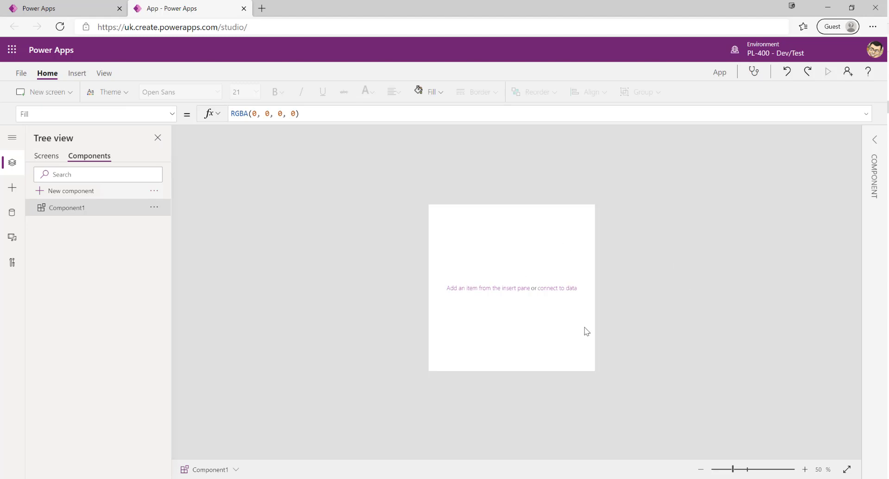
mouse_move(744, 367)
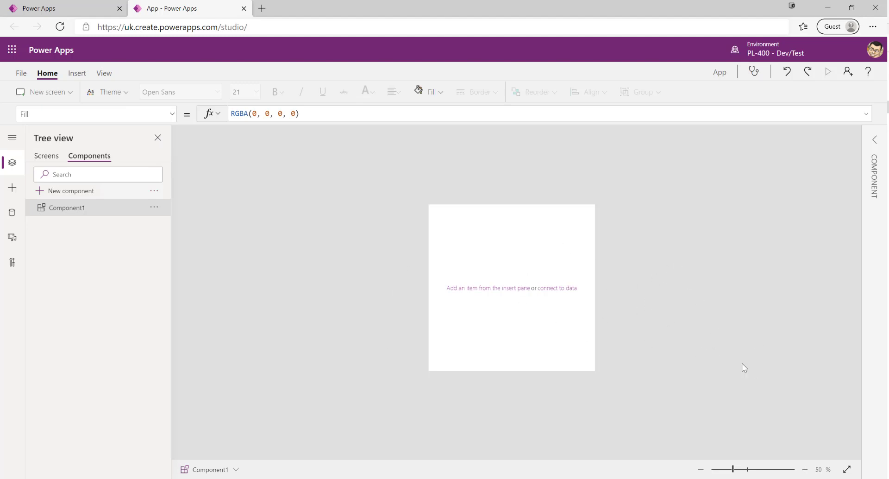
Switch Tree view back to Screens to return to the People browse screen.
click(154, 207)
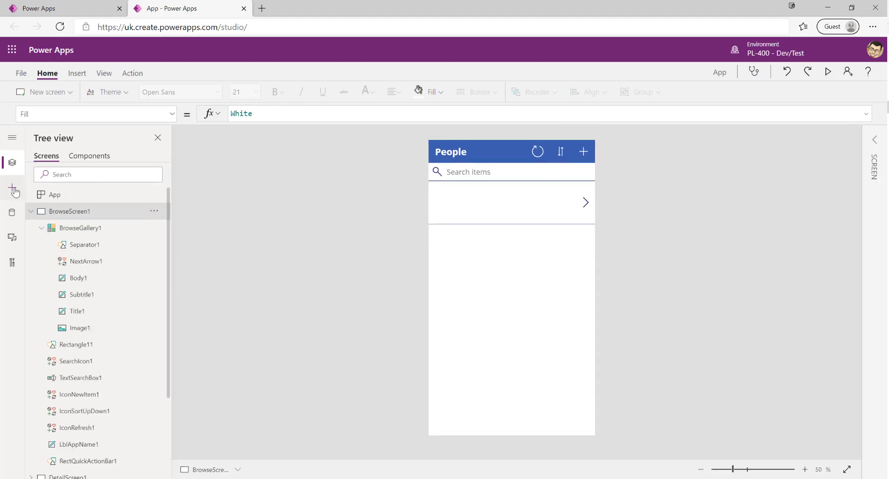
Step through the Insert, Data and Media panes, ending on the empty media library.
click(12, 186)
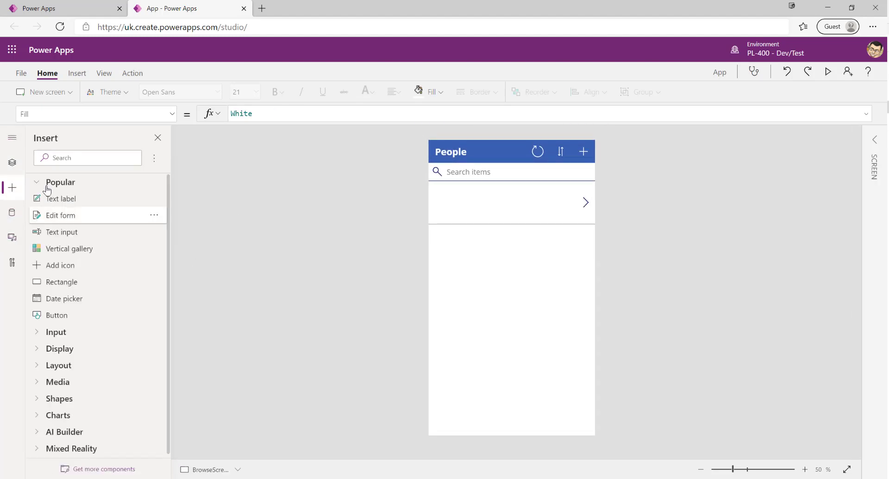
mouse_move(60, 348)
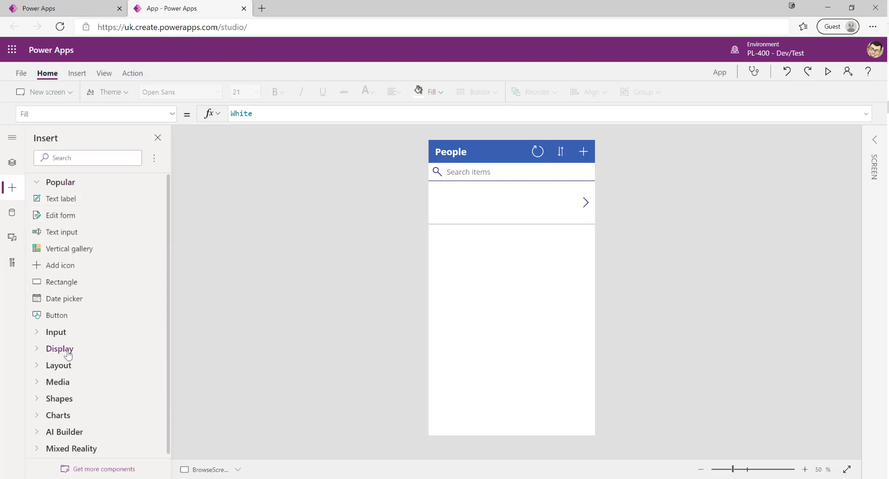
click(12, 212)
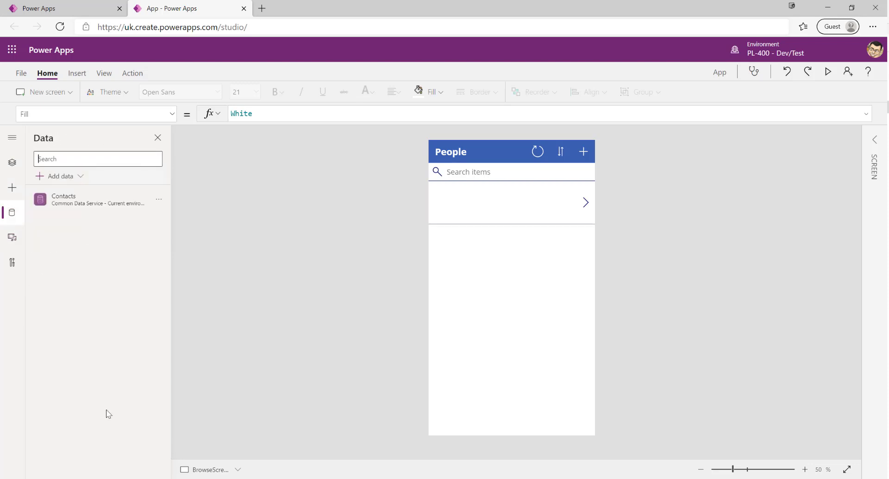
mouse_move(77, 199)
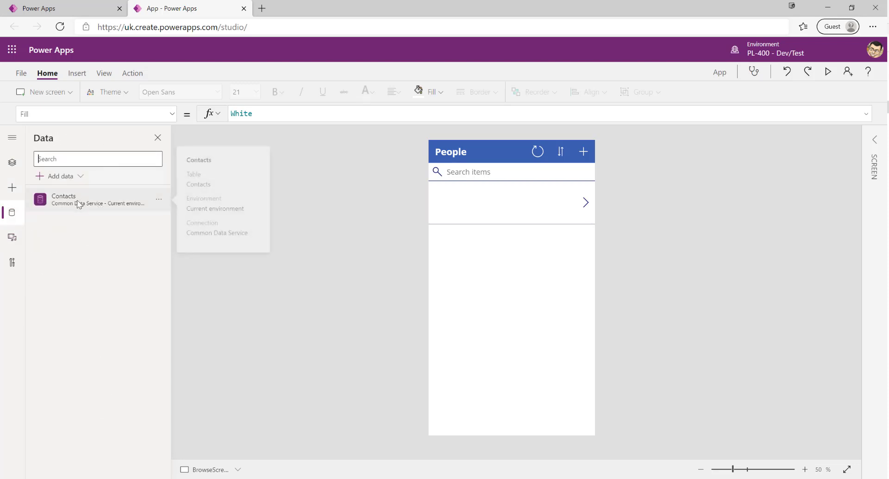
mouse_move(128, 314)
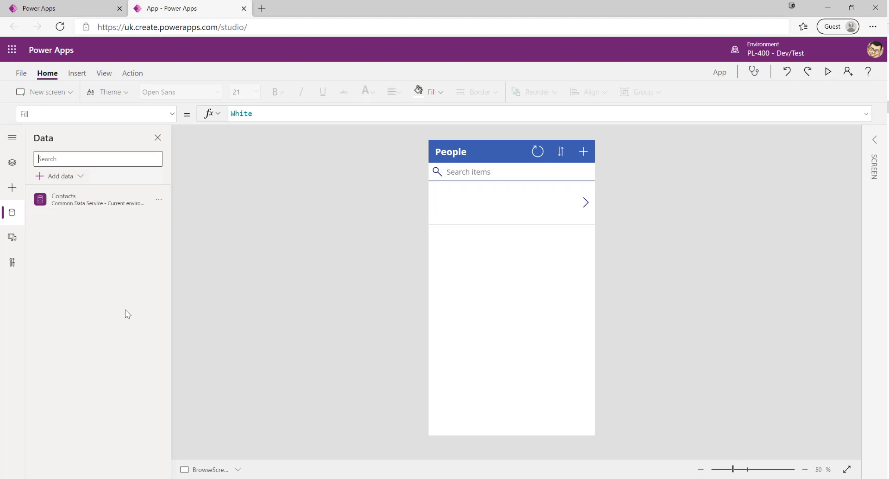
click(11, 237)
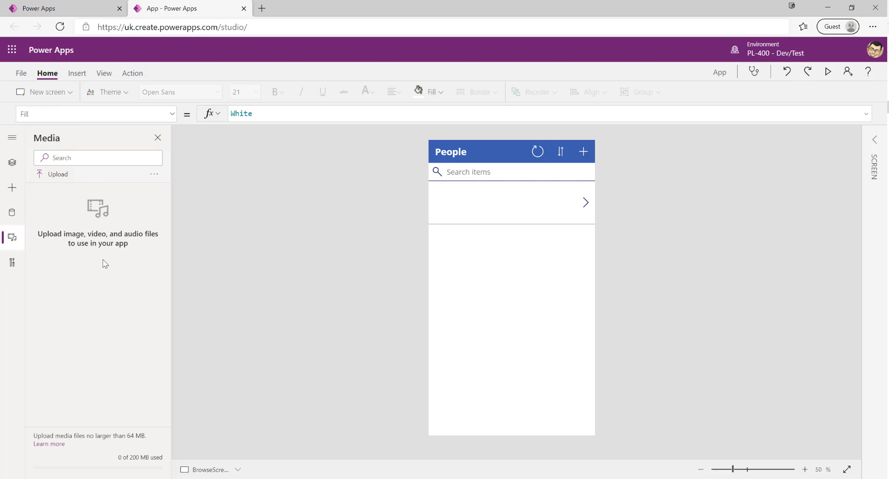
mouse_move(128, 285)
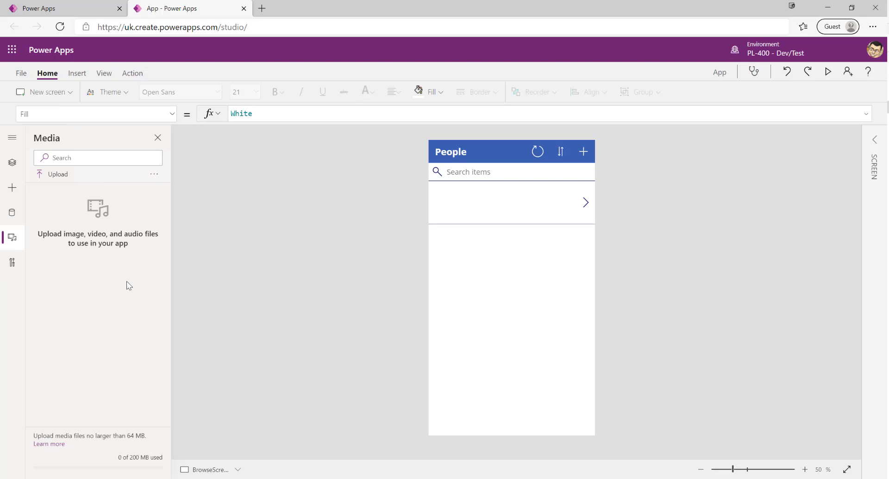
mouse_move(11, 262)
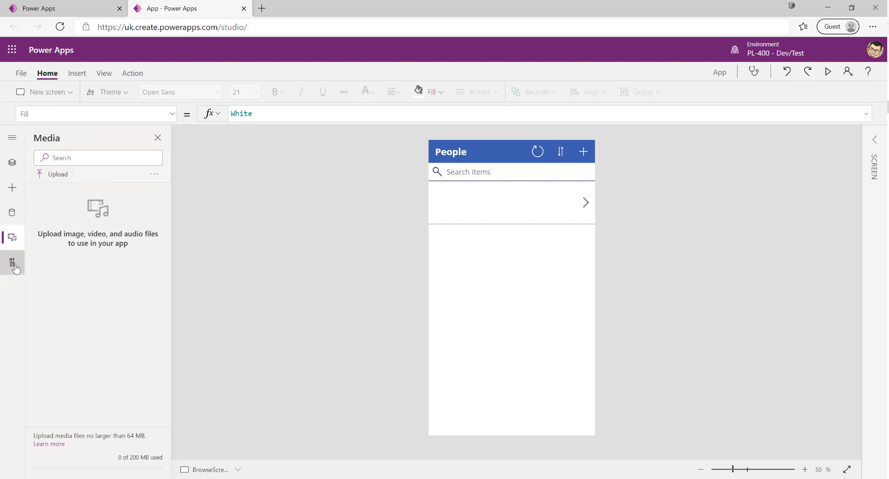
click(12, 262)
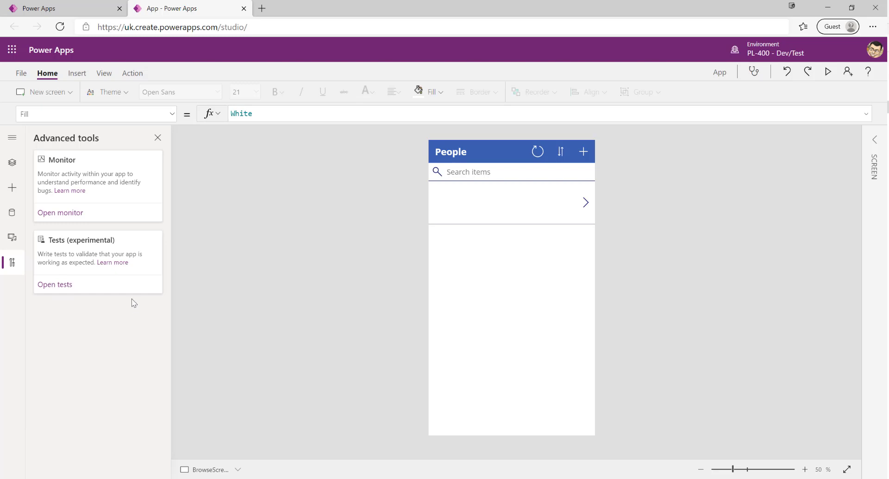
mouse_move(134, 232)
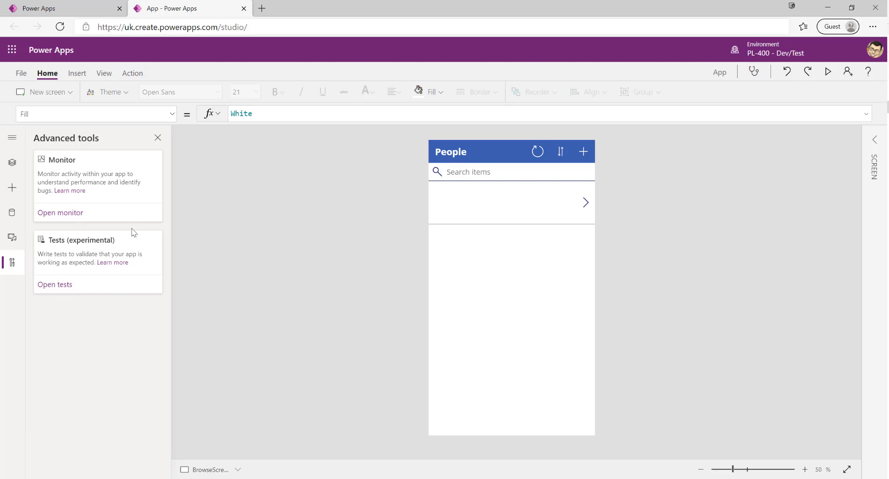
mouse_move(104, 193)
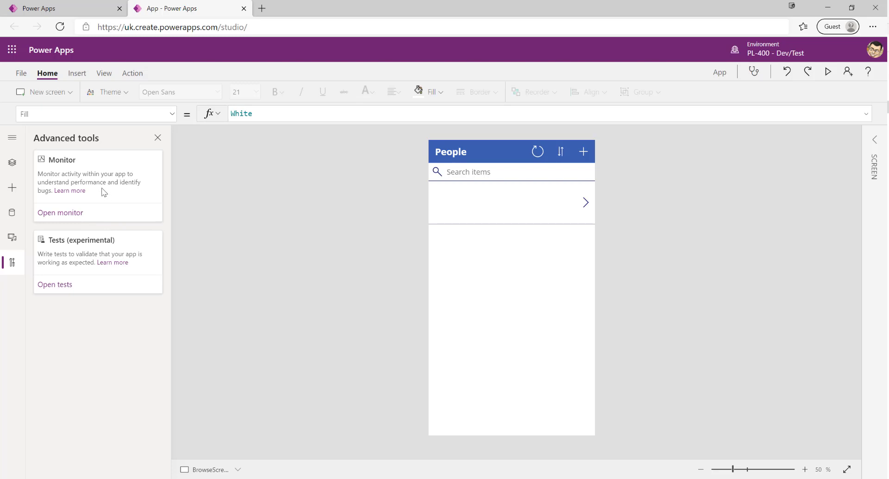
mouse_move(107, 214)
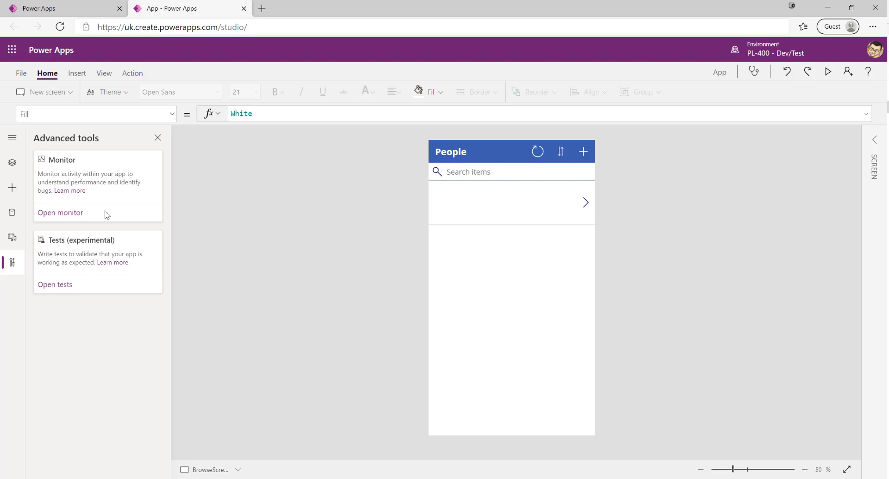
mouse_move(107, 298)
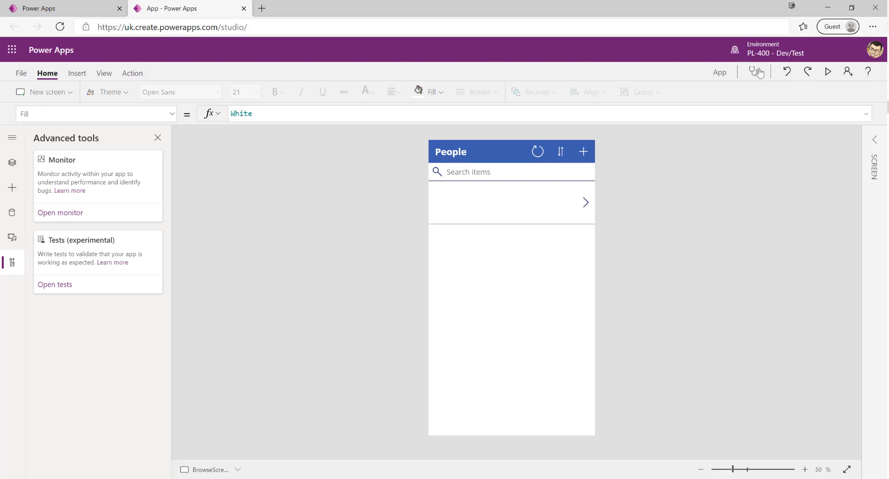
Run the App checker, close Advanced tools, and view the Accessibility issues.
click(753, 72)
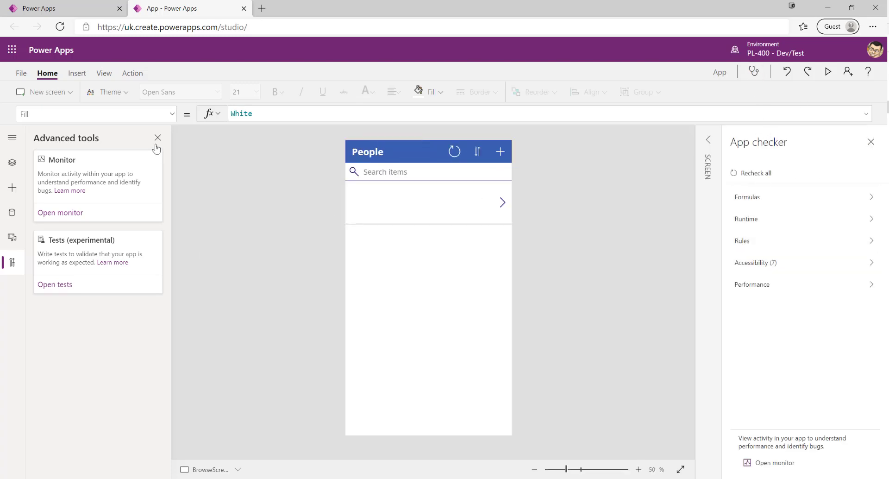
click(158, 137)
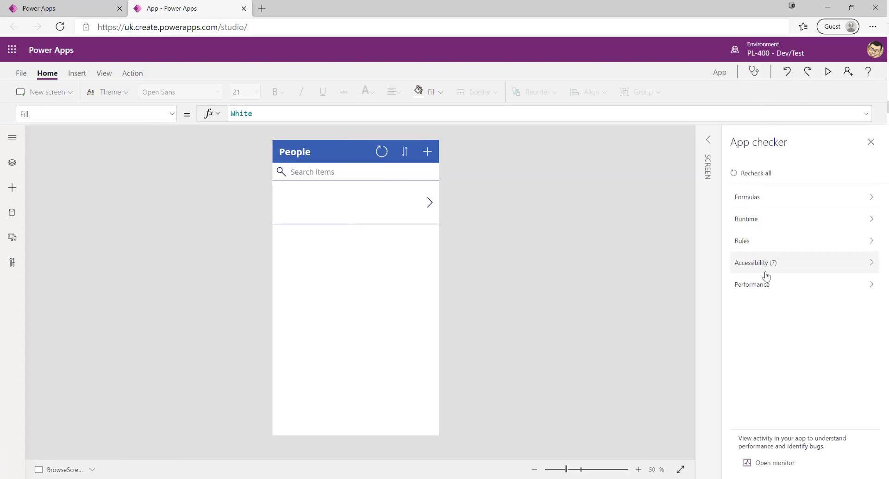
mouse_move(691, 235)
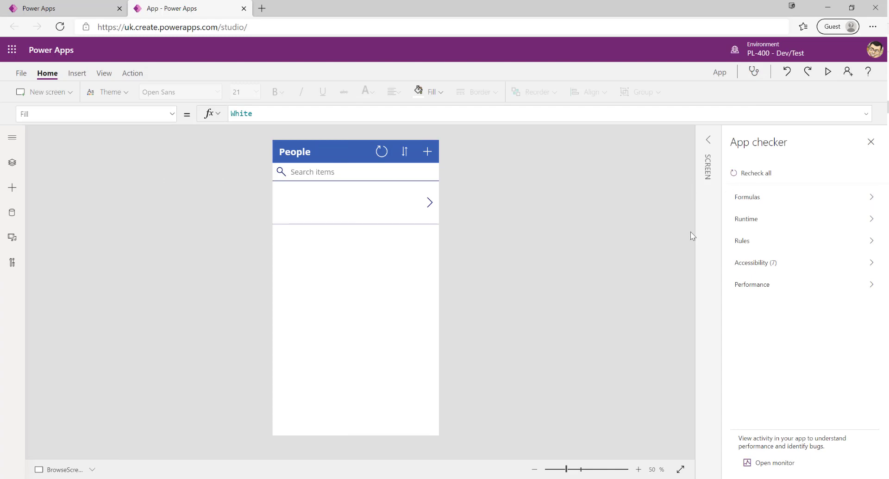
click(755, 262)
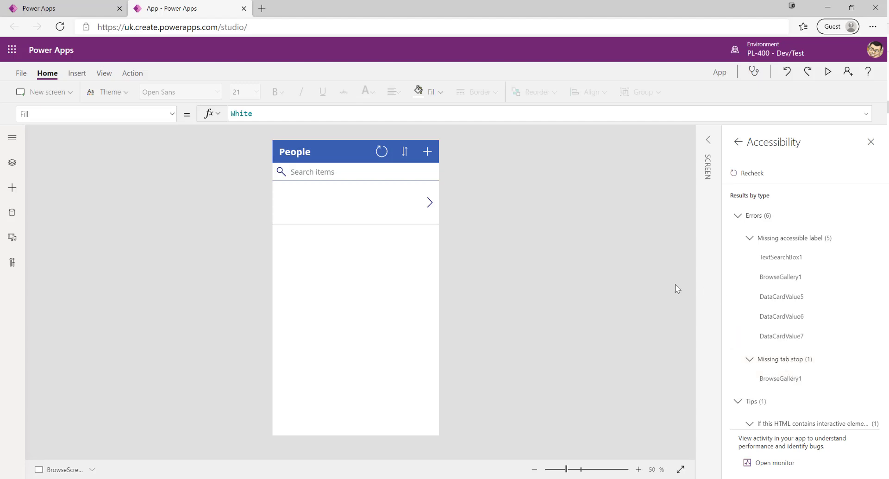
mouse_move(664, 278)
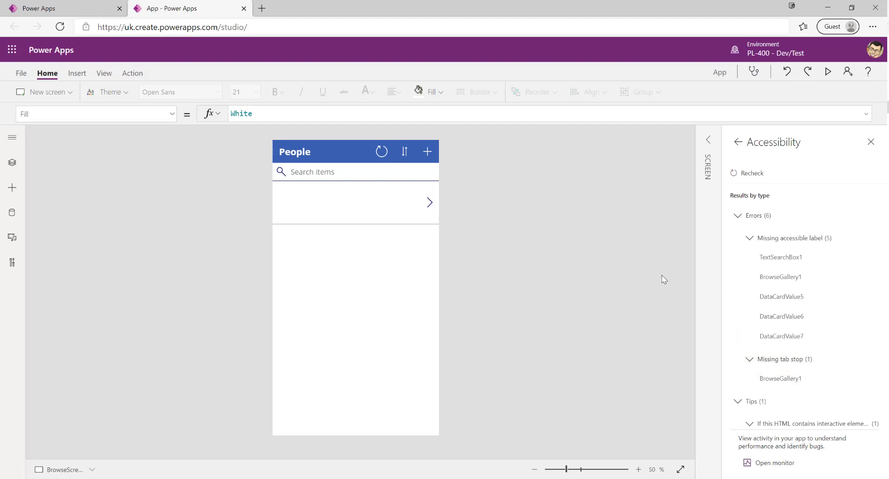
mouse_move(608, 293)
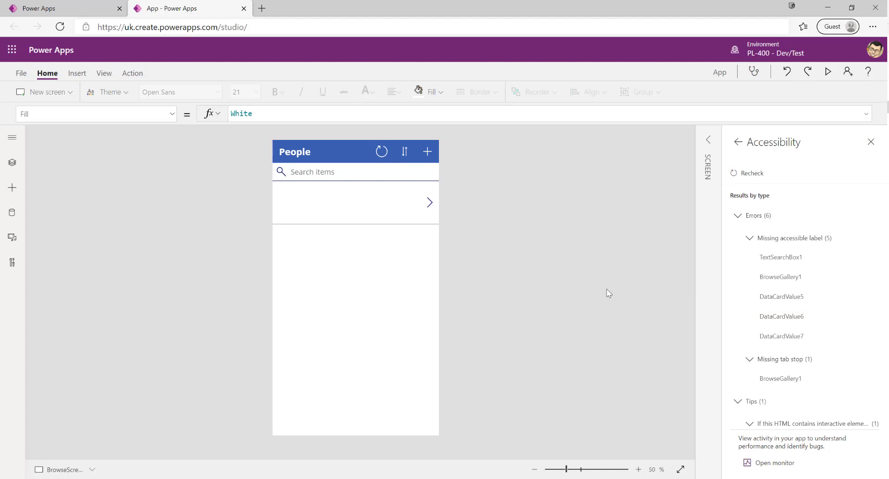
mouse_move(575, 259)
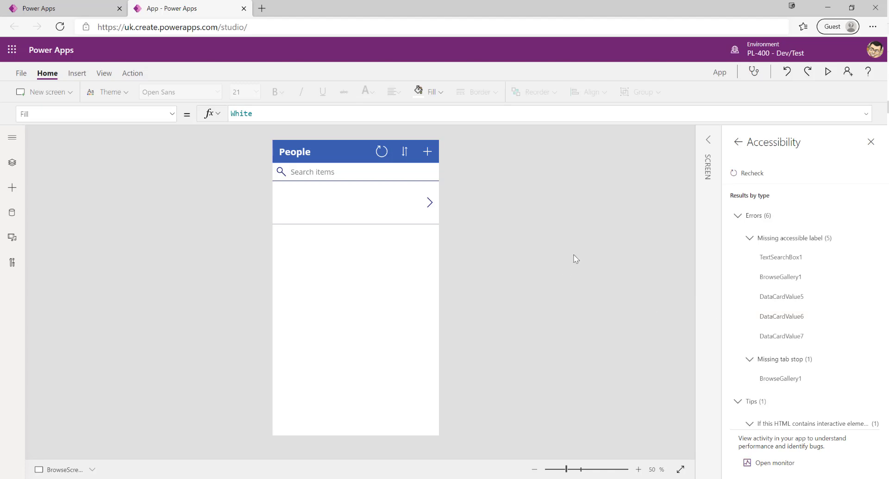
mouse_move(571, 257)
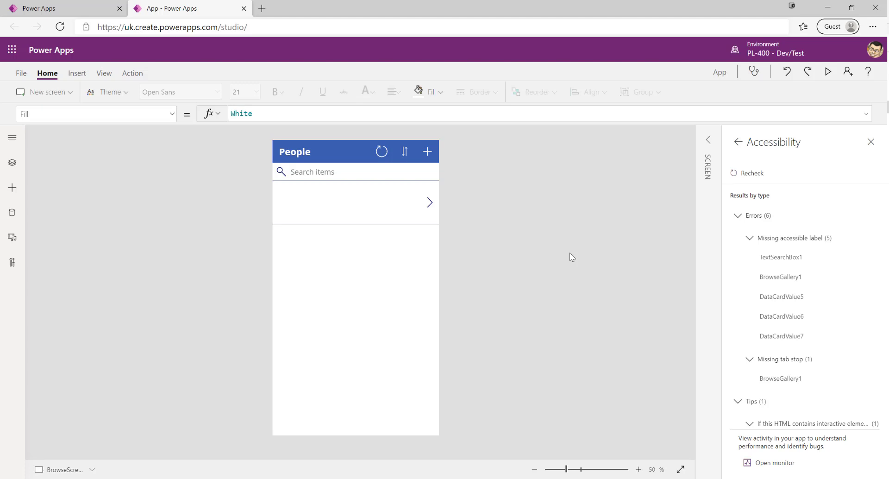
mouse_move(581, 253)
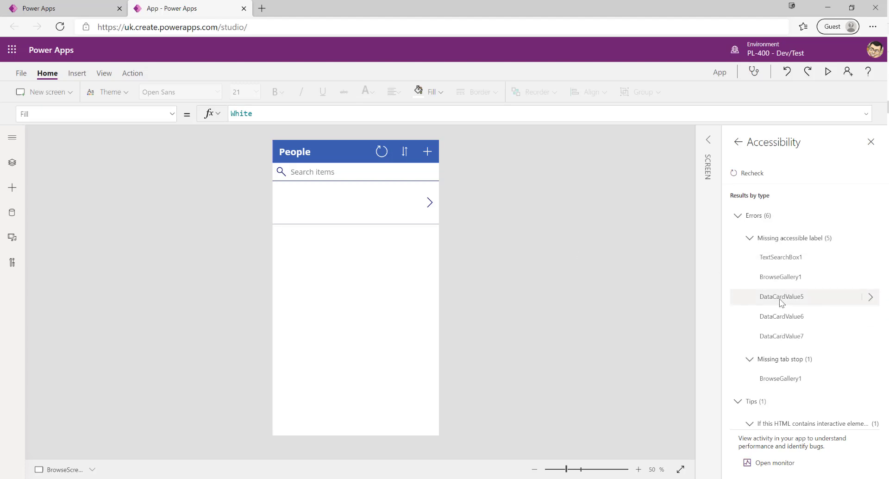
mouse_move(585, 314)
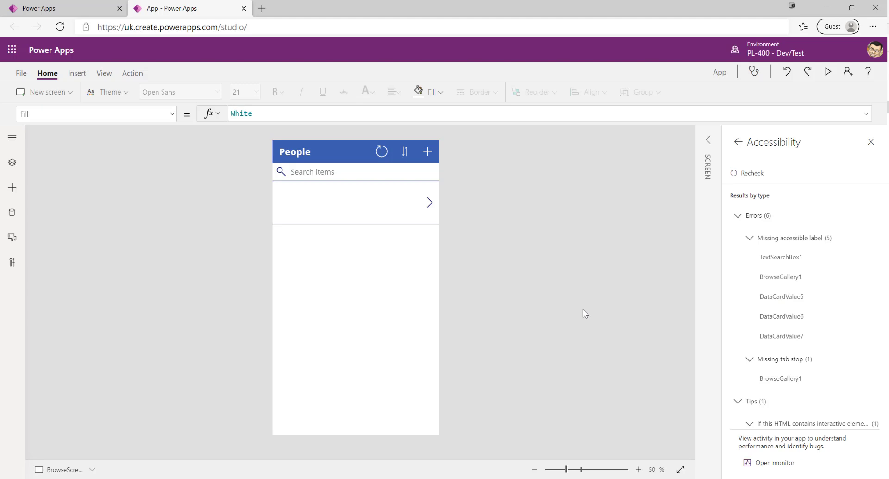
mouse_move(578, 321)
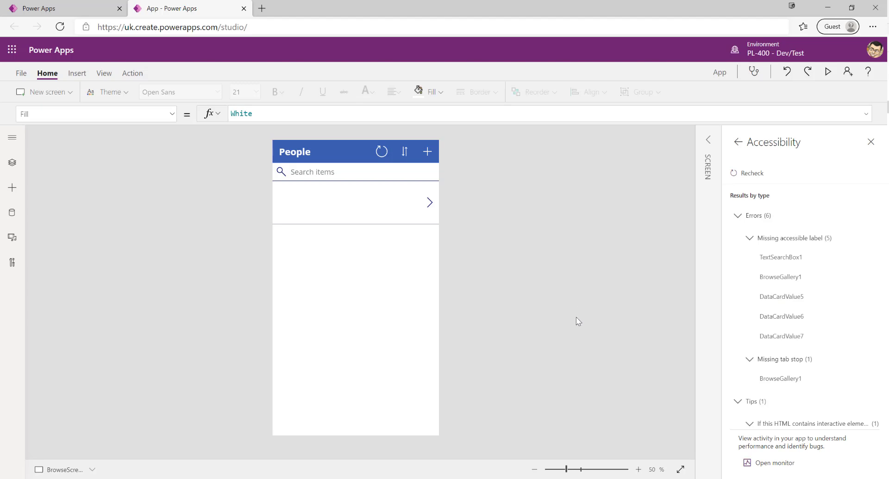
mouse_move(577, 322)
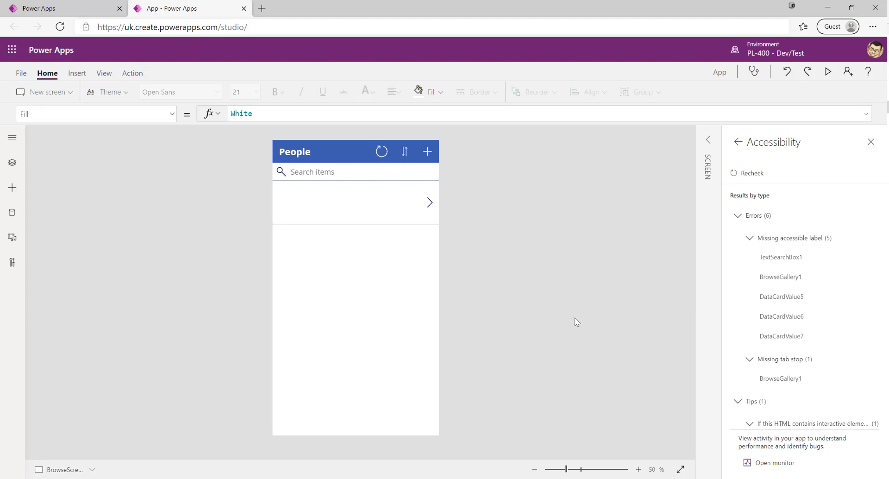
mouse_move(566, 326)
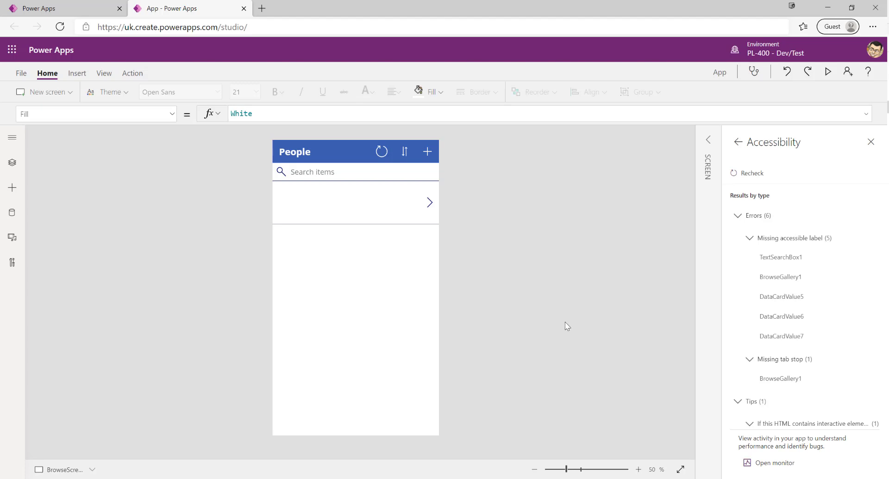
mouse_move(565, 327)
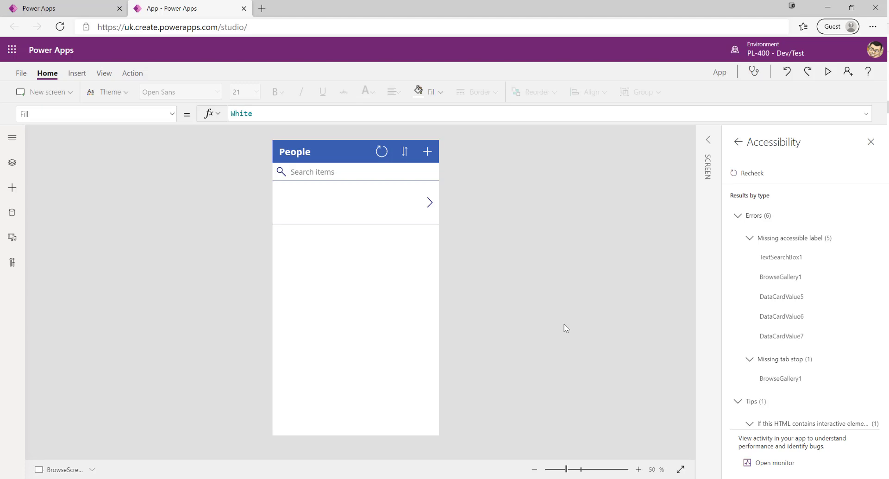
mouse_move(568, 328)
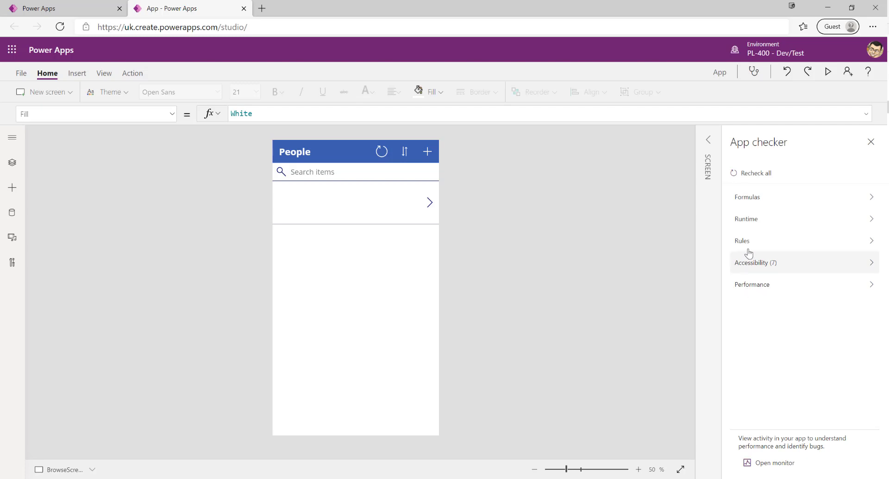
mouse_move(766, 268)
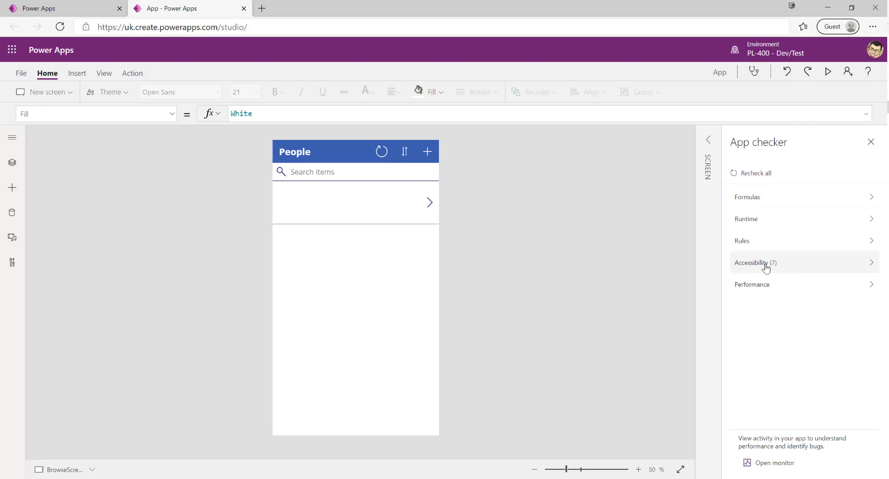
mouse_move(765, 270)
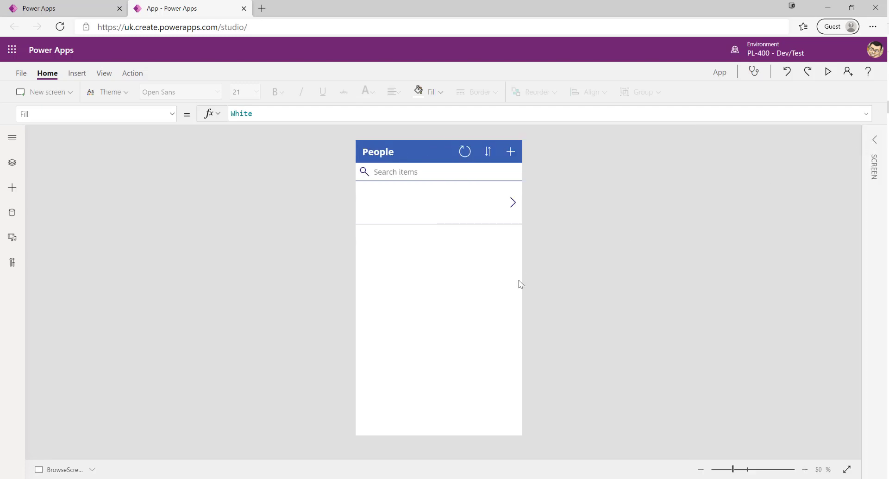
mouse_move(484, 417)
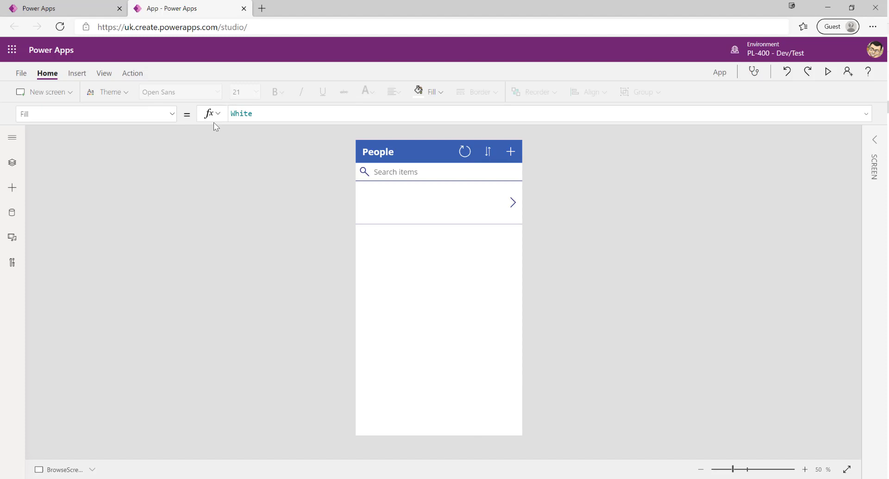
mouse_move(254, 224)
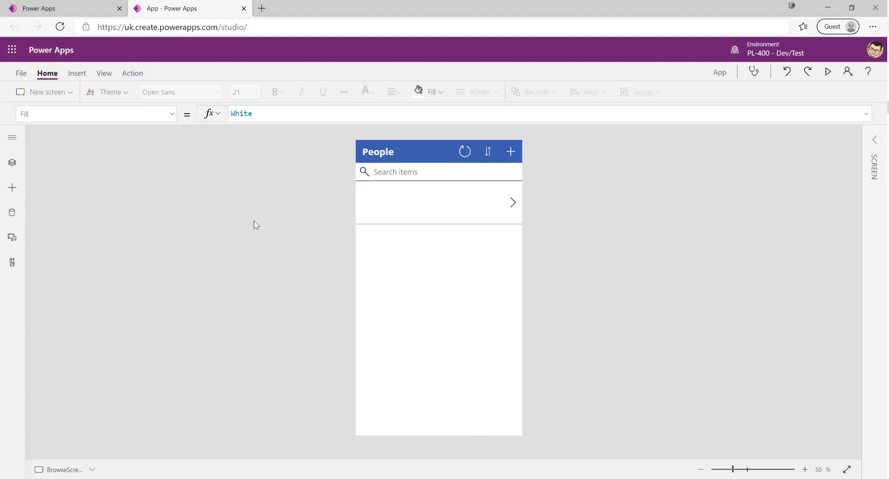
Close the checker results and show the Insert ribbon's control options.
click(209, 113)
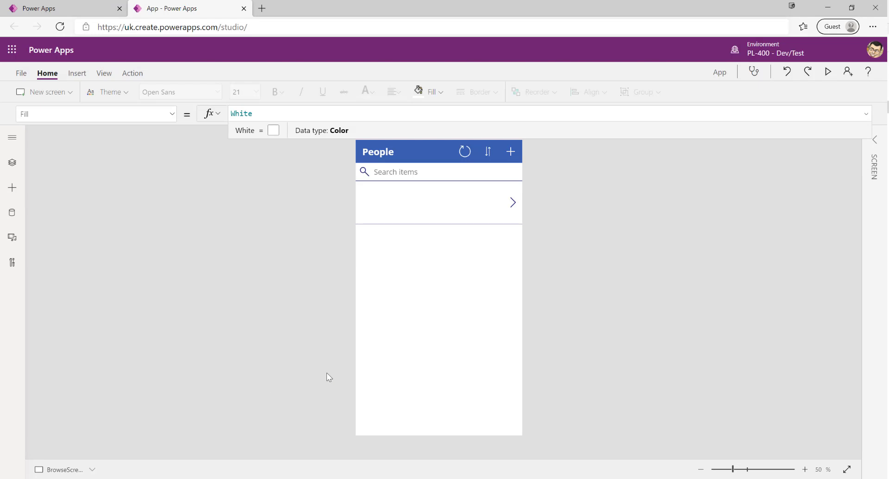
mouse_move(328, 209)
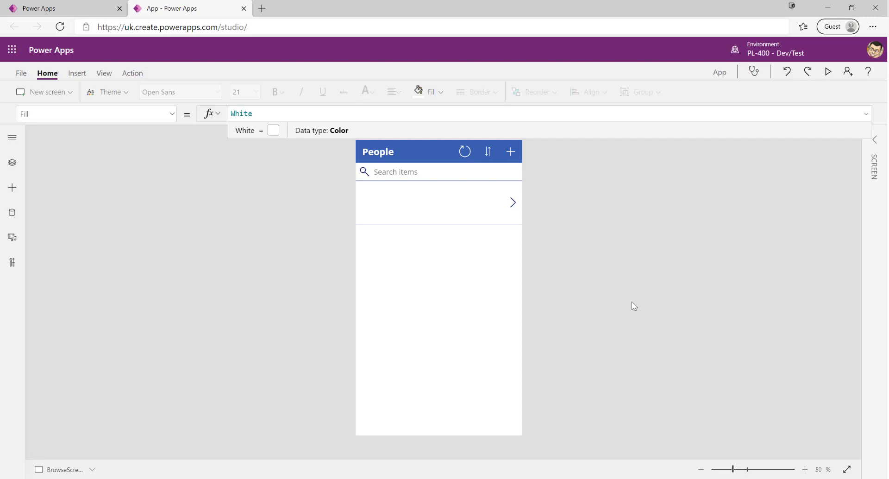
mouse_move(421, 330)
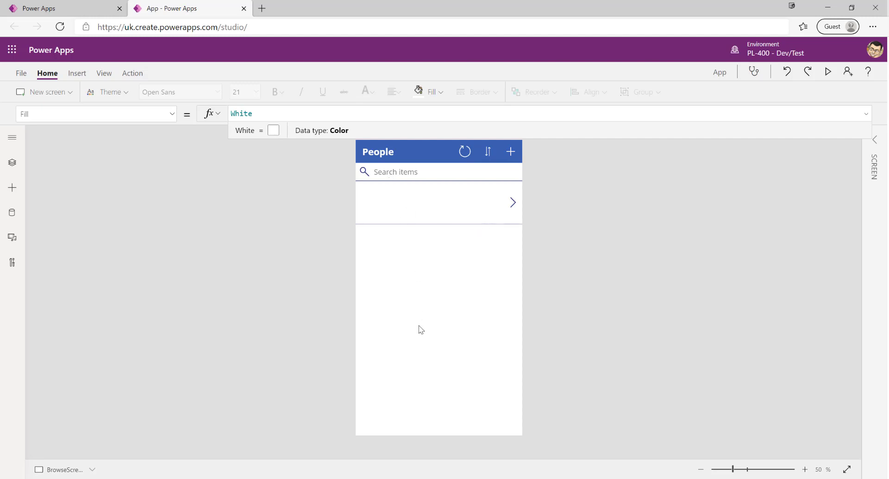
mouse_move(568, 331)
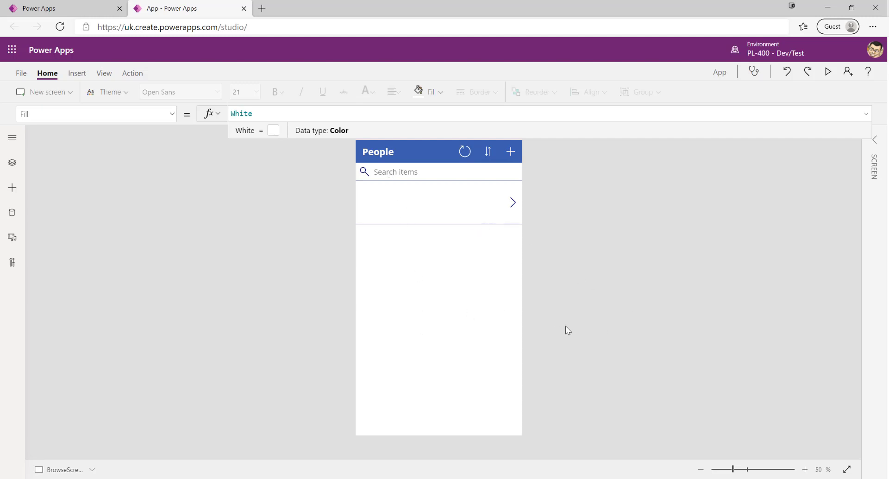
mouse_move(411, 259)
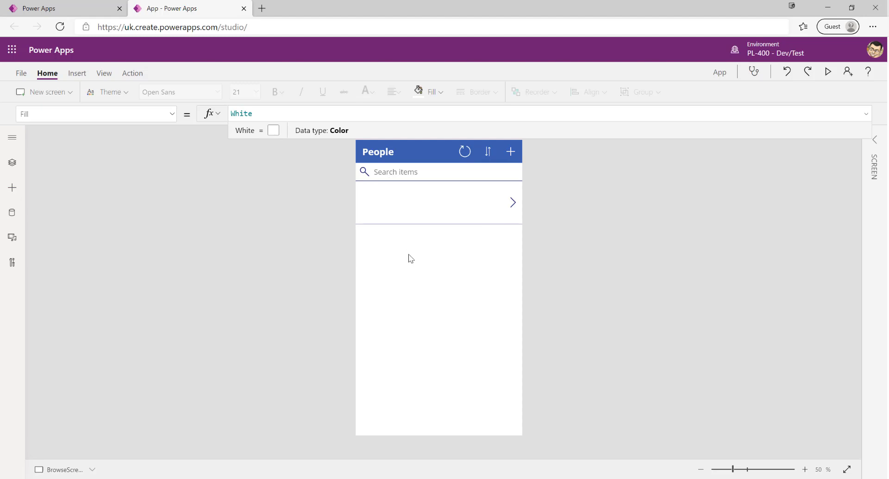
mouse_move(489, 339)
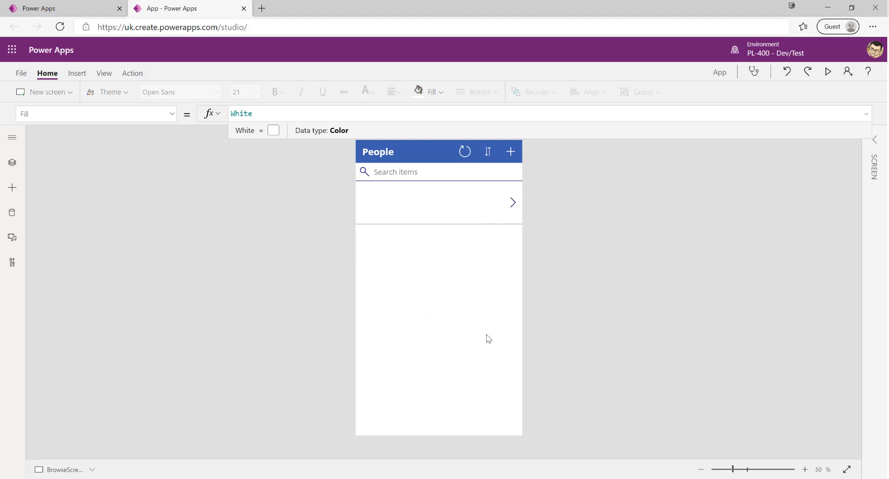
mouse_move(520, 429)
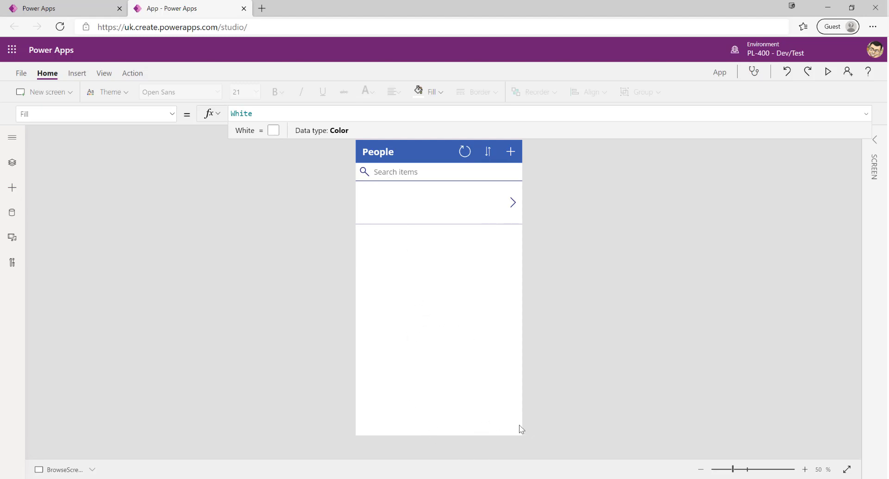
mouse_move(548, 318)
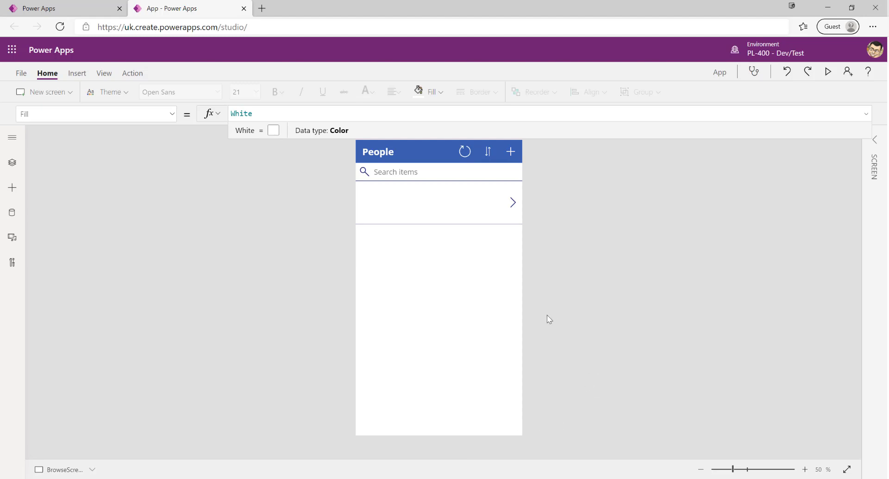
mouse_move(516, 350)
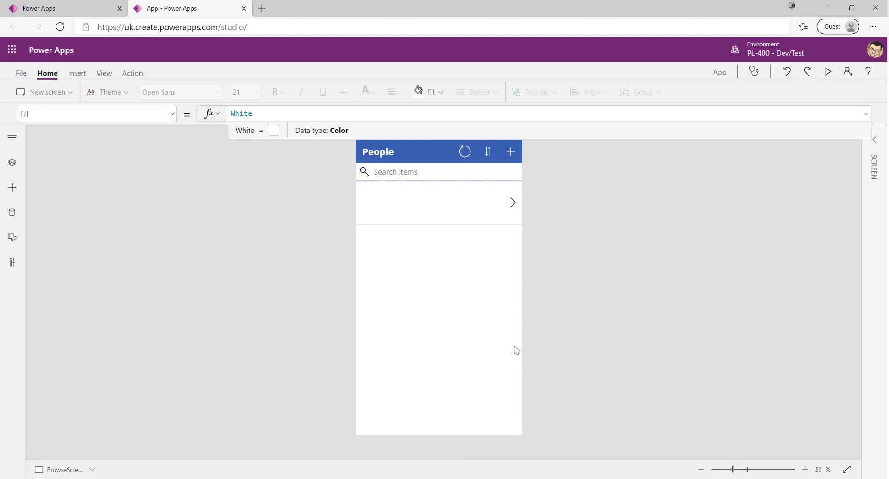
mouse_move(43, 124)
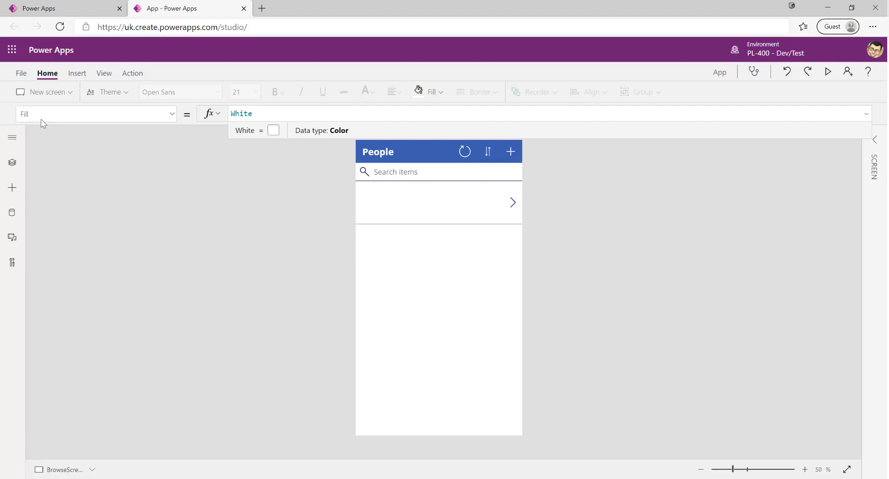
click(76, 73)
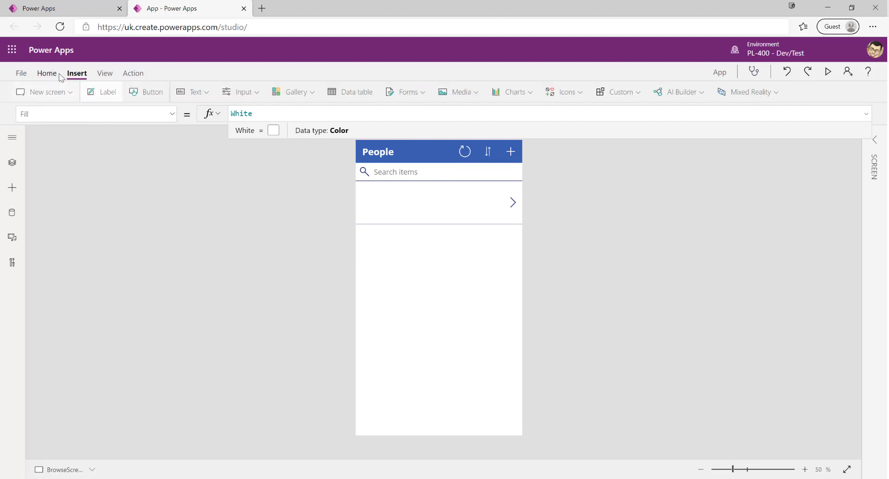
mouse_move(131, 119)
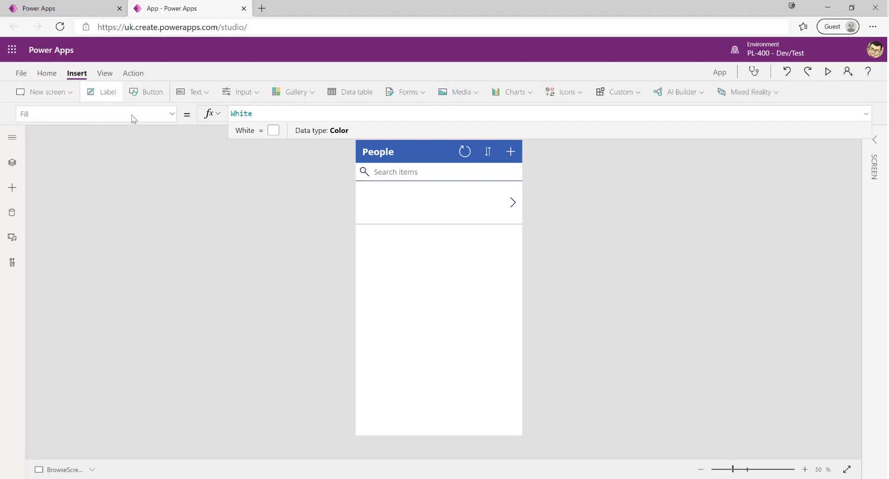
Insert a label on the People screen, delete its default text and enter User().
click(107, 92)
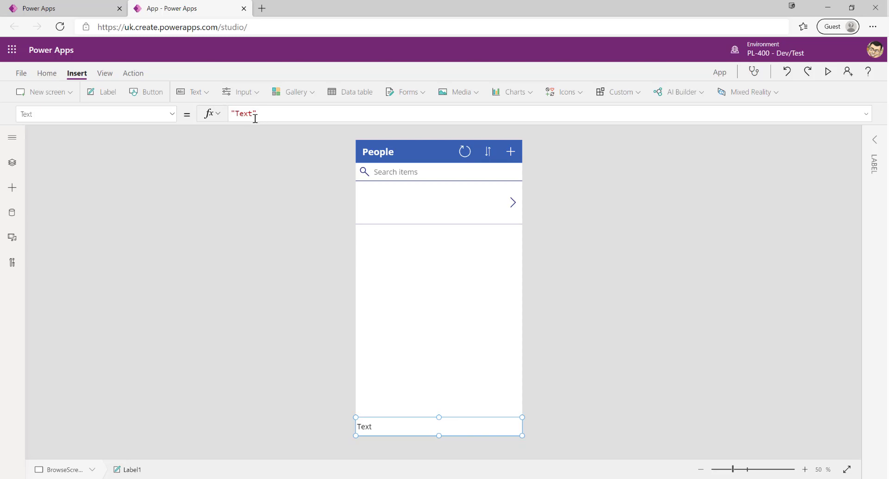
double_click(243, 113)
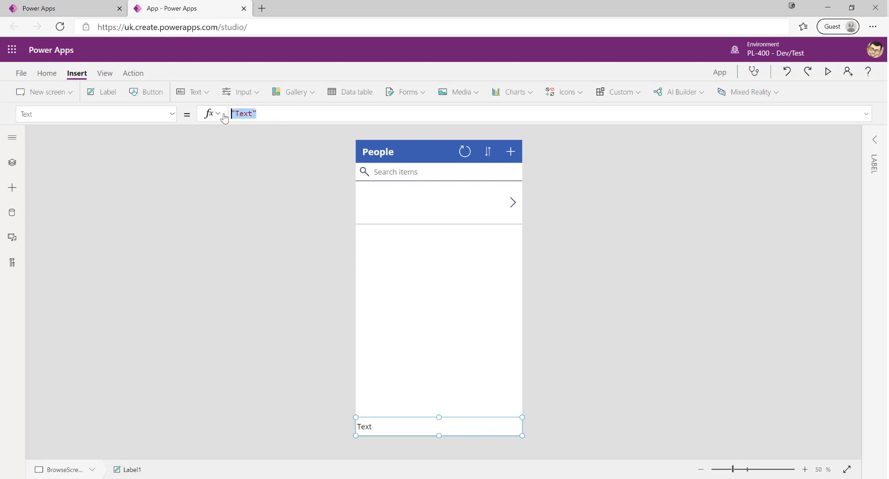
key(Delete)
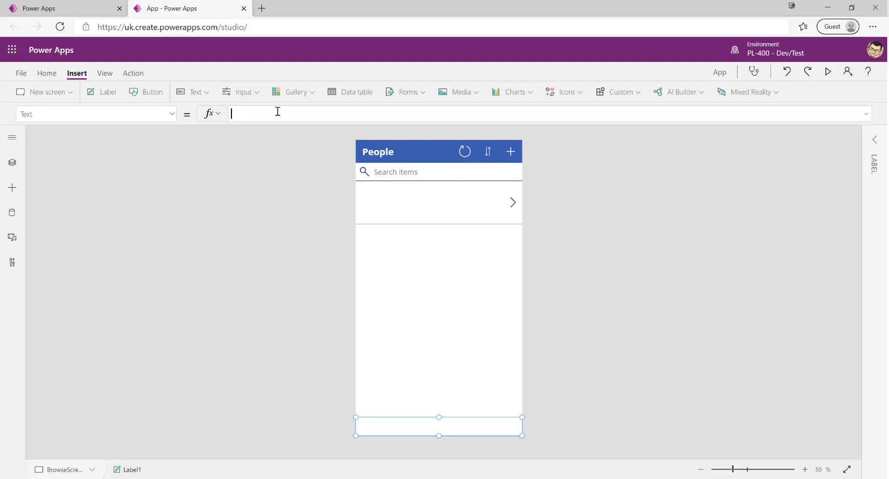
text(User())
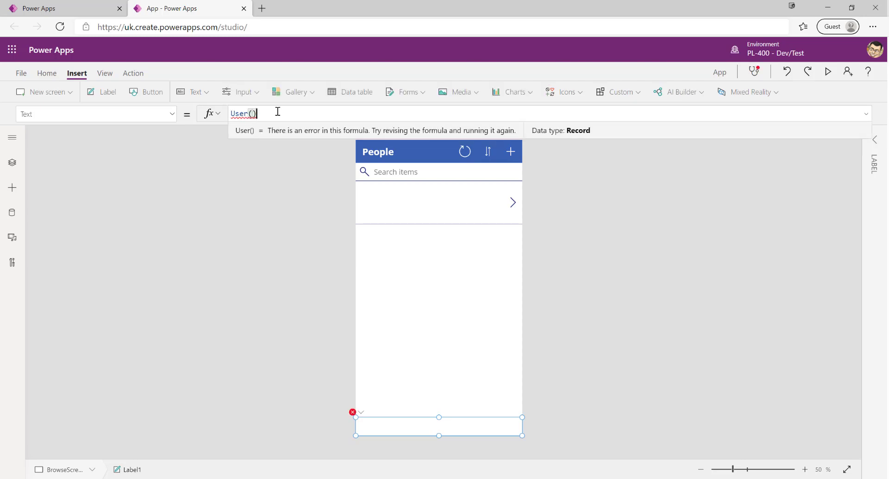
Set the label's Text to Concatenate("Hello ", User().FullName).
text(.)
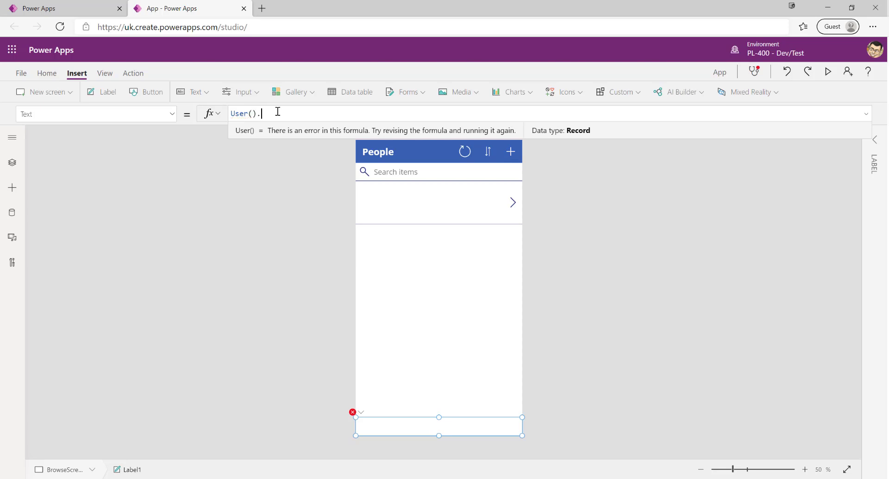
text(Ful)
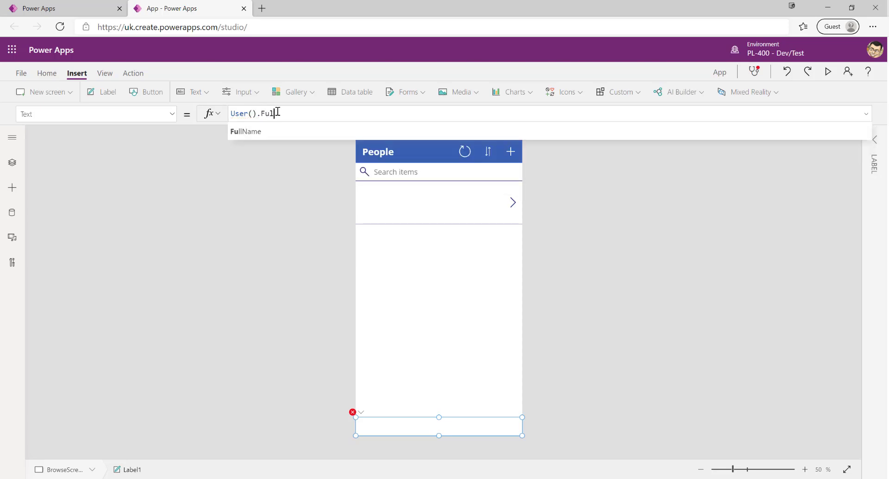
text(lName)
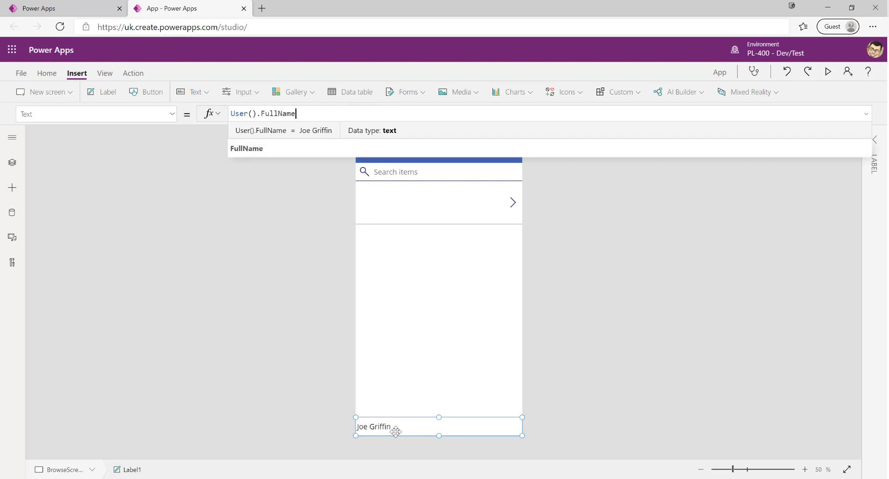
mouse_move(360, 447)
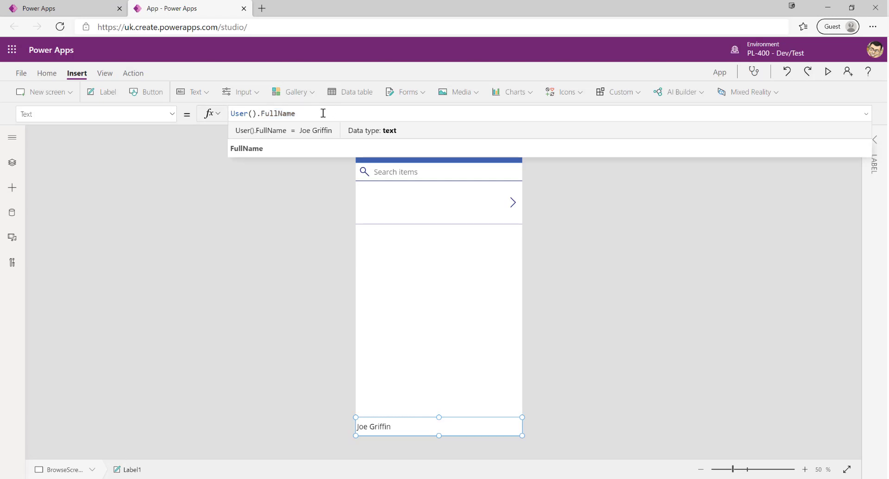
mouse_move(229, 130)
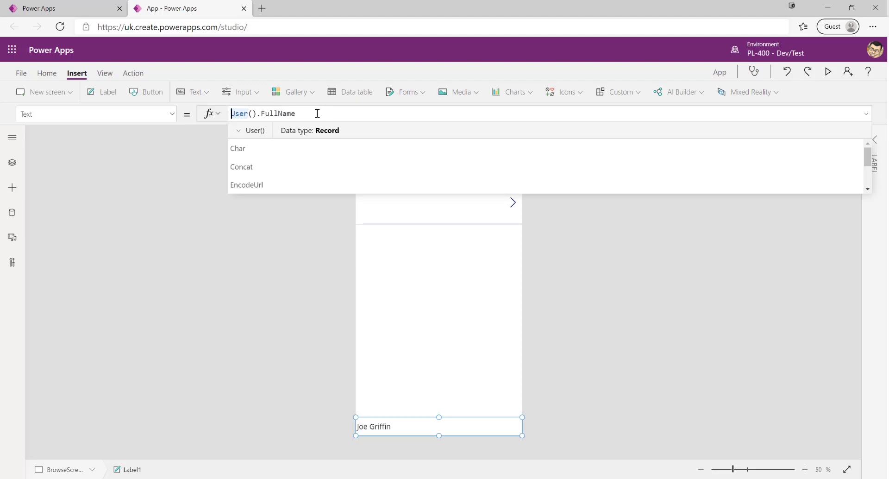
text(Conc)
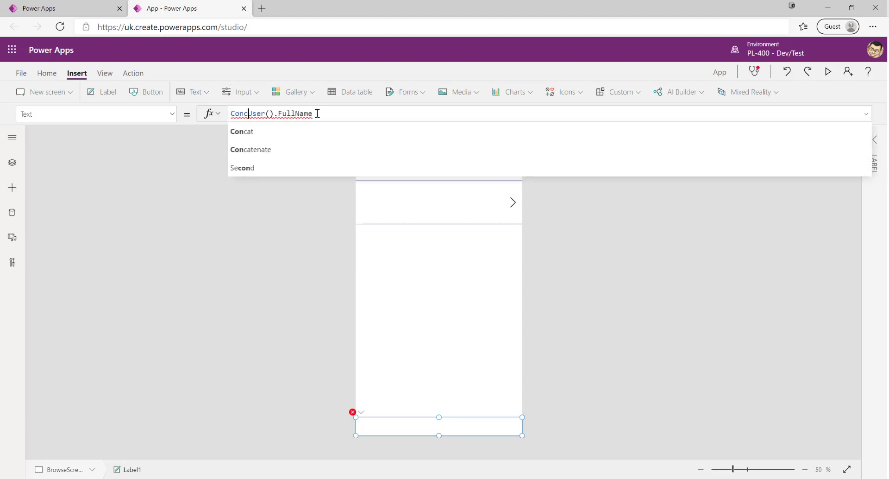
click(250, 149)
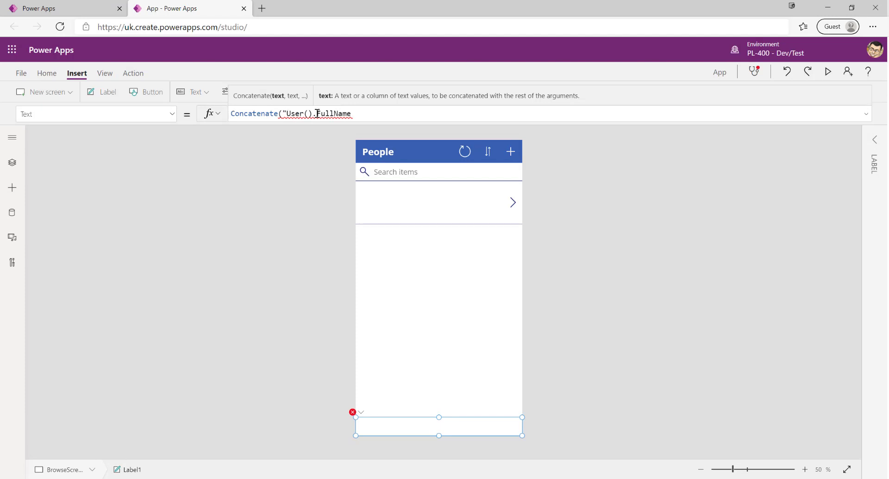
text(H)
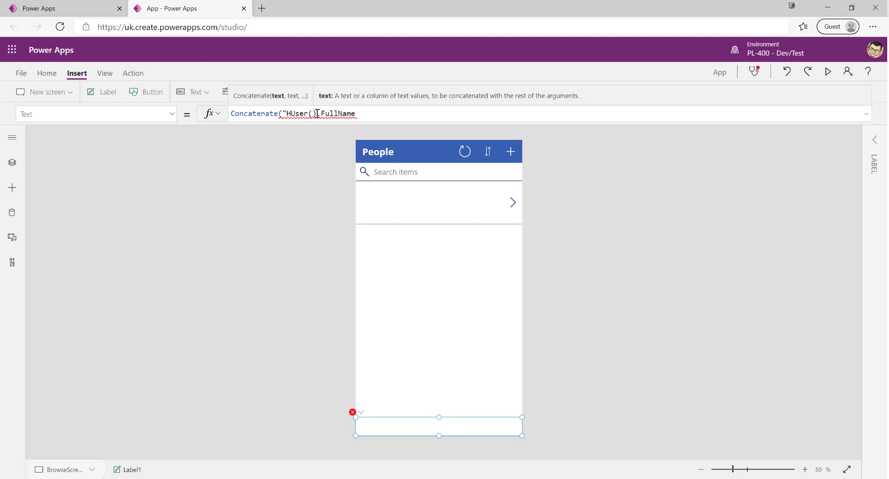
text(Hello ")
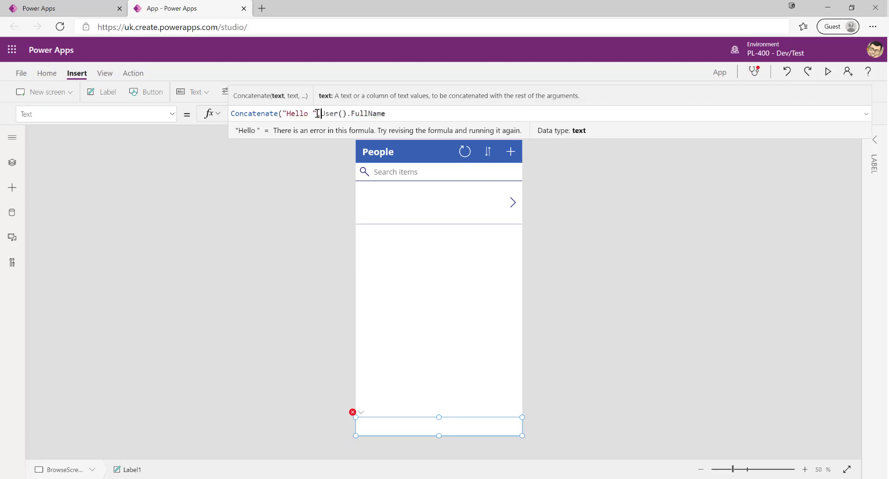
text(,)
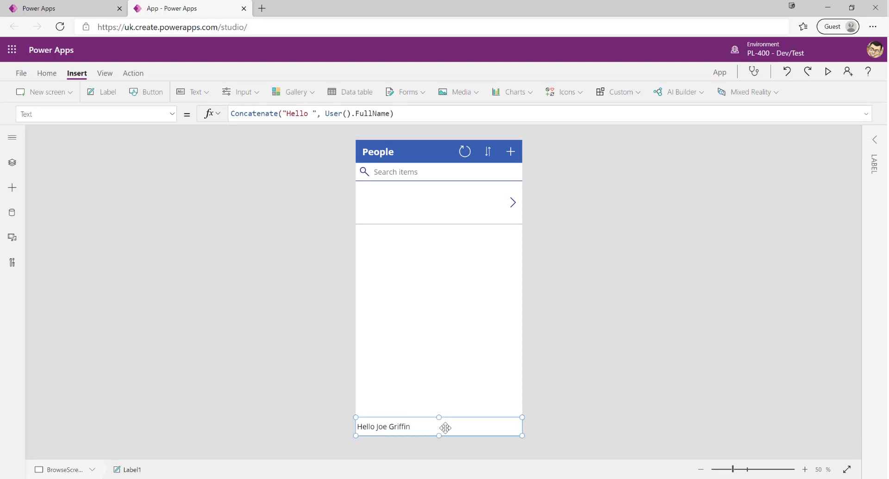
Shrink the greeting label into the bottom-right corner and set its font size to 14.
drag(445, 427, 478, 425)
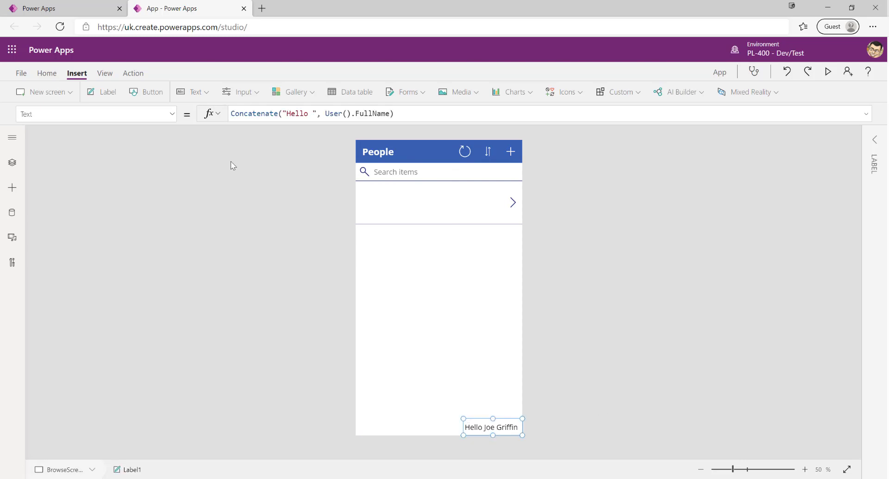
click(48, 74)
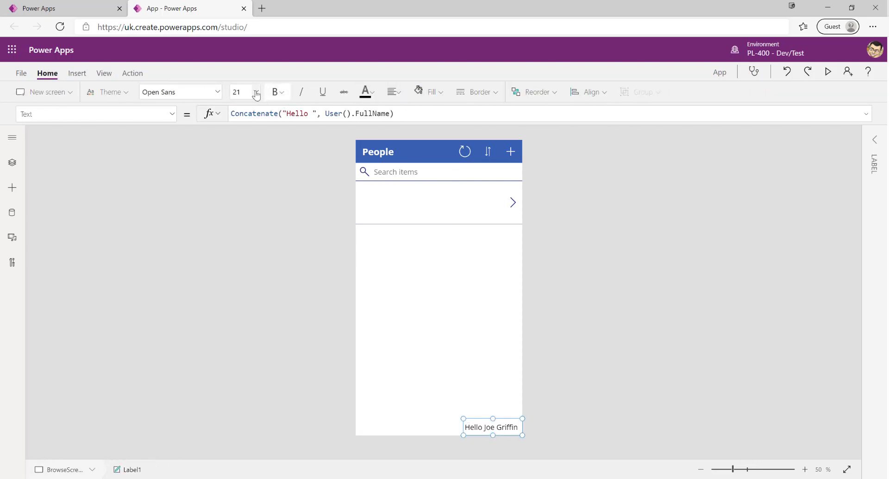
click(256, 93)
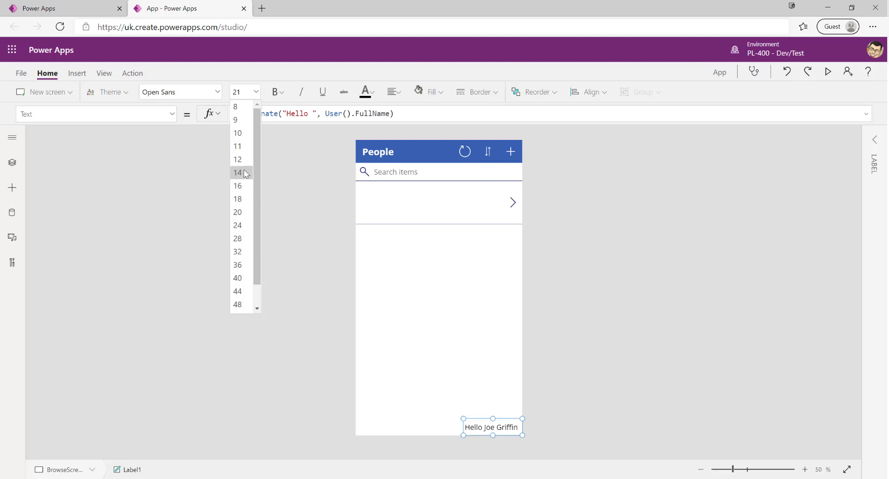
click(237, 172)
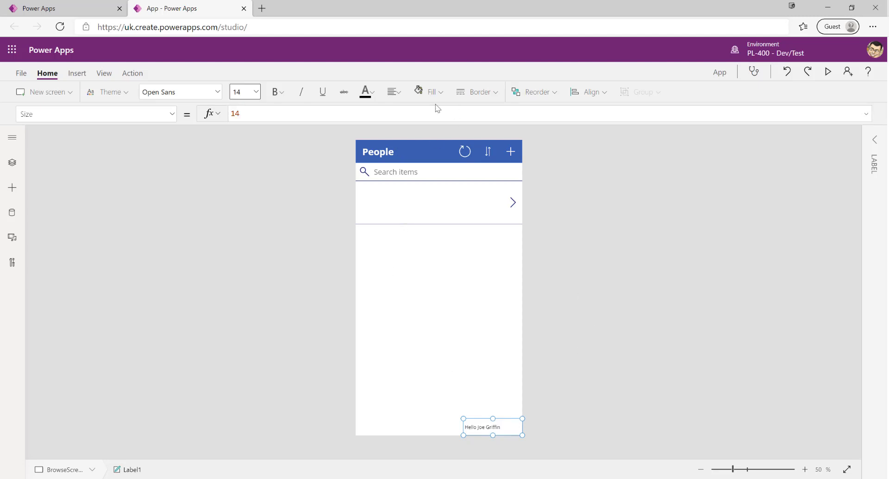
click(391, 92)
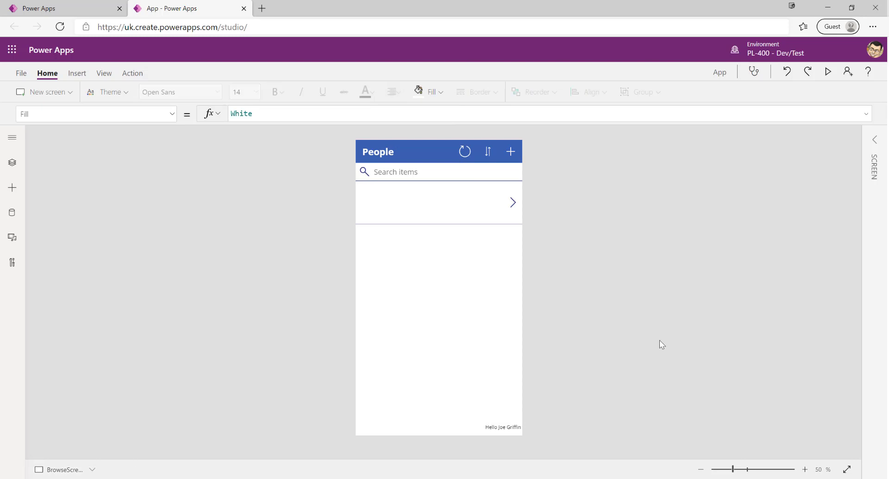
mouse_move(509, 445)
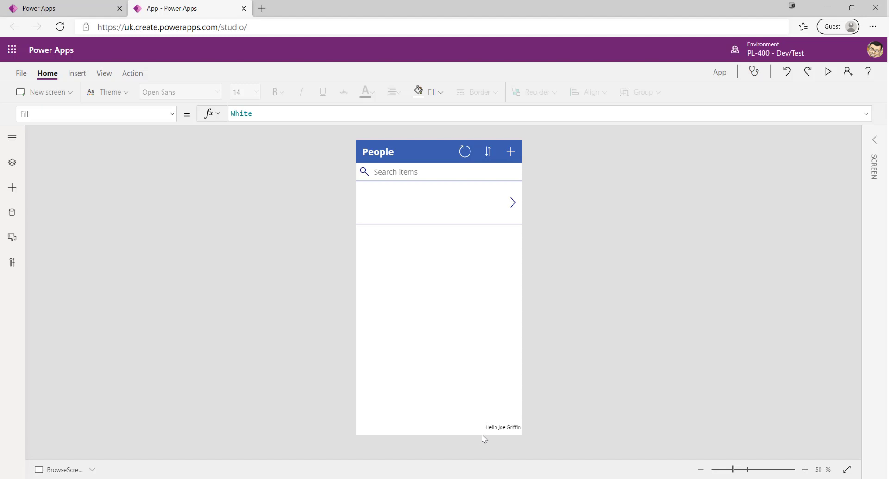
mouse_move(478, 450)
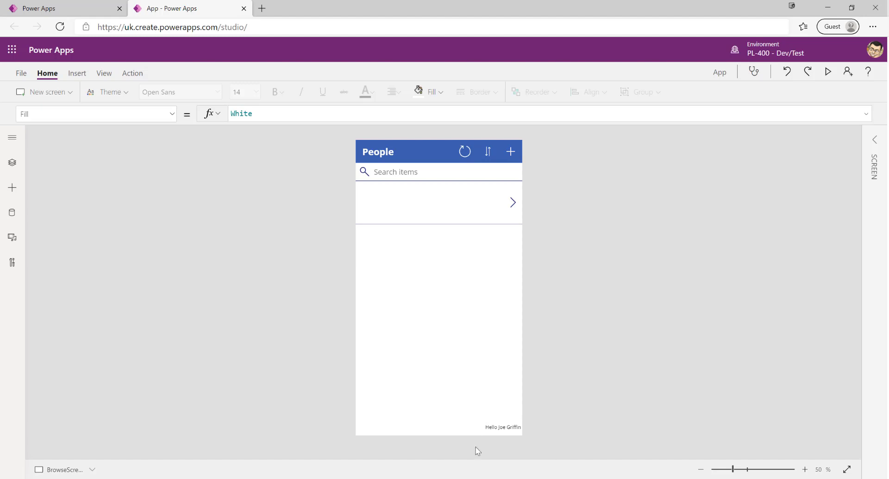
mouse_move(460, 464)
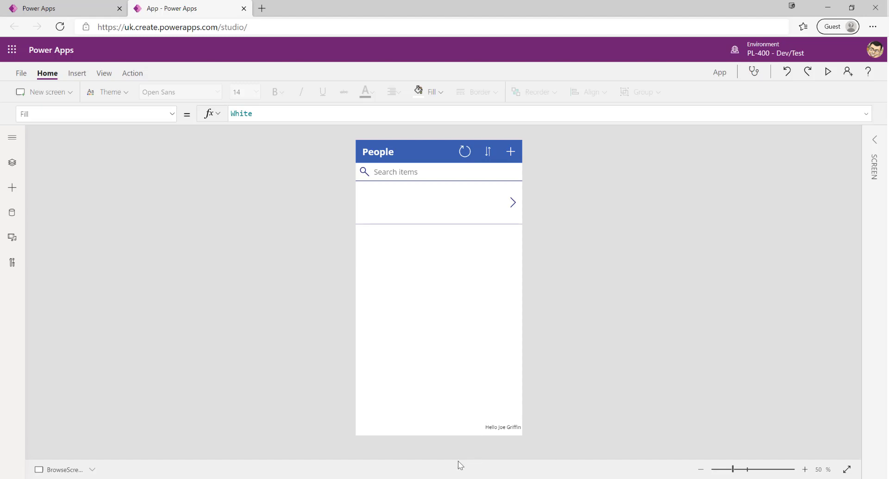
mouse_move(467, 440)
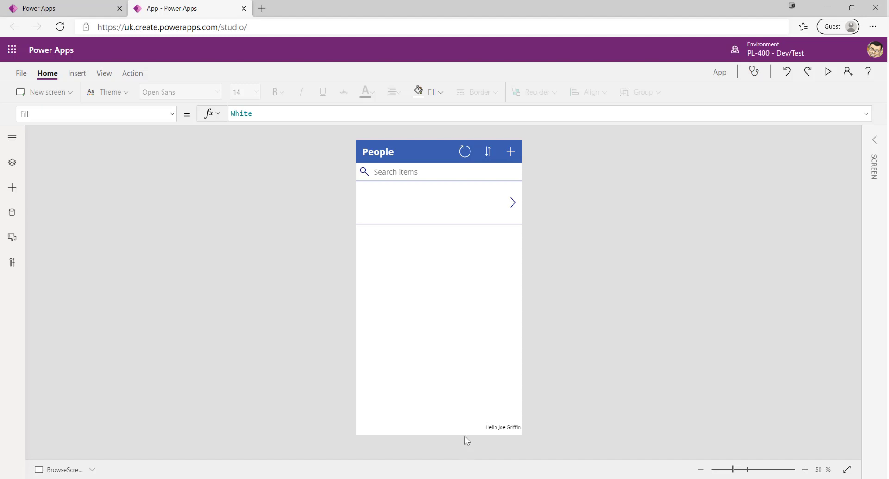
mouse_move(463, 446)
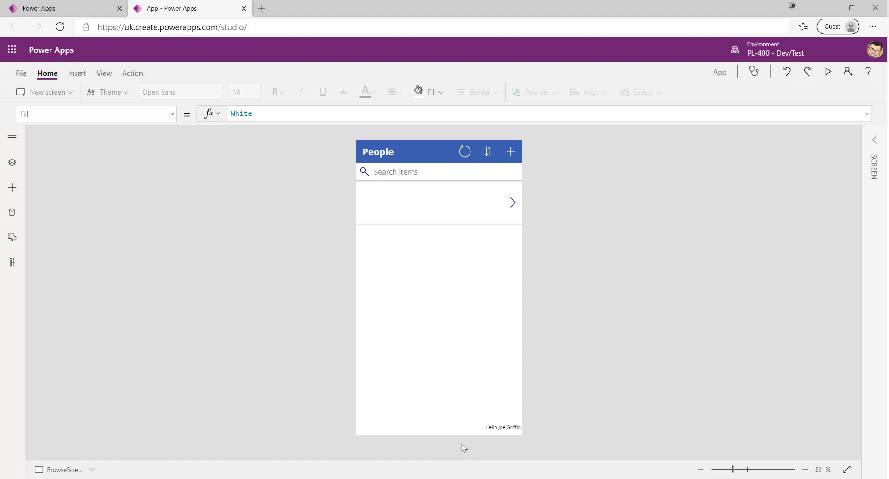
mouse_move(504, 426)
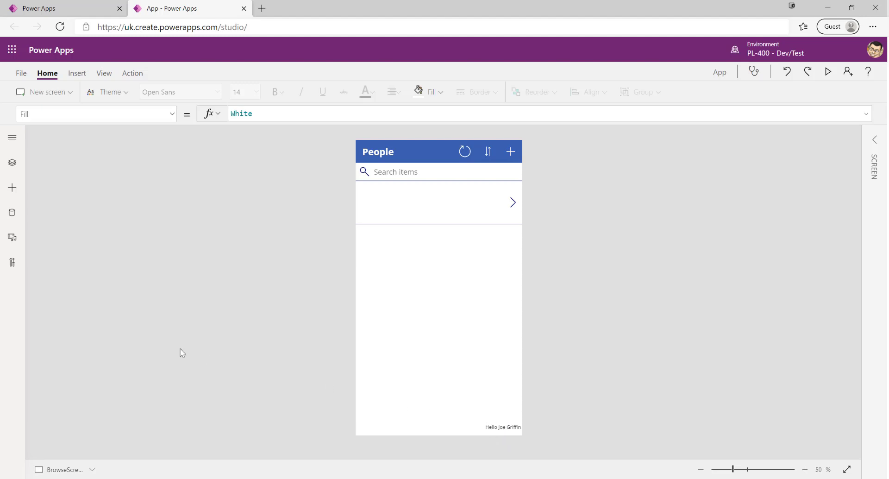
mouse_move(99, 134)
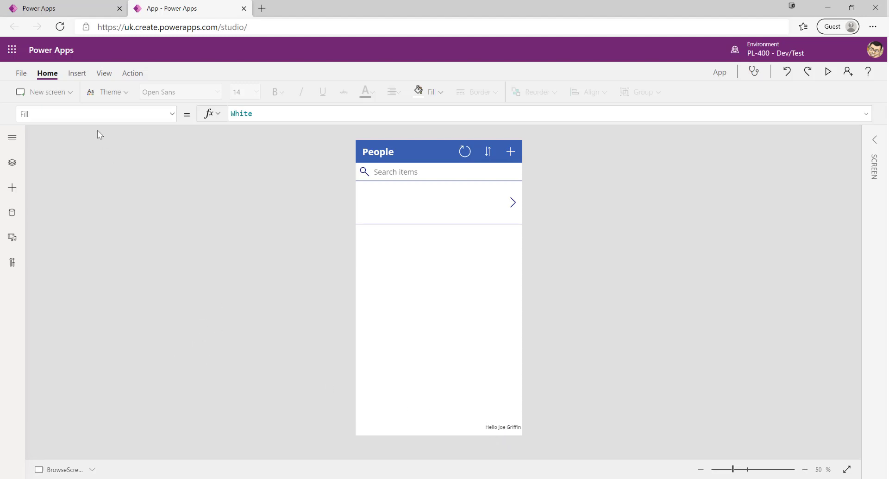
Save the app to the cloud via Save as with the name 'PL-400 App'.
click(20, 73)
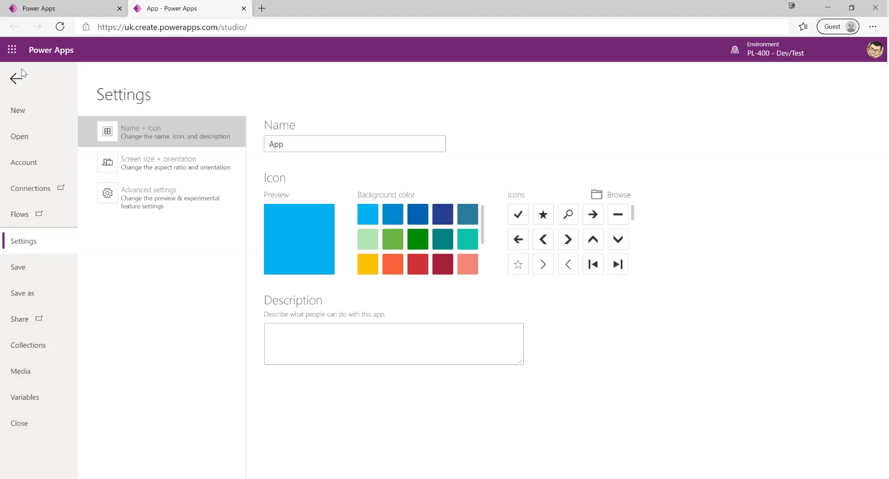
click(23, 293)
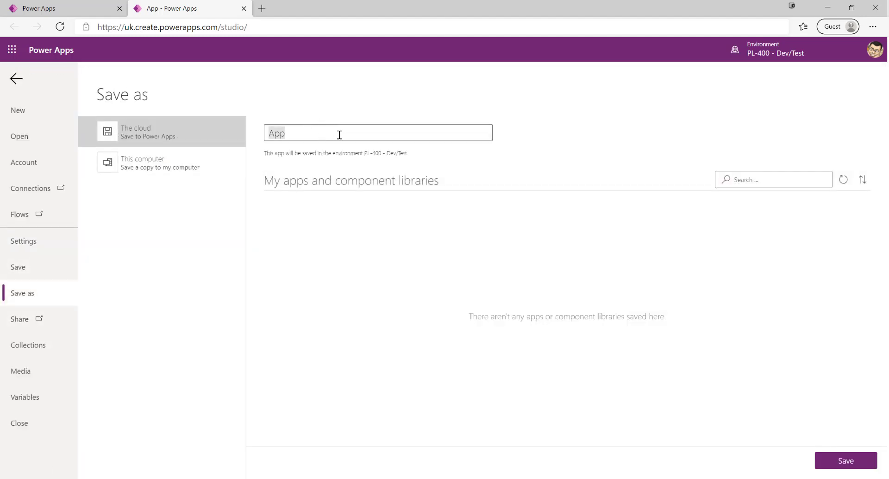
text(PL-400 App)
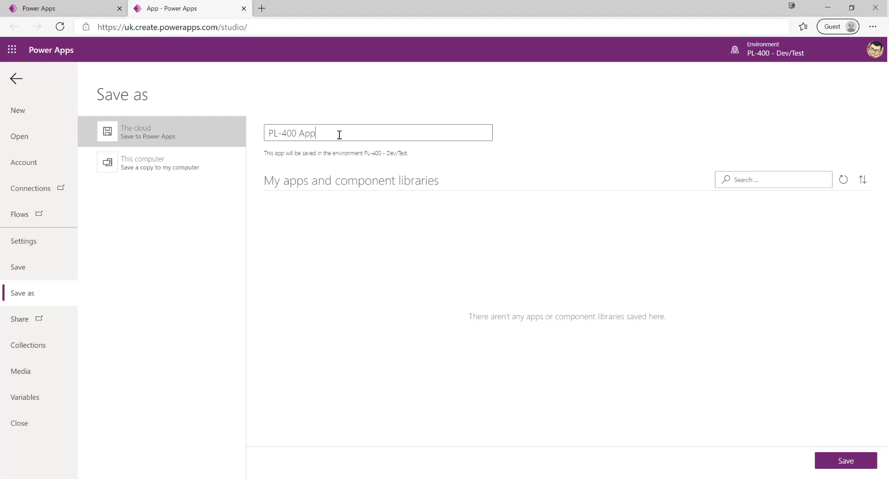
click(845, 461)
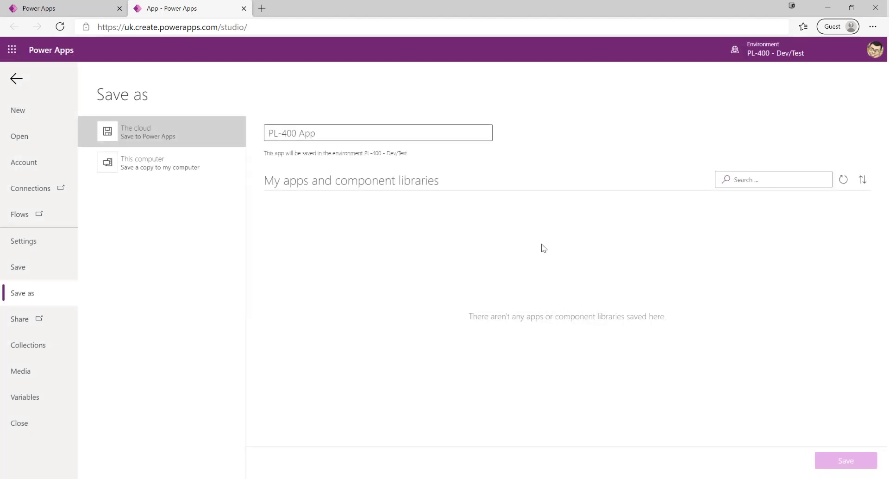
click(846, 461)
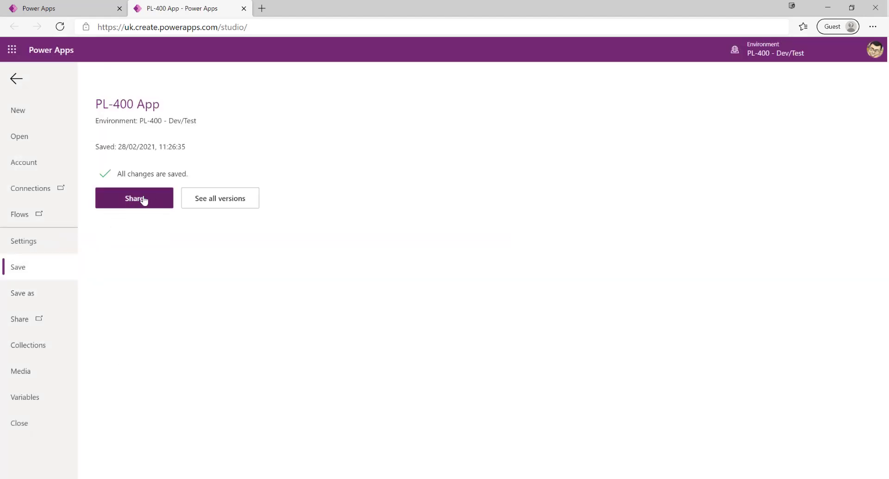
mouse_move(146, 262)
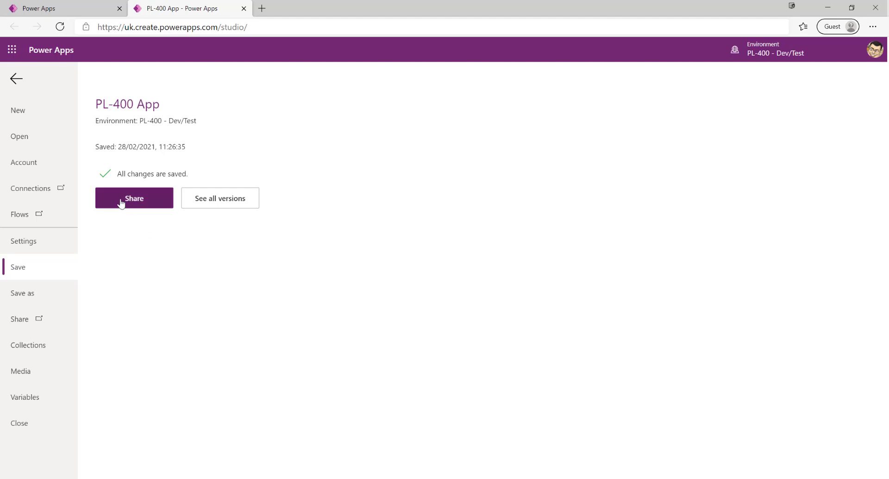
Open the Share PL-400 App panel and focus the name or email field.
click(134, 198)
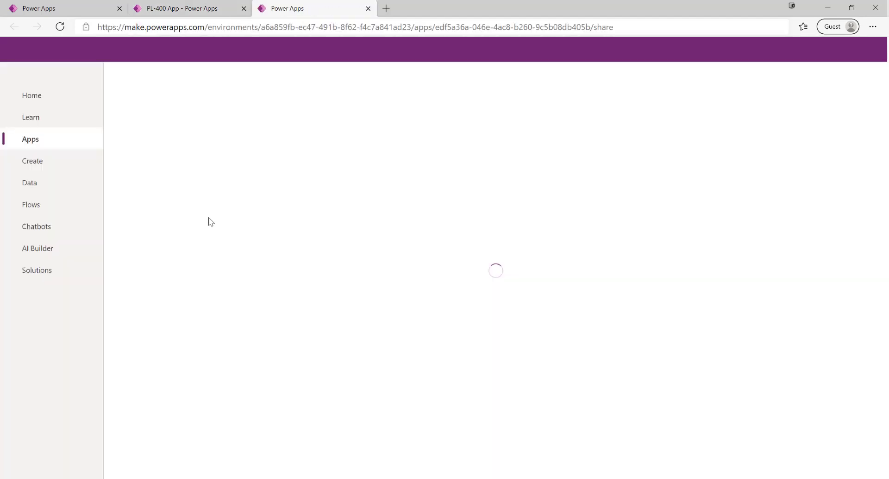
click(212, 73)
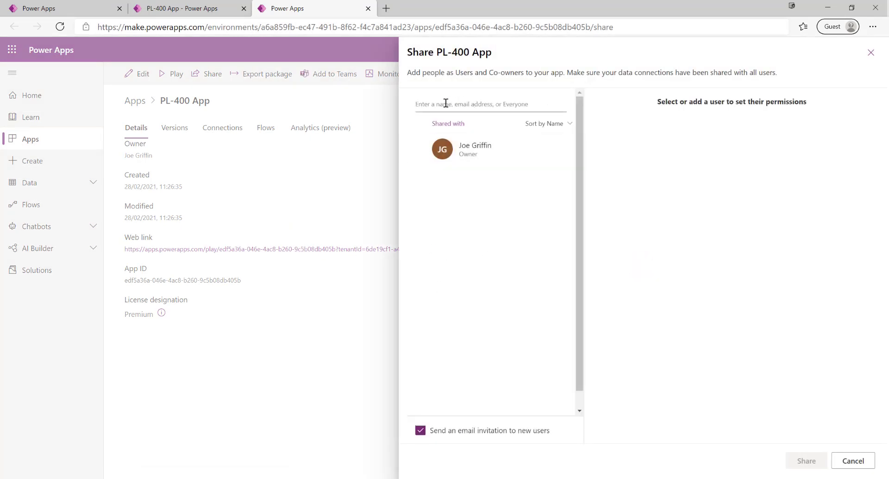
mouse_move(427, 99)
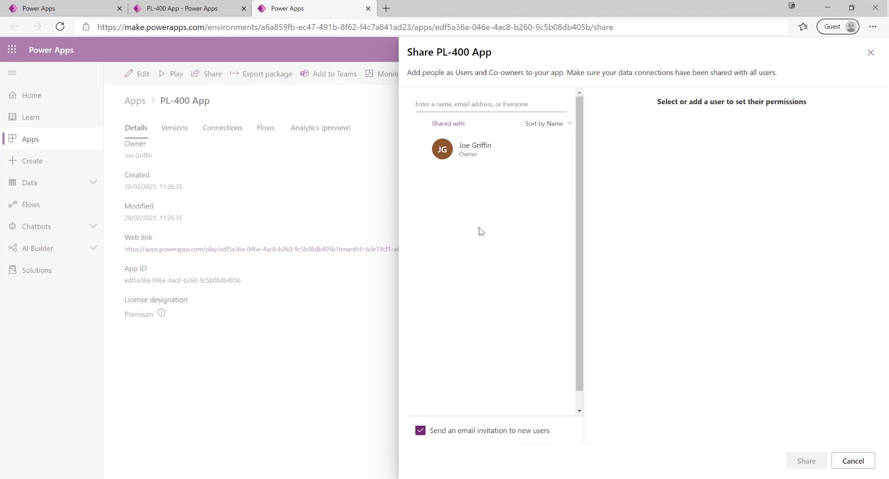
mouse_move(469, 152)
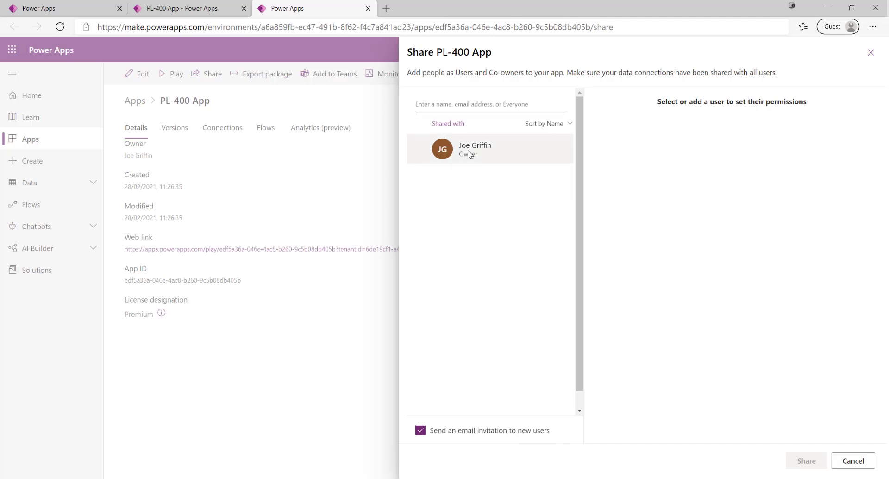
mouse_move(478, 196)
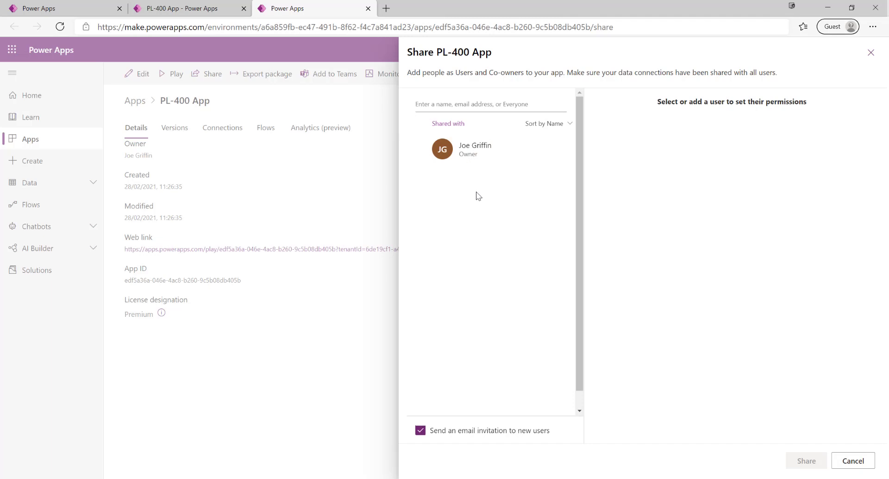
mouse_move(474, 206)
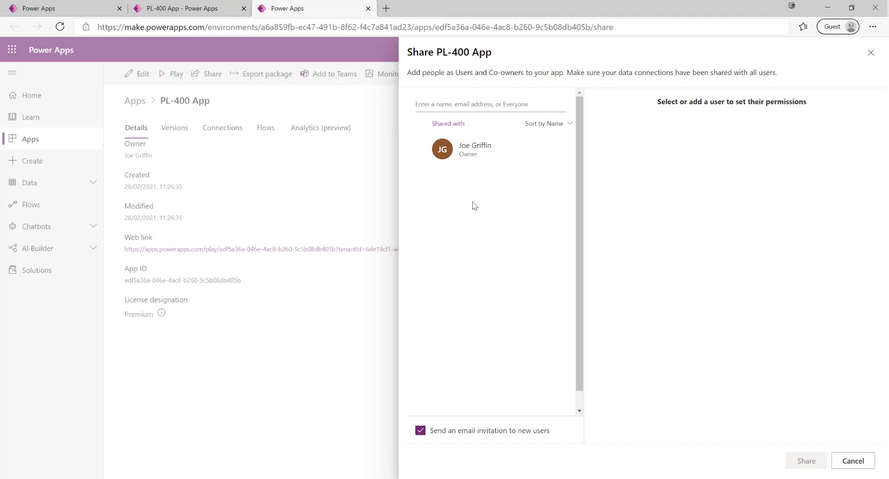
mouse_move(475, 338)
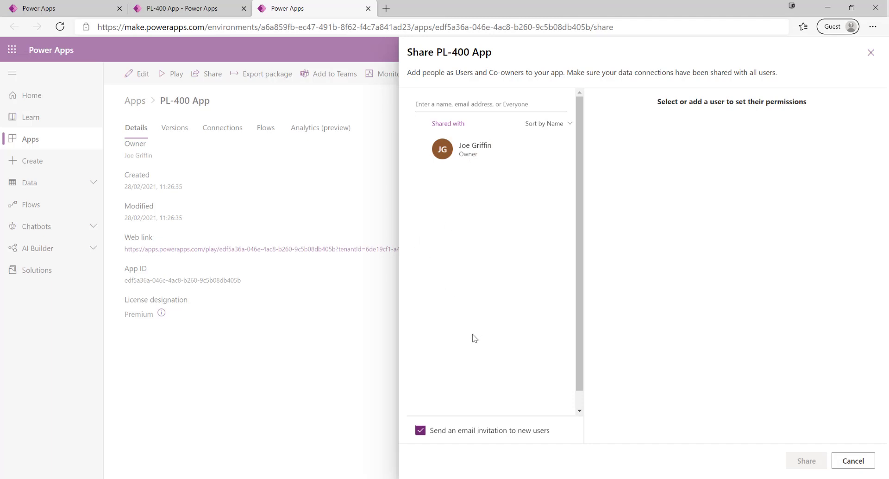
mouse_move(482, 313)
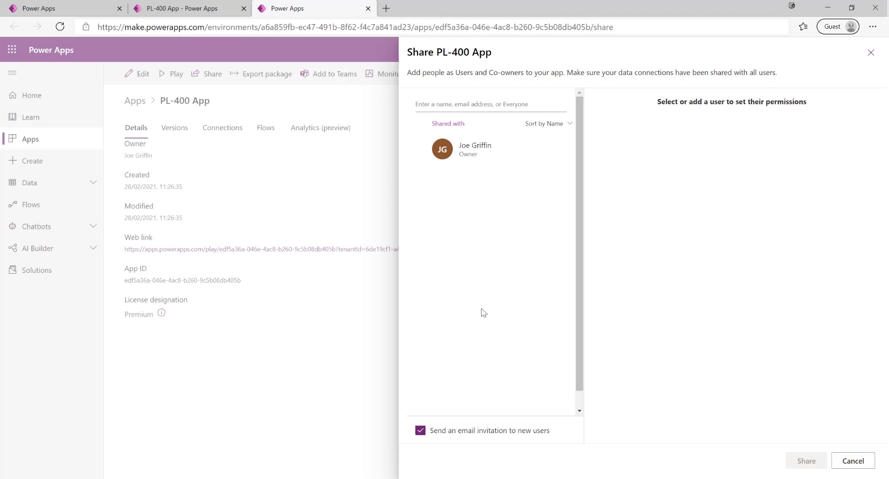
mouse_move(479, 248)
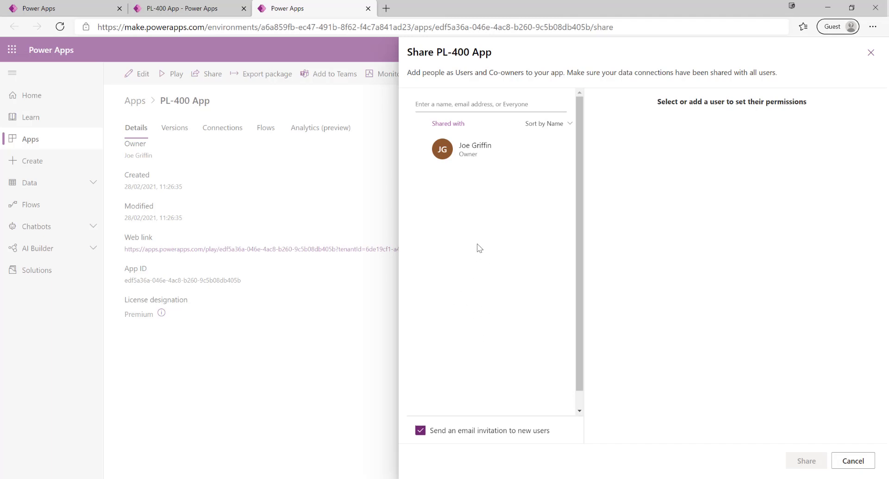
mouse_move(462, 235)
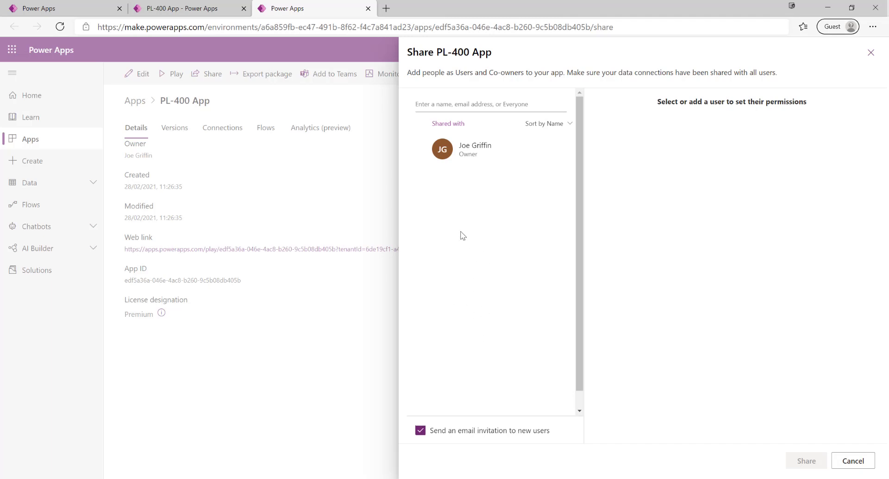
mouse_move(468, 222)
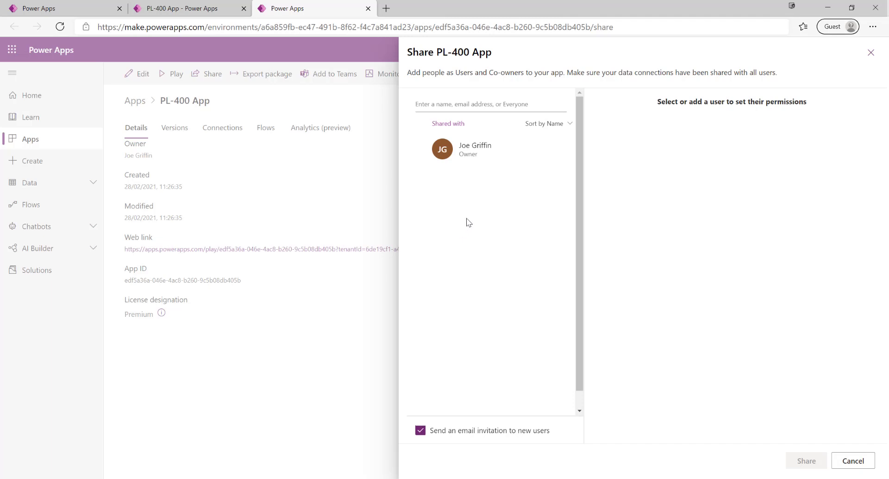
mouse_move(852, 460)
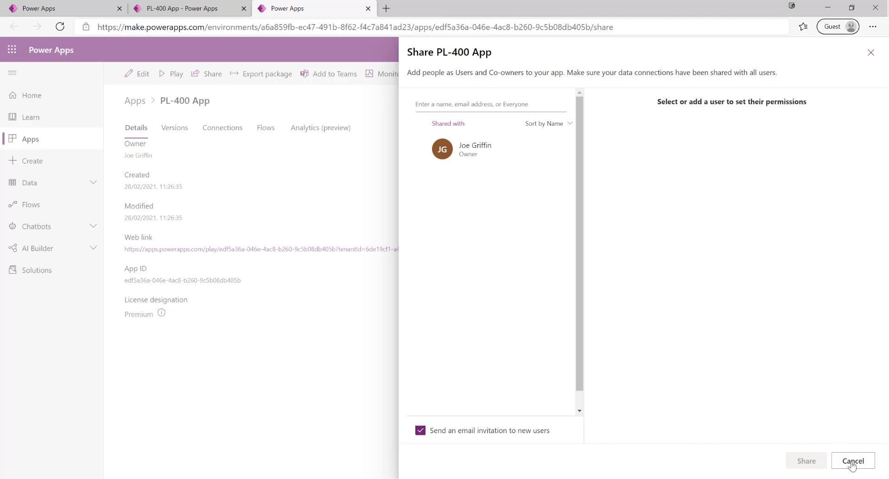
Cancel the Share panel and go back to the People screen canvas.
click(853, 460)
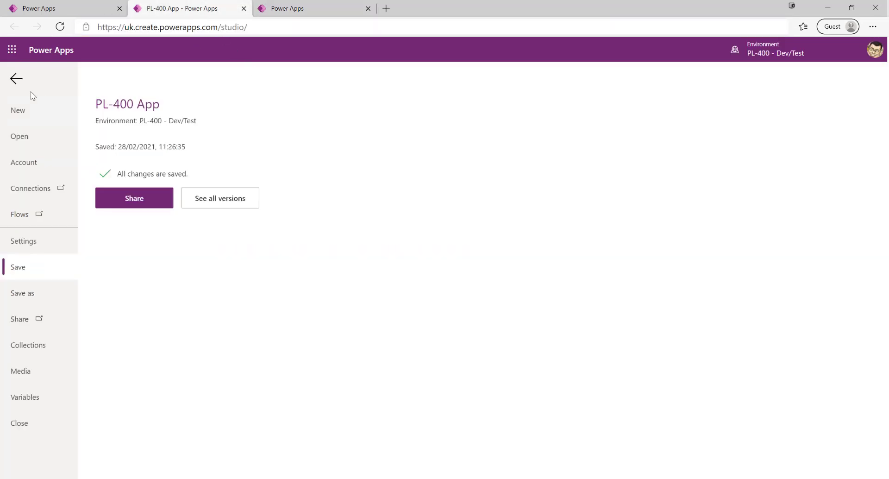
click(16, 79)
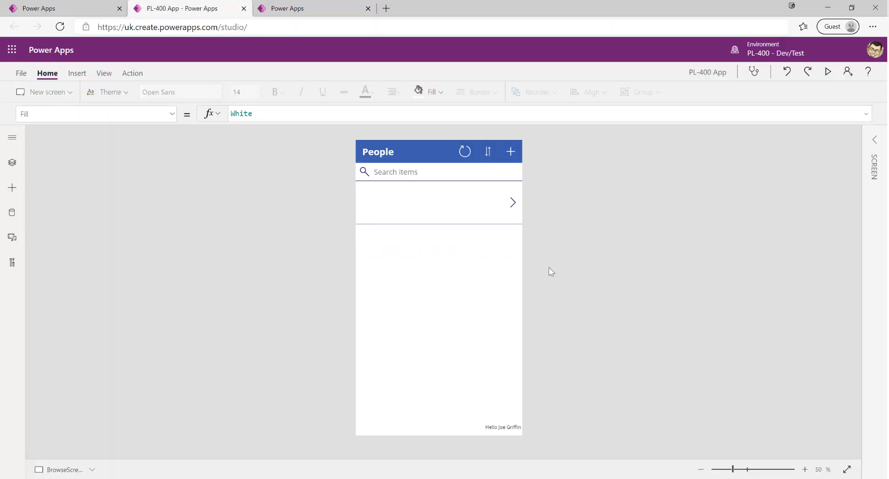